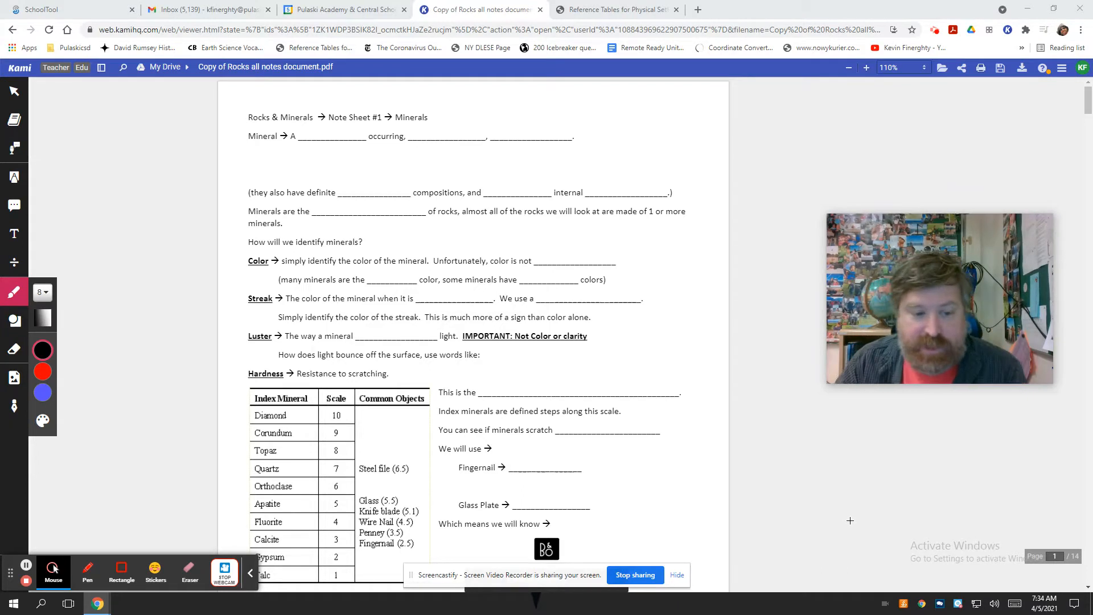
mouse_move(725, 507)
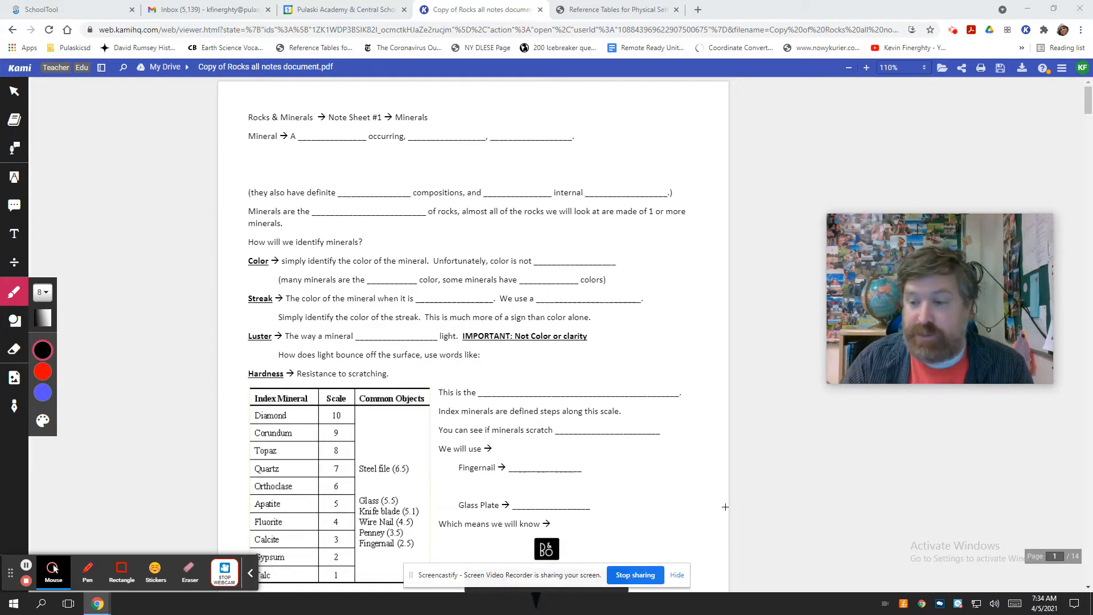
mouse_move(462, 96)
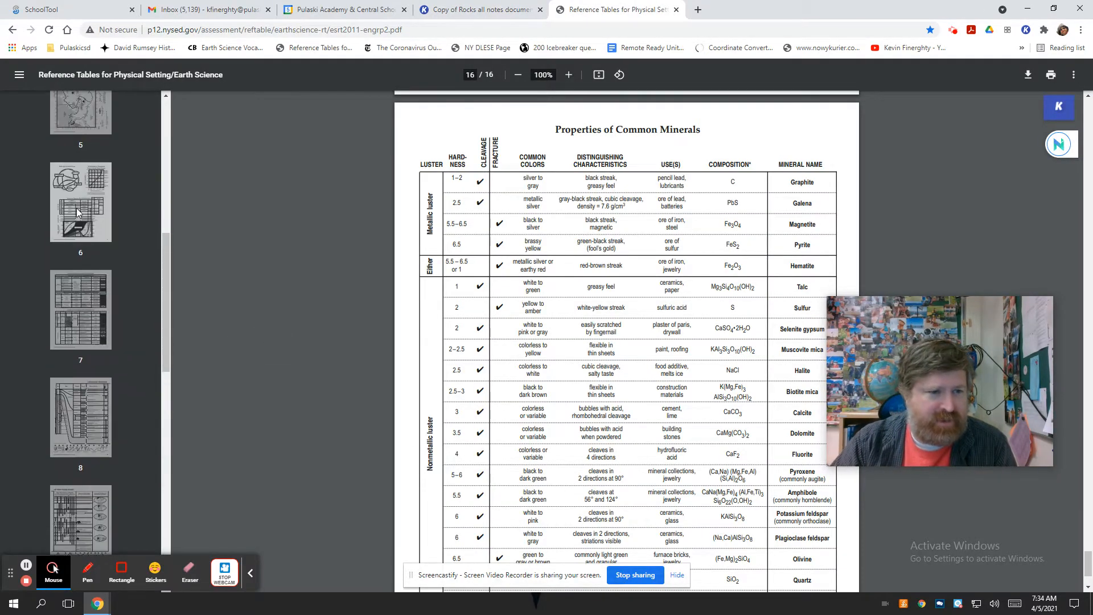
- Review the full Properties of Common Minerals table on page 16, then return to the Kami note sheet
left_click(80, 211)
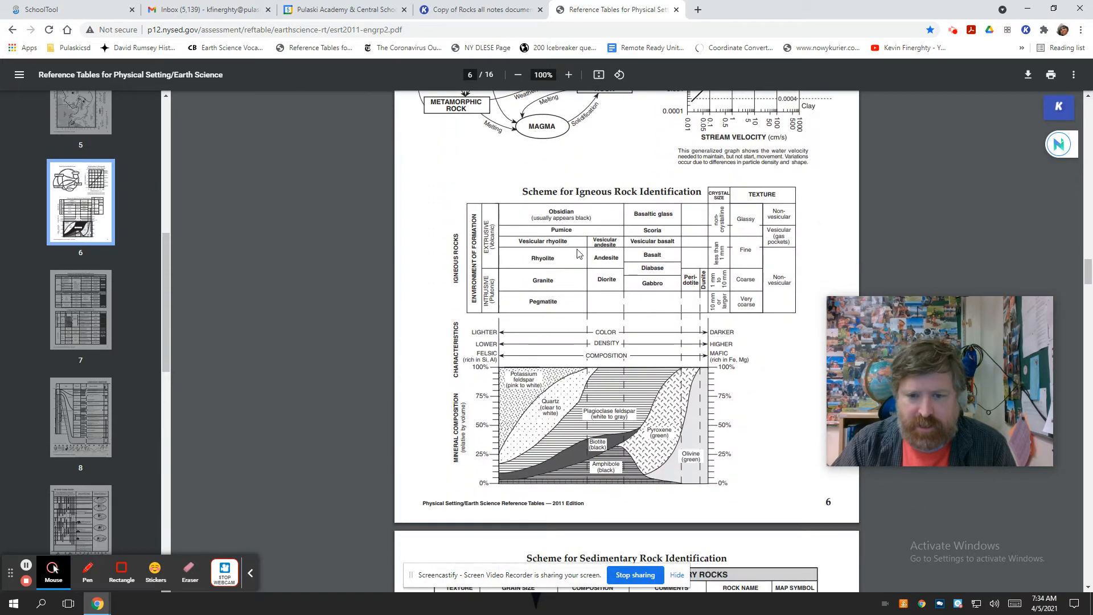
mouse_move(609, 393)
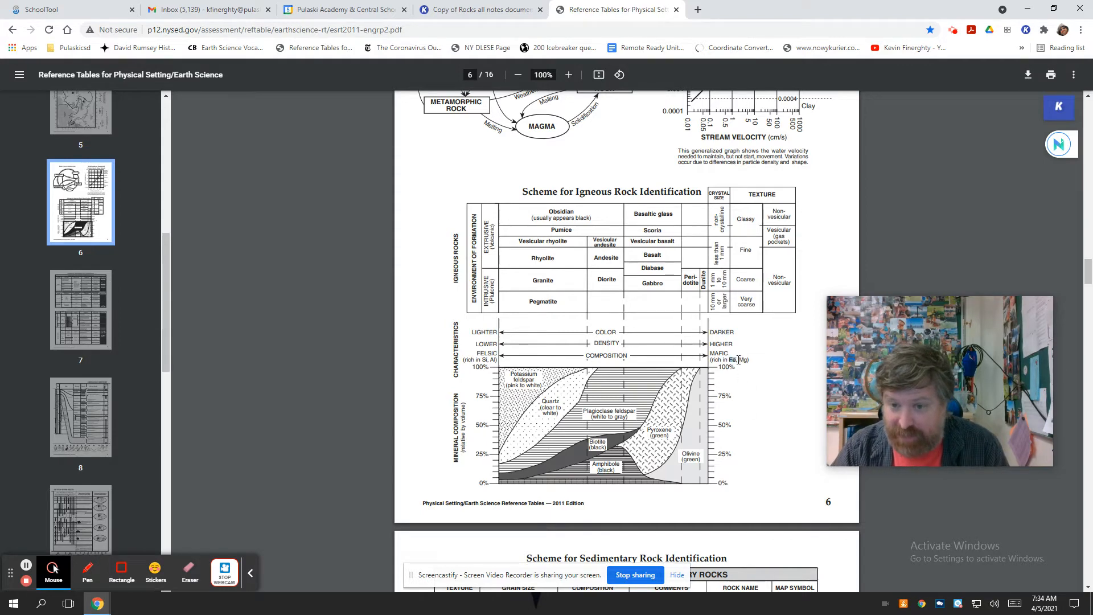
mouse_move(148, 266)
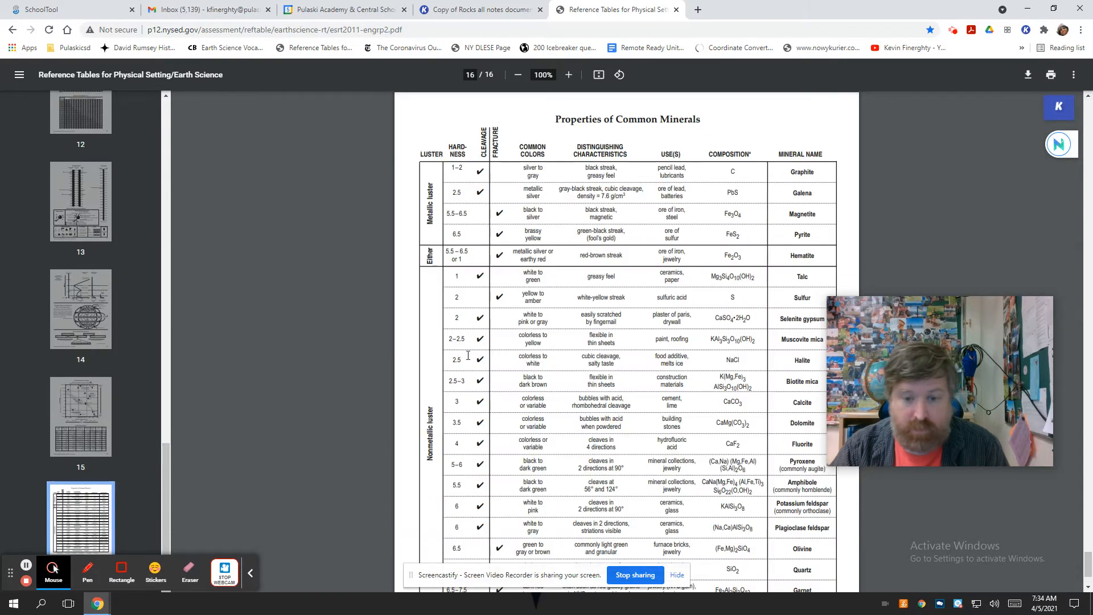
scroll("down", 3)
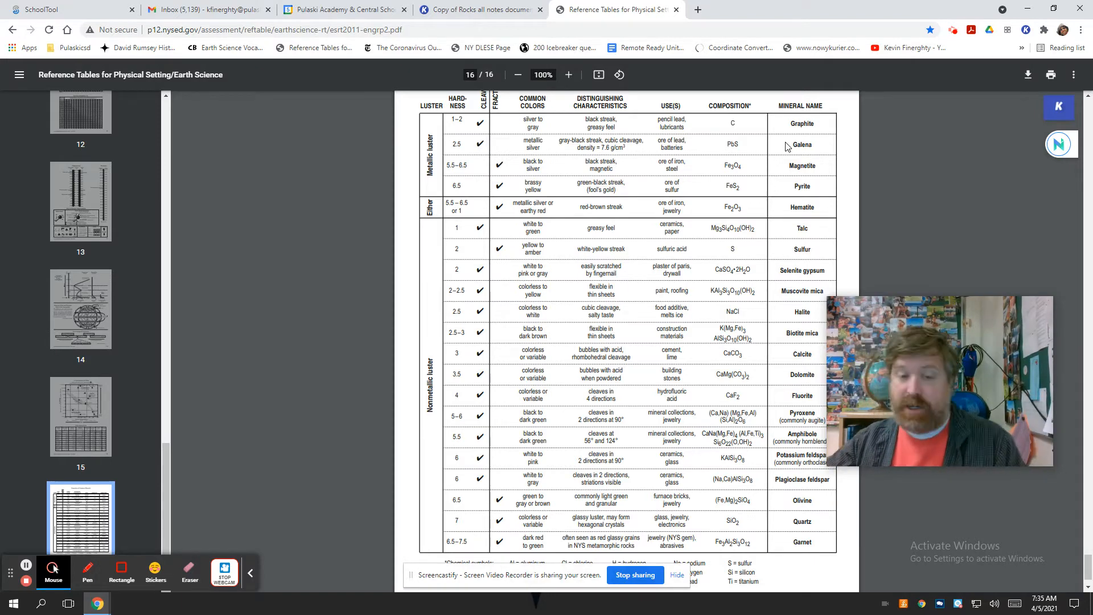
left_click(485, 9)
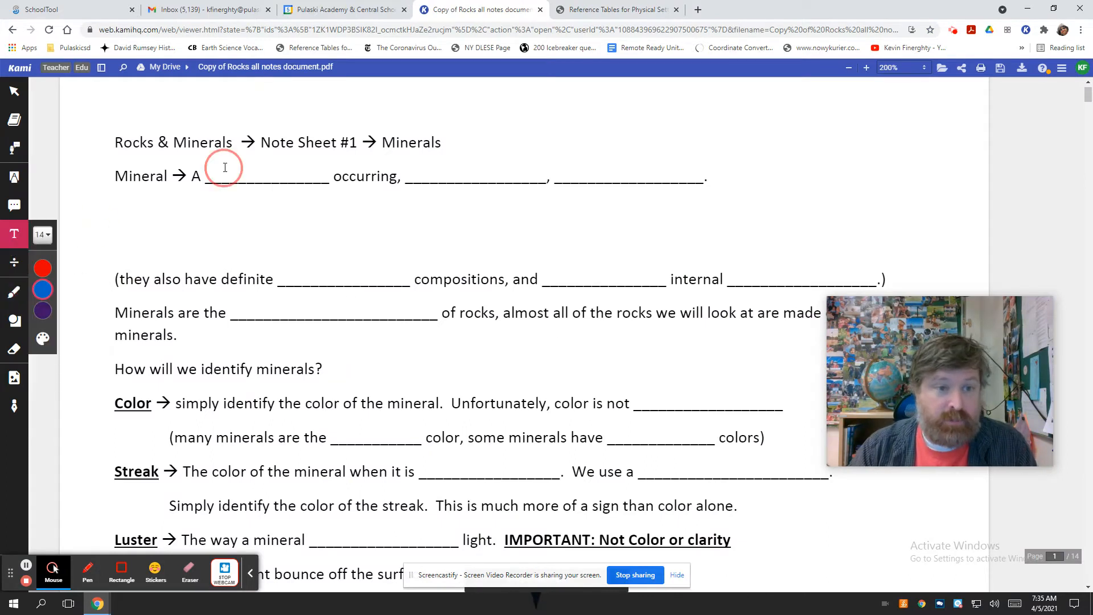
- Fill Naturally, Inorganic and Solid in blue text and center them over their blanks
type("Natur")
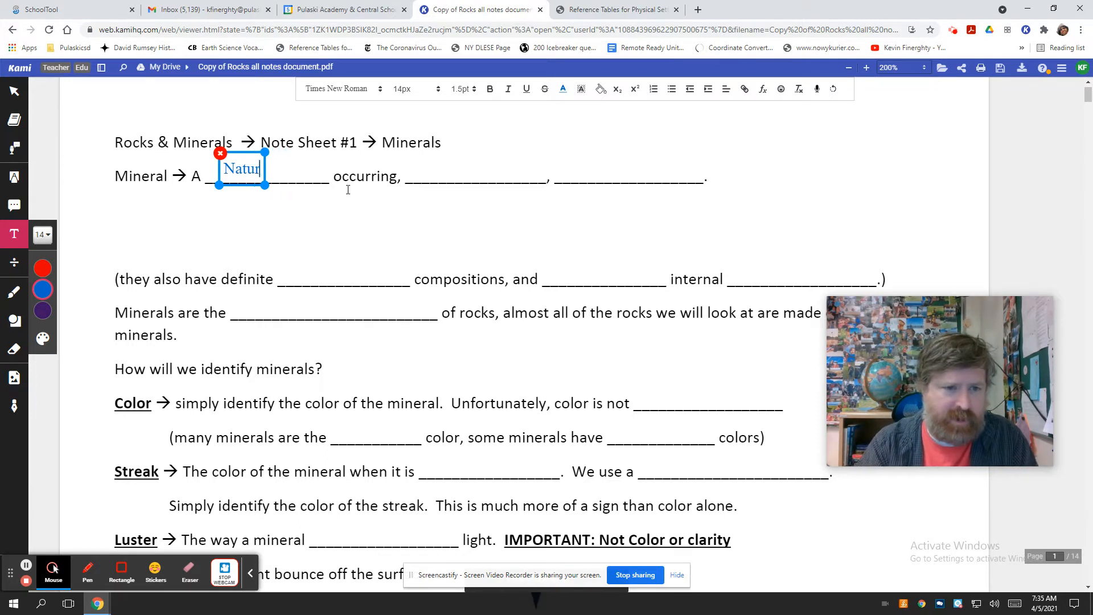
type("ally")
type("Inorganic")
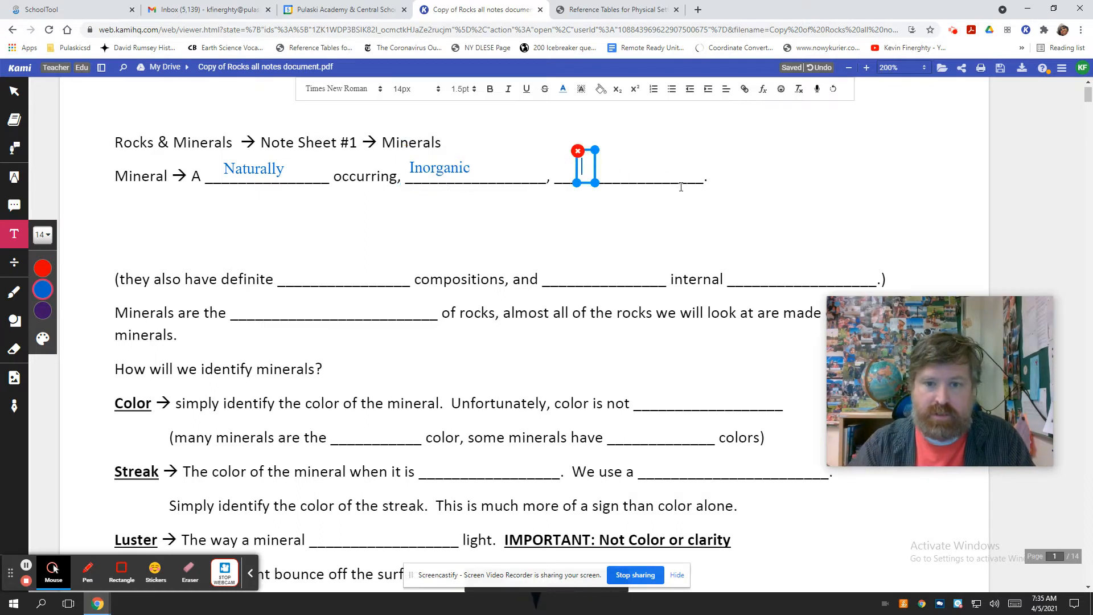
type("Solid")
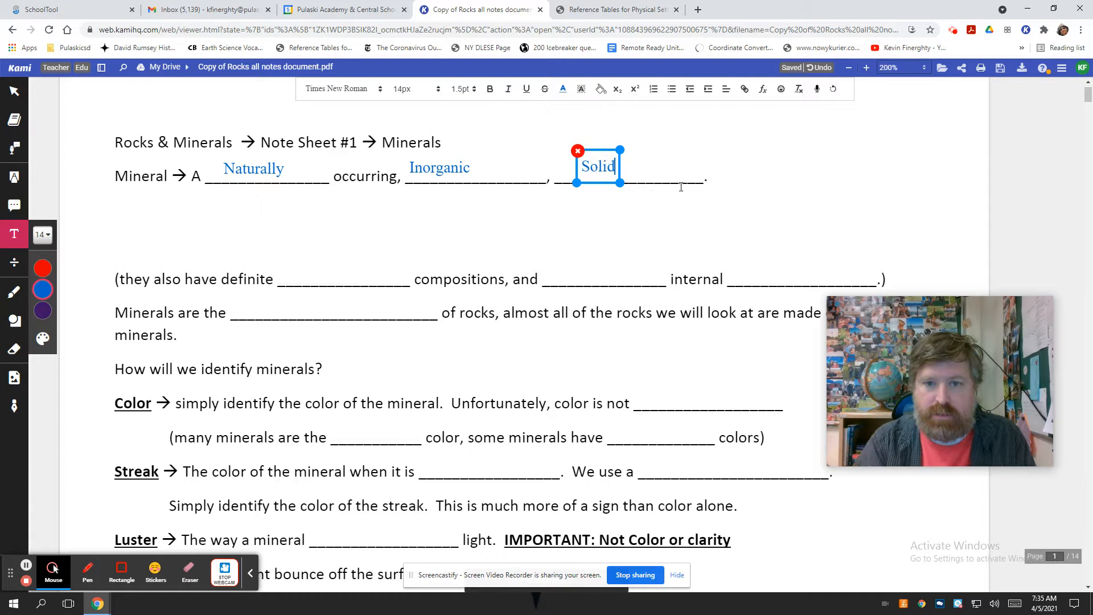
left_click(252, 168)
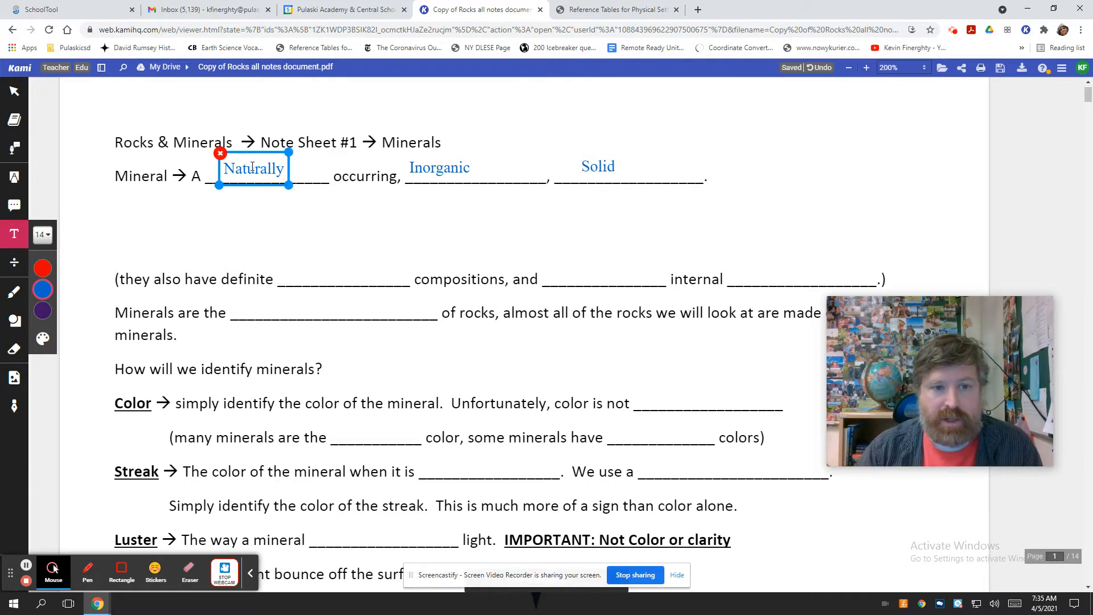
left_click(439, 166)
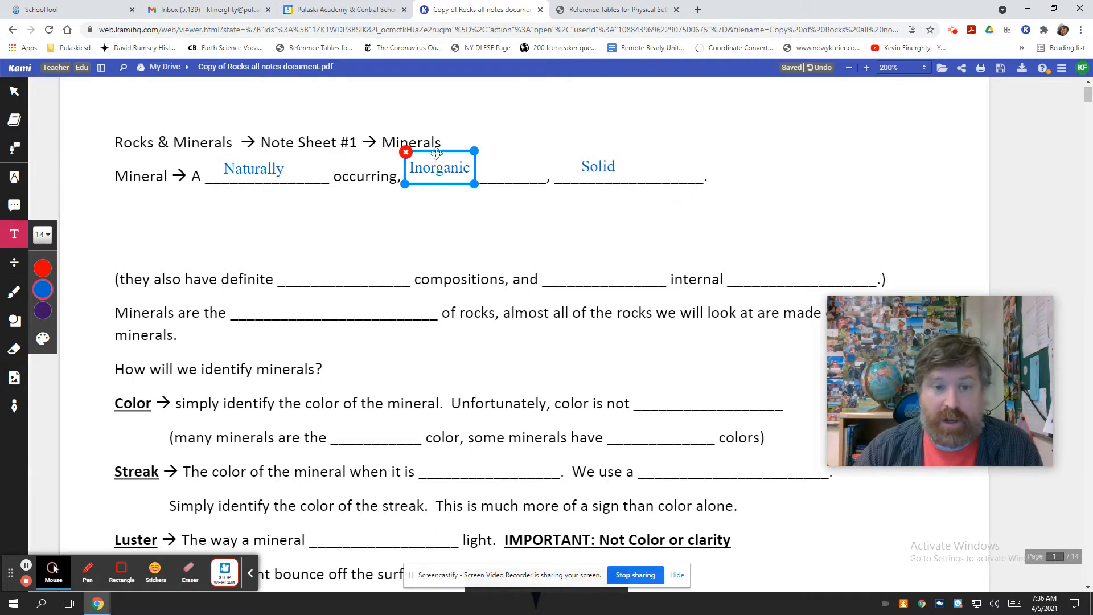
left_click_drag(437, 168, 465, 172)
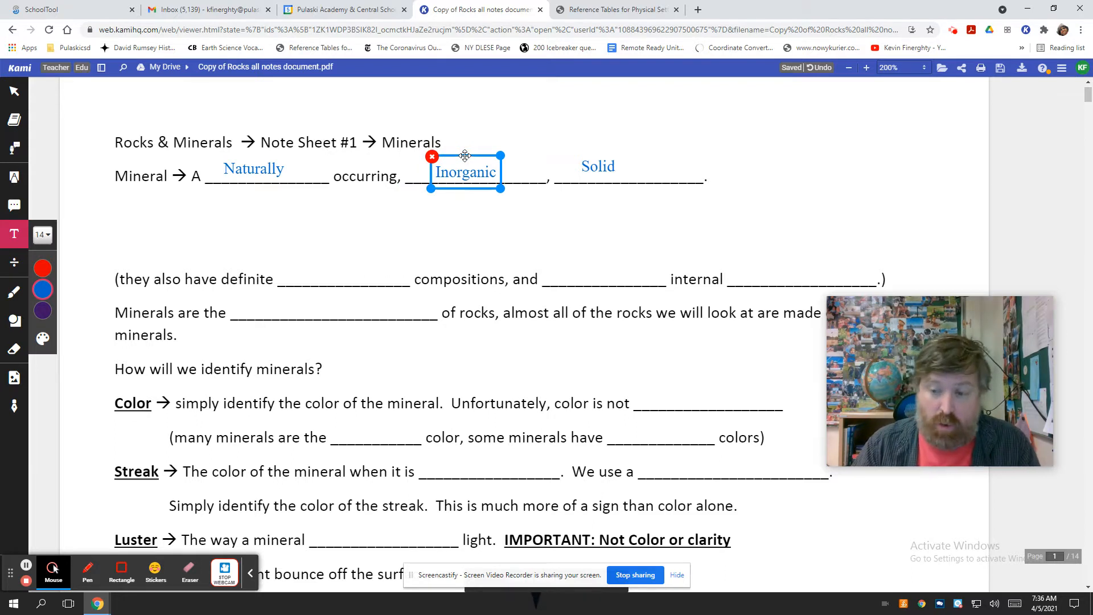
- Fill chemical, ordered and atomic arrangement in the remaining mineral definition blanks
left_click(598, 166)
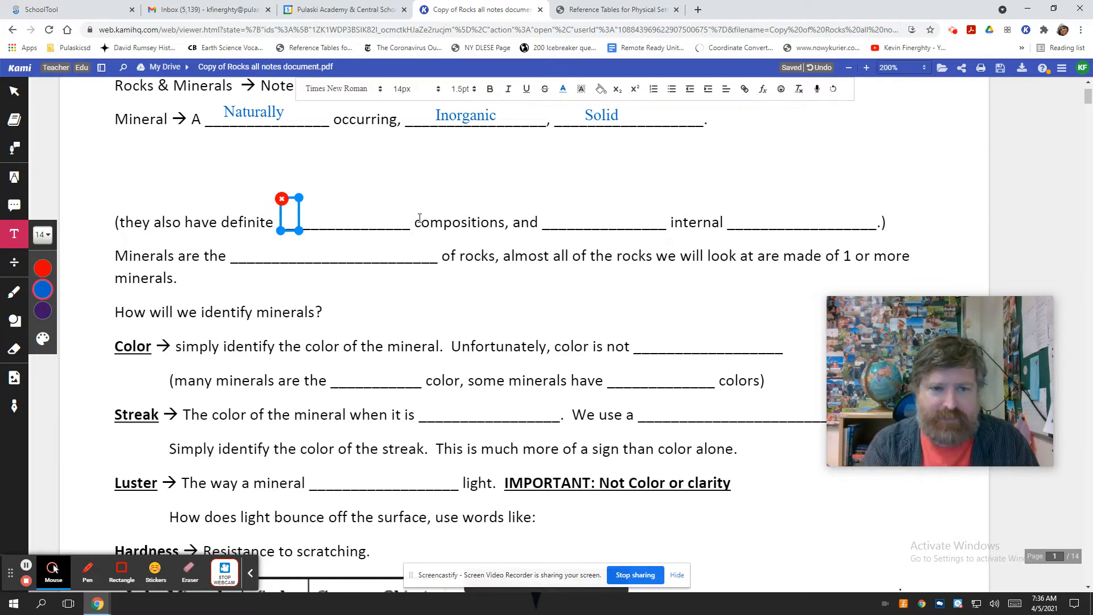
type("chemical")
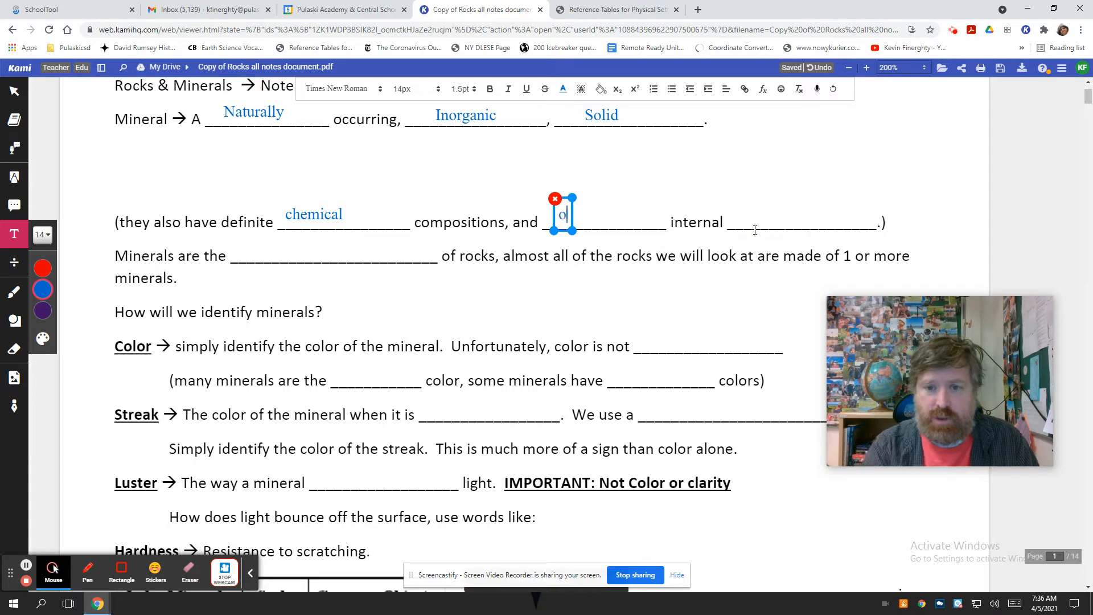
type("ordered")
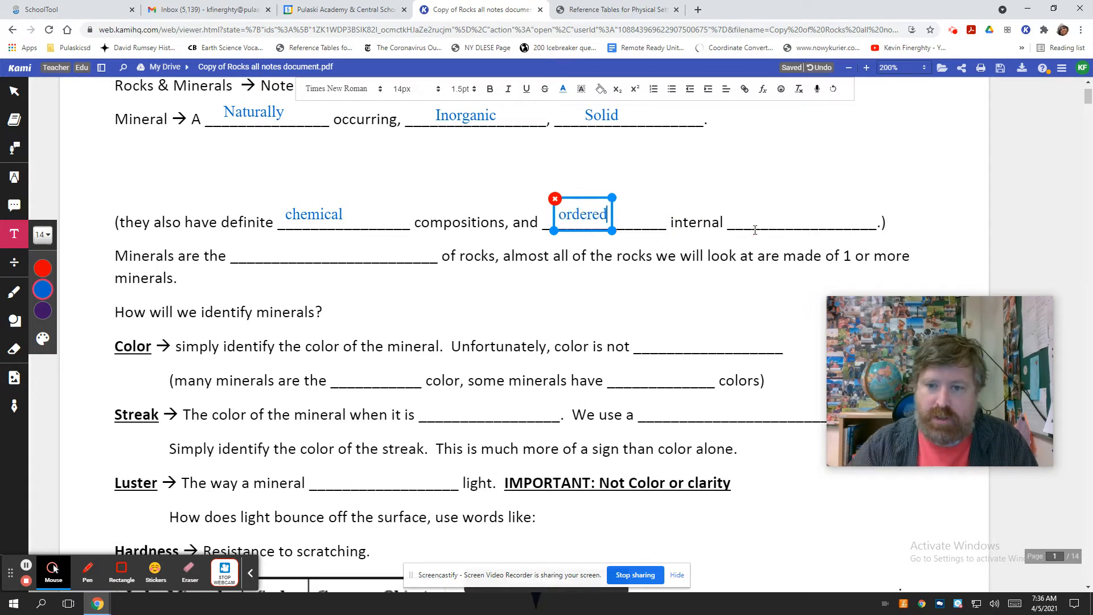
left_click(750, 224)
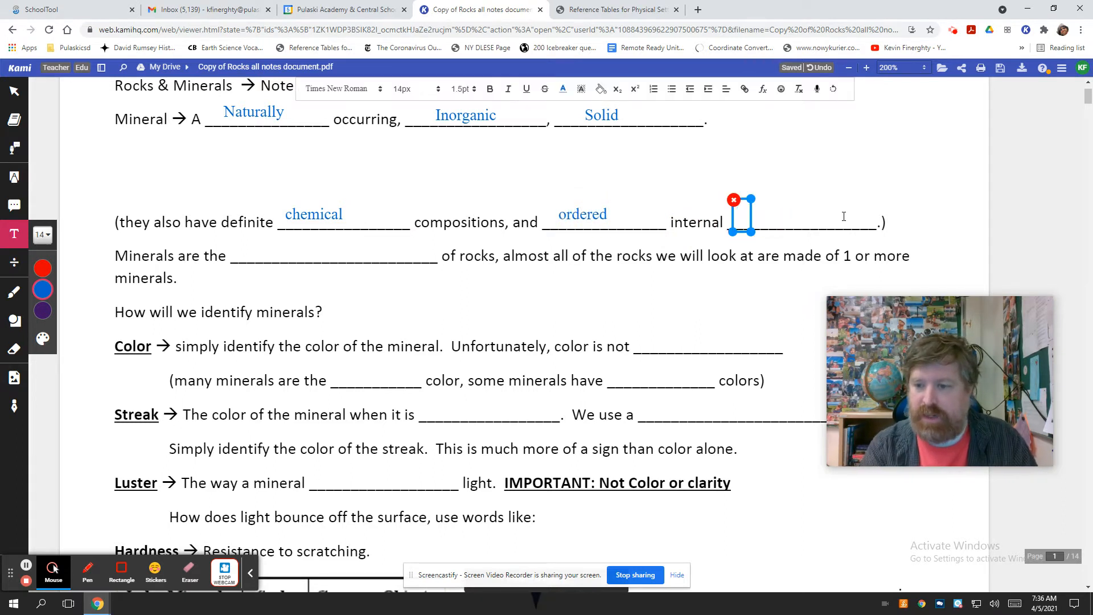
type("atomic")
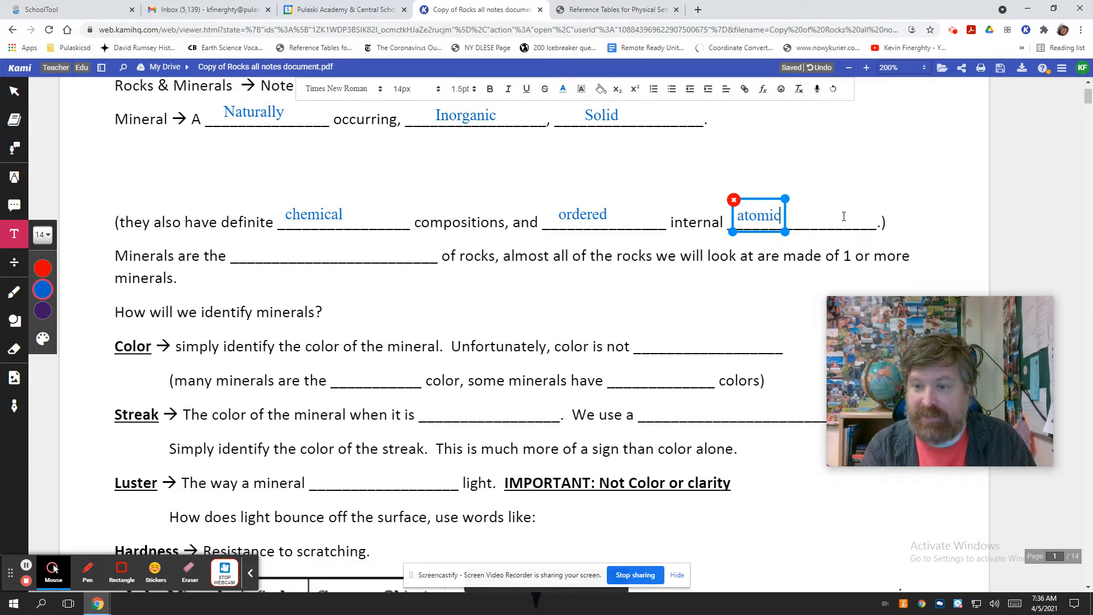
type("arrangements")
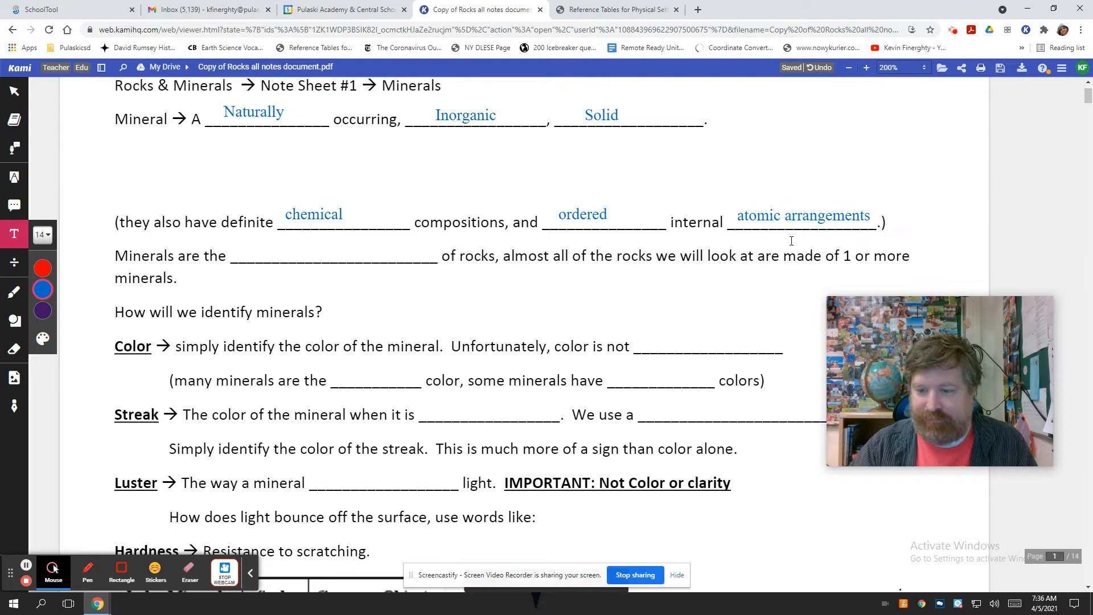
scroll("down", 3)
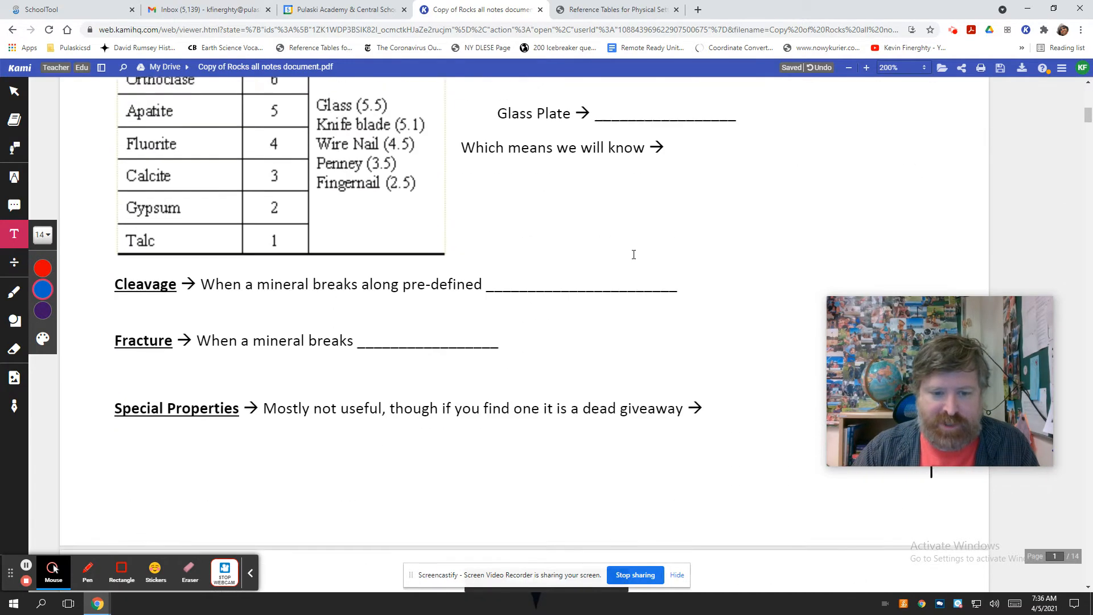
scroll("down", 3)
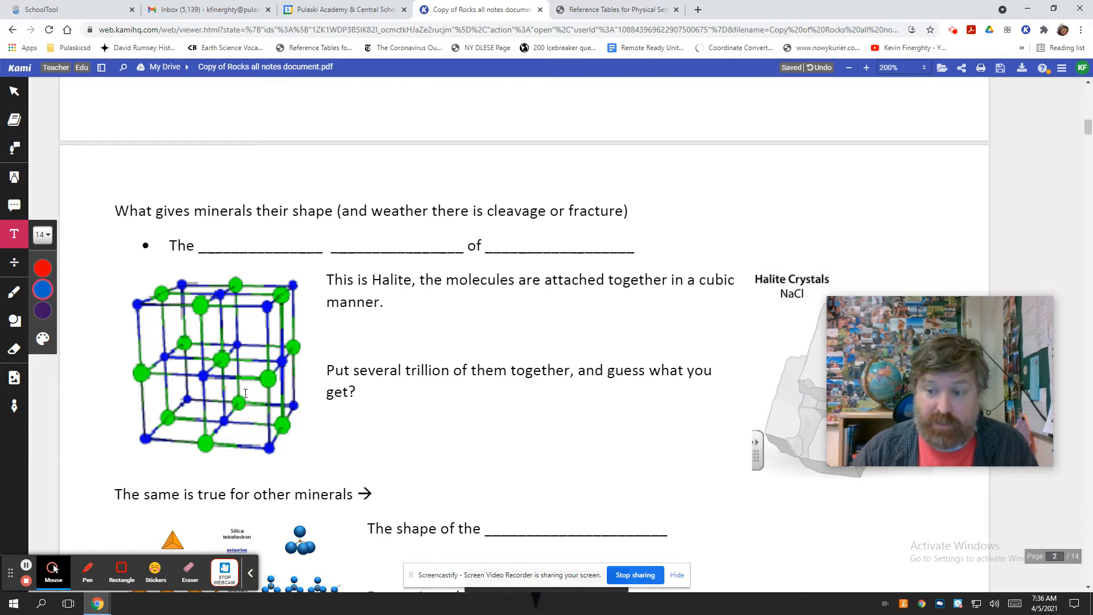
scroll("up", 3)
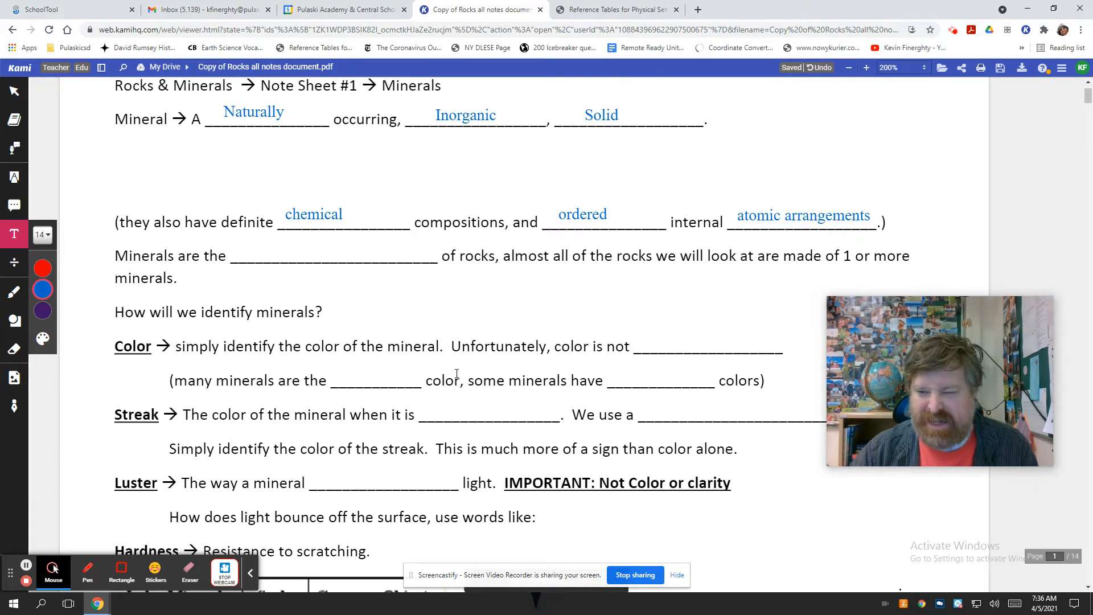
scroll("down", 3)
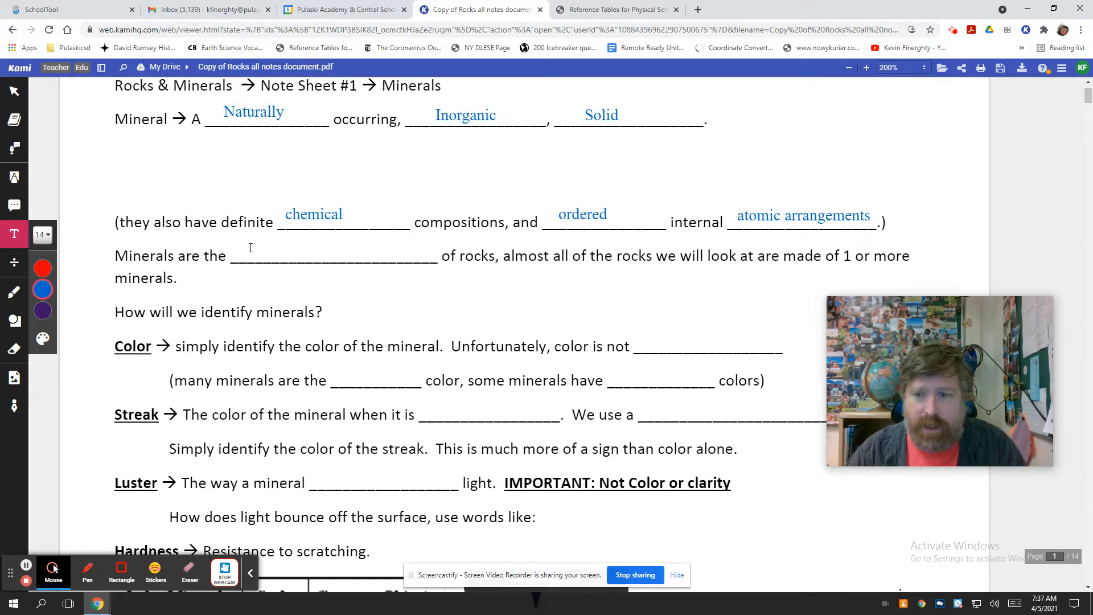
left_click(258, 255)
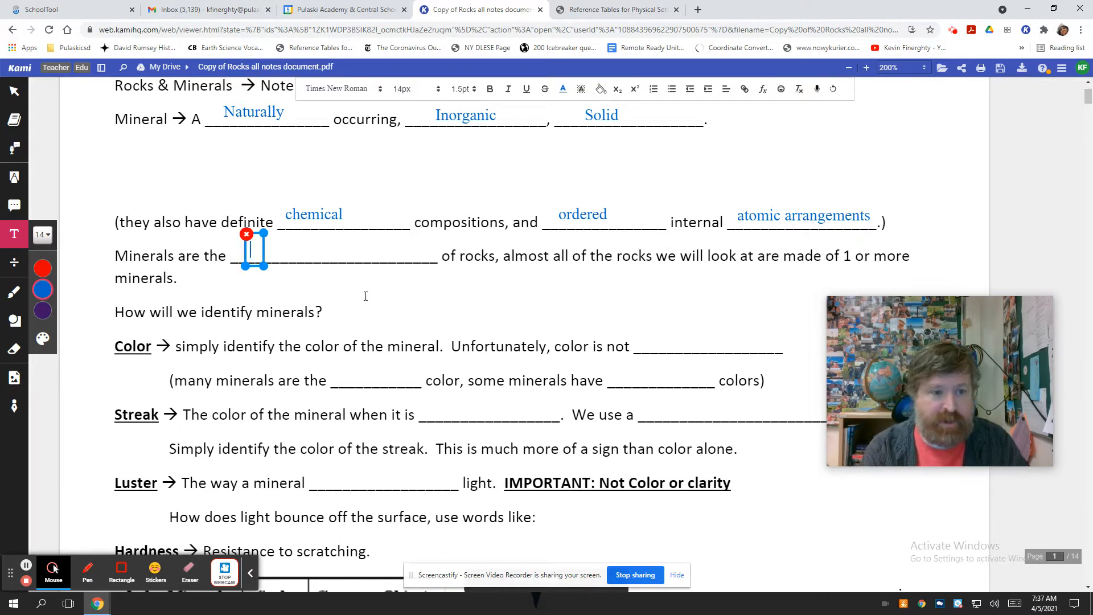
type("building blocks")
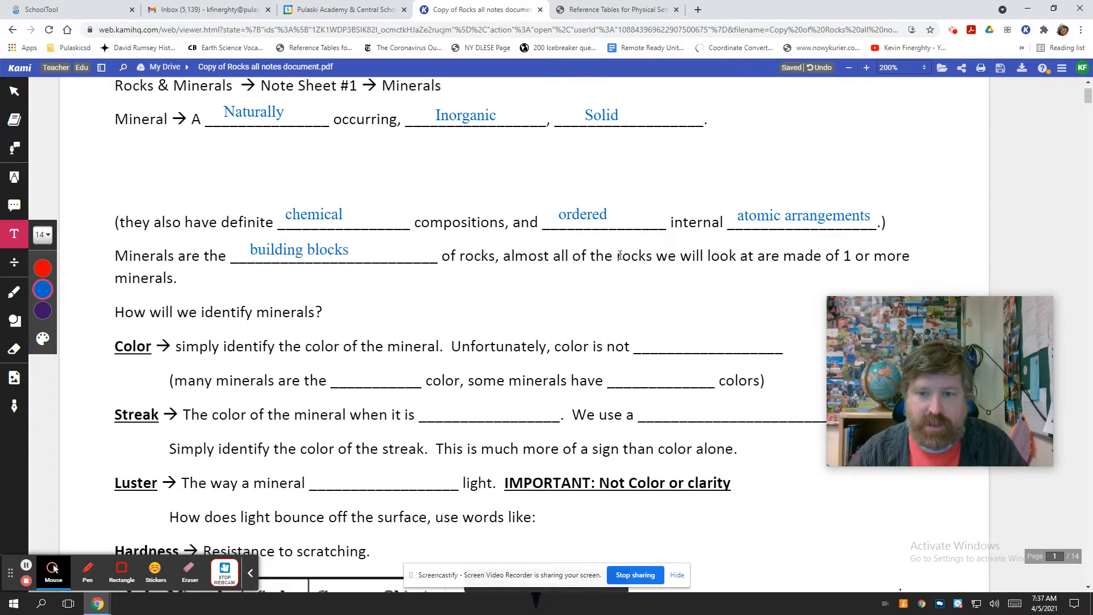
mouse_move(423, 321)
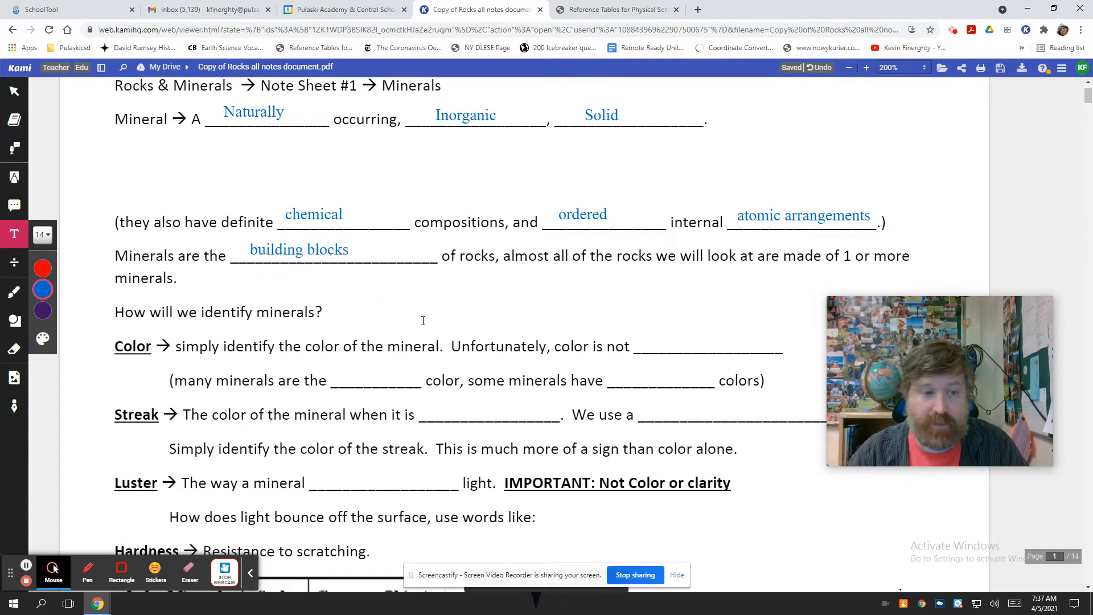
scroll("down", 3)
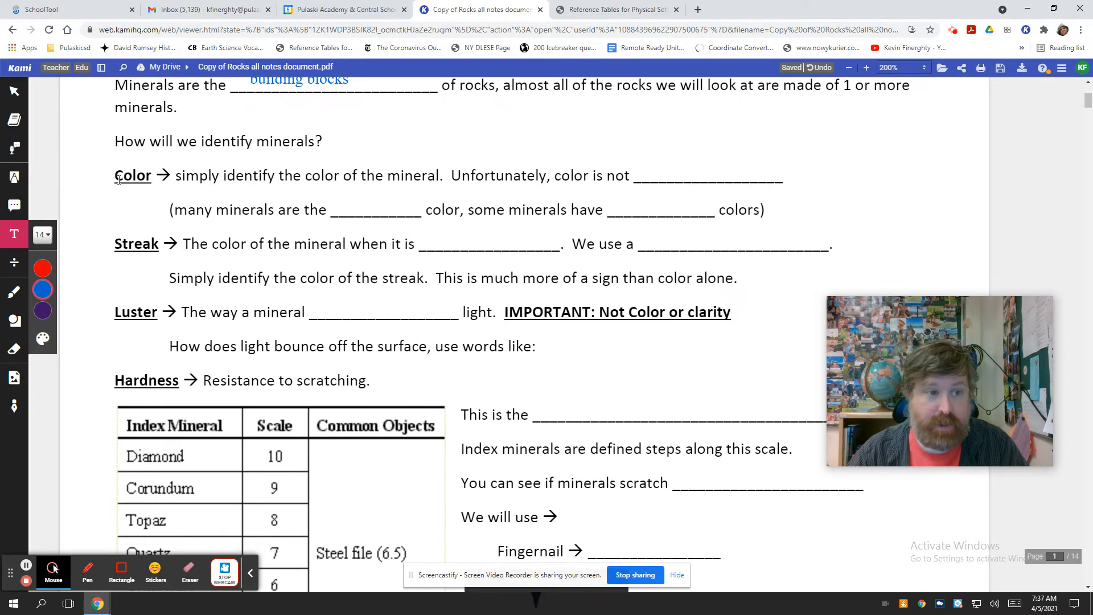
double_click(134, 175)
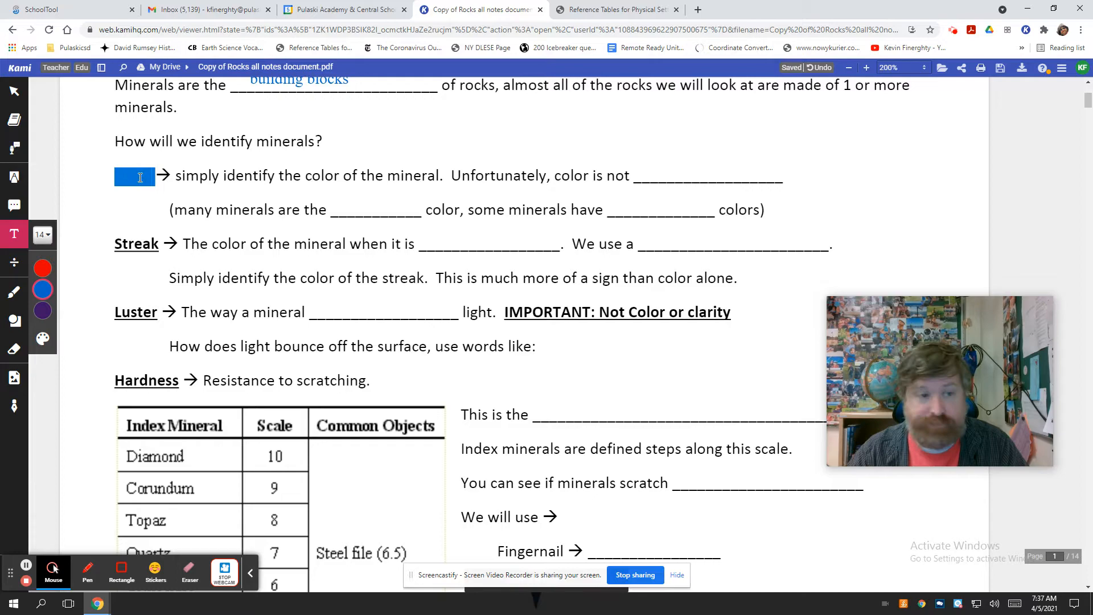
scroll("down", 3)
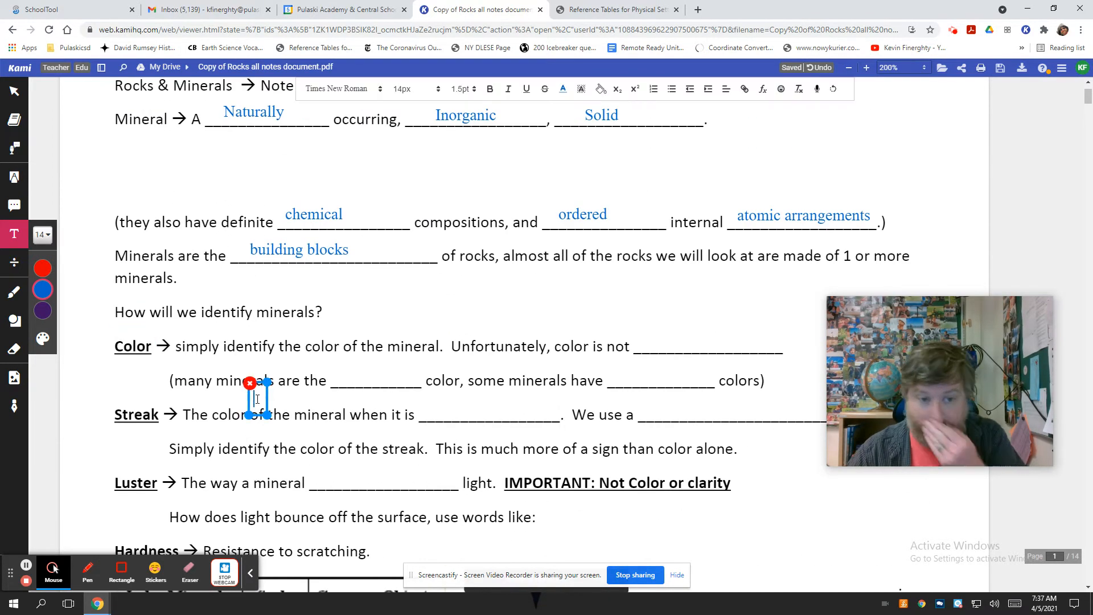
scroll("down", 3)
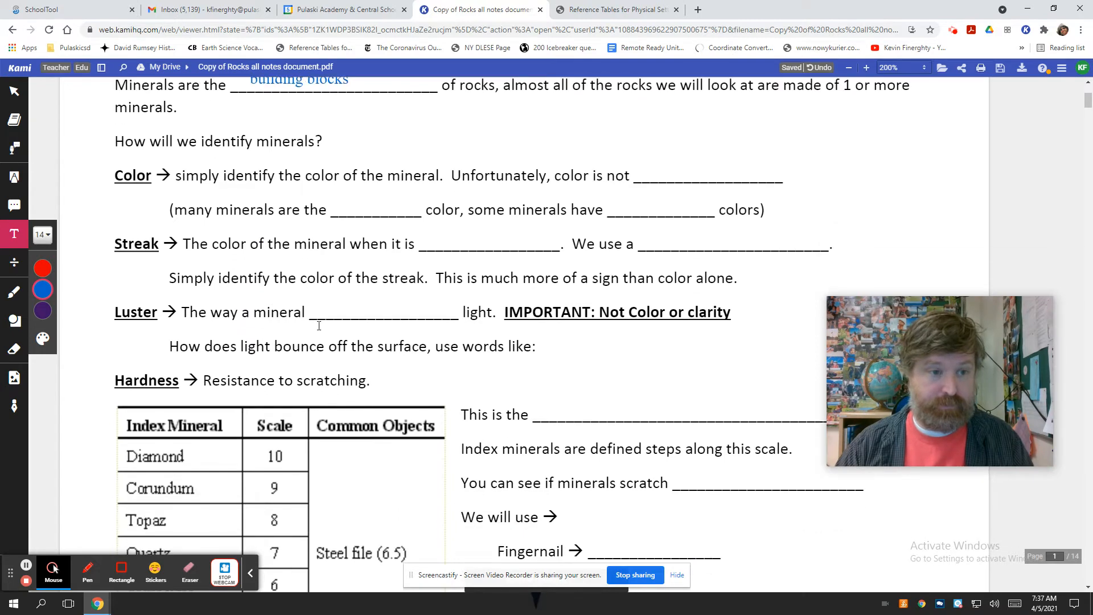
- Fill the Color blanks with same and multiple
scroll("down", 3)
type("useful")
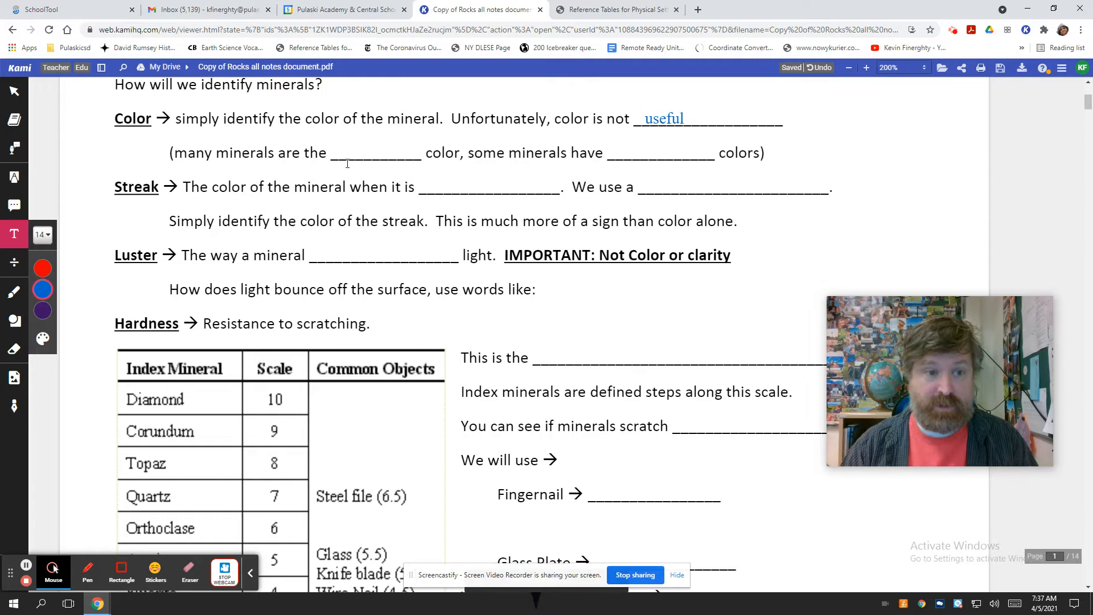
type("same")
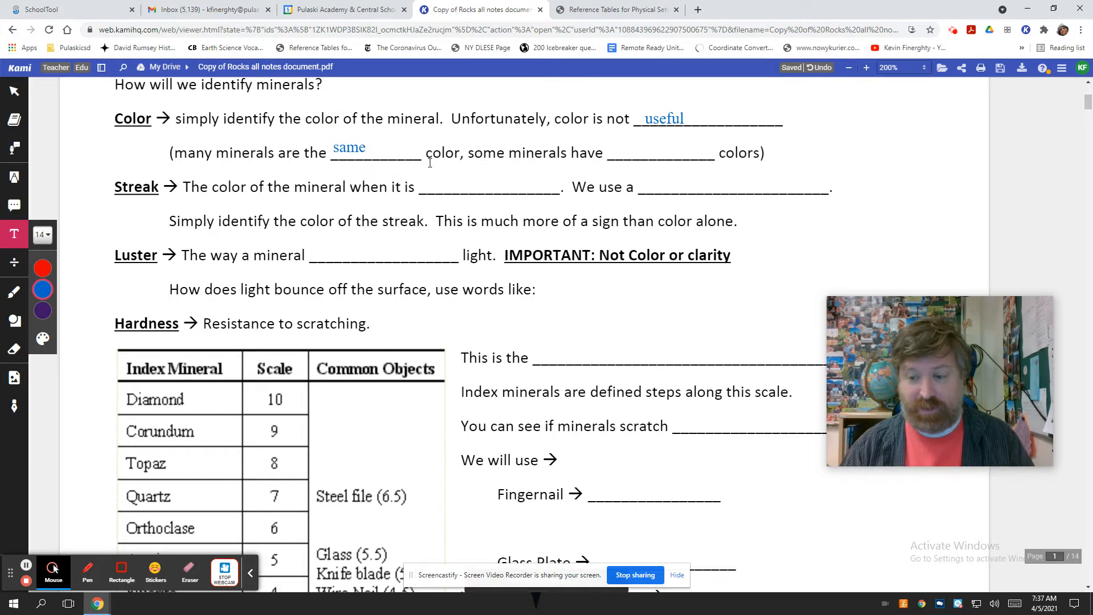
mouse_move(565, 161)
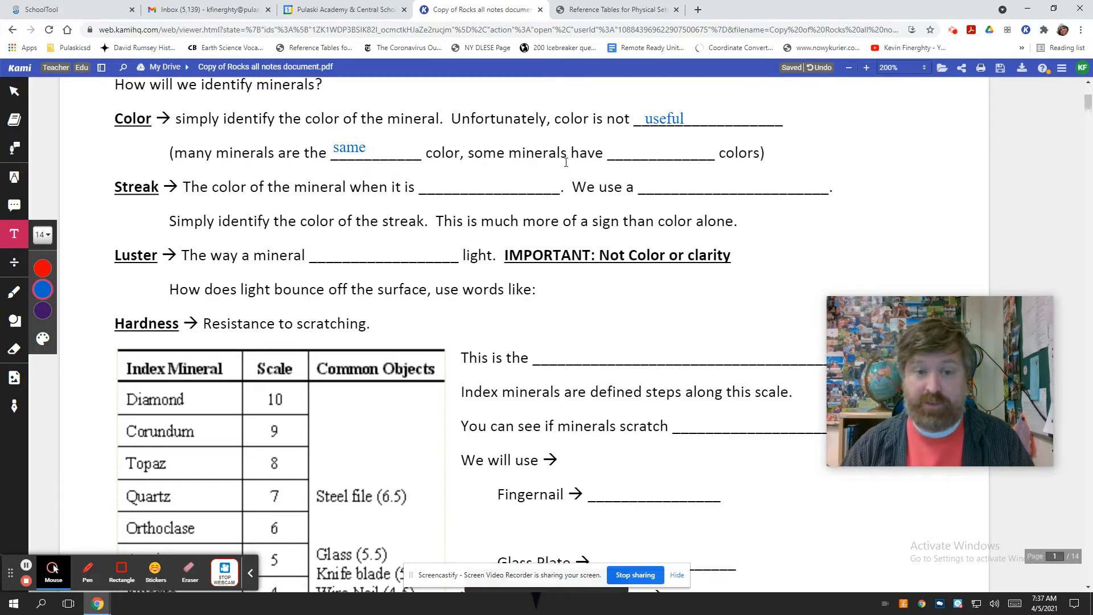
left_click(631, 153)
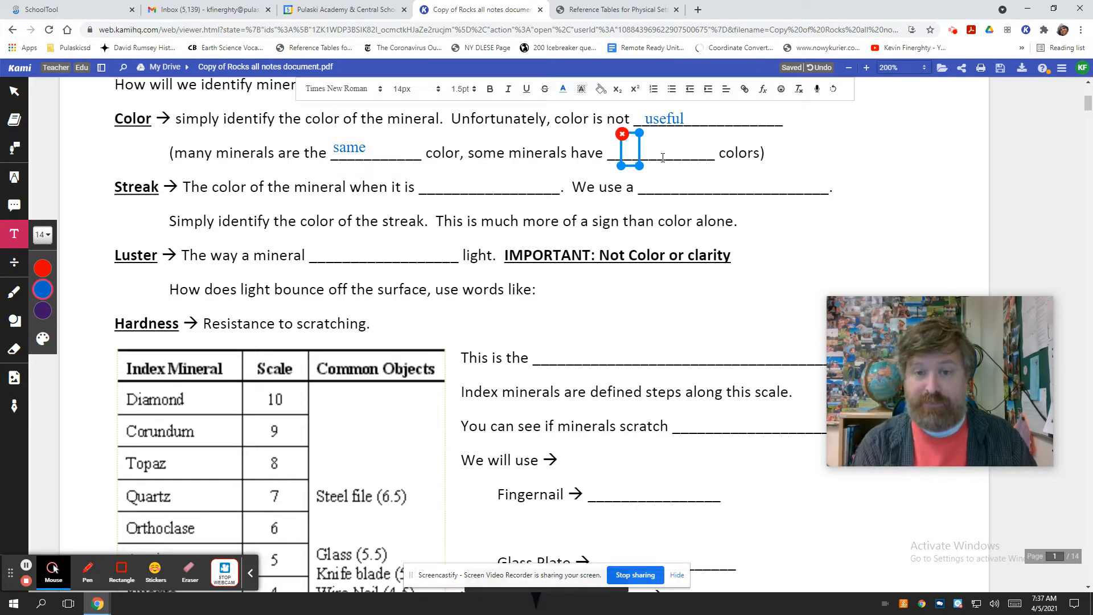
type("multiple")
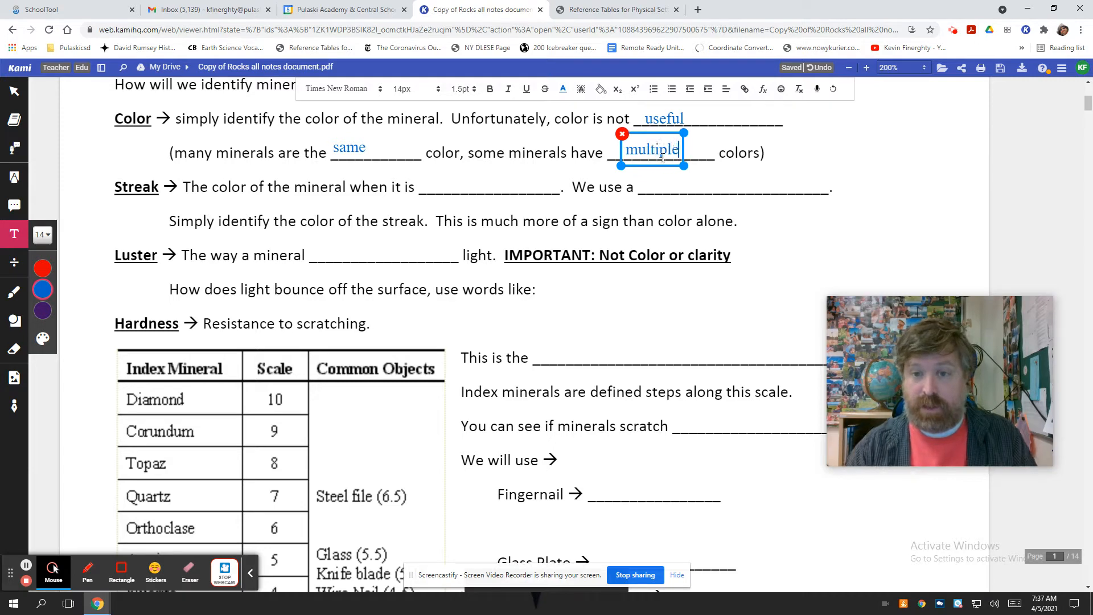
left_click(726, 171)
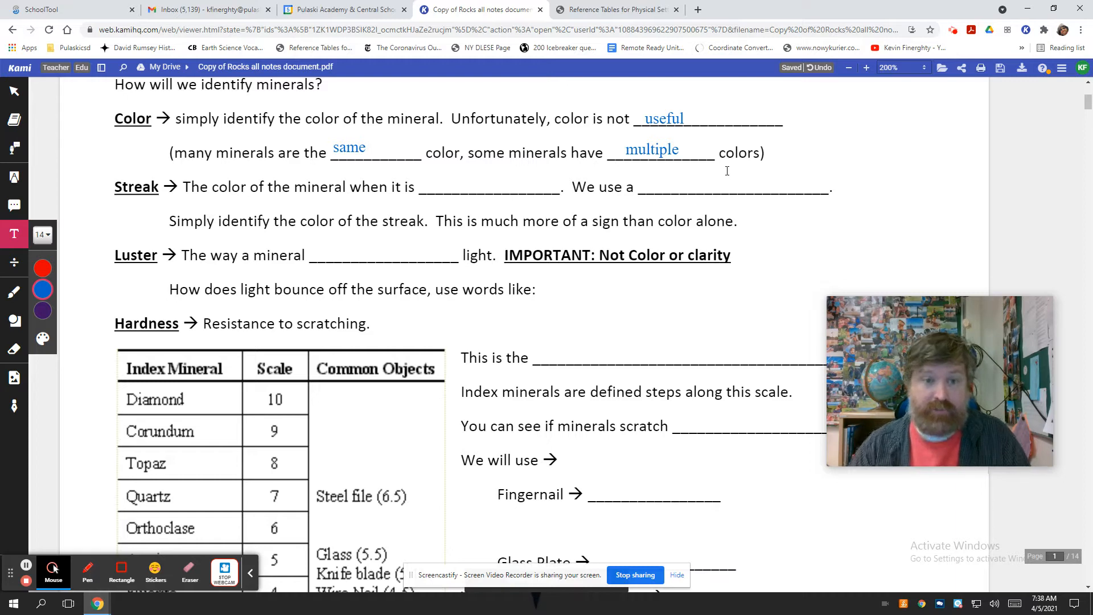
- Fill the Streak blanks with powdered and streak plate, then switch to the reference tables
left_click(430, 187)
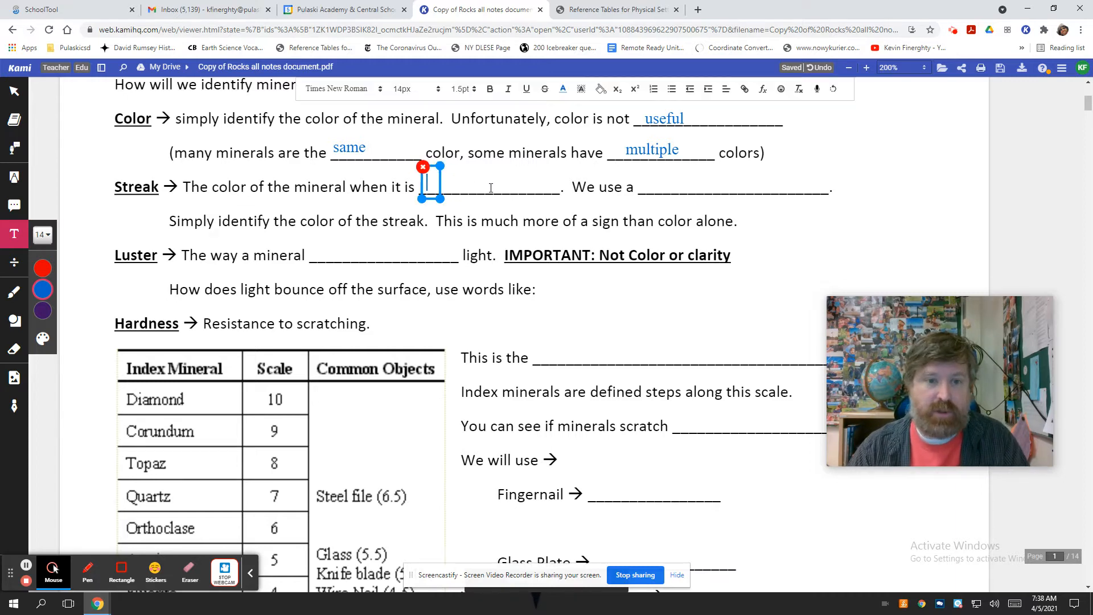
type("pow")
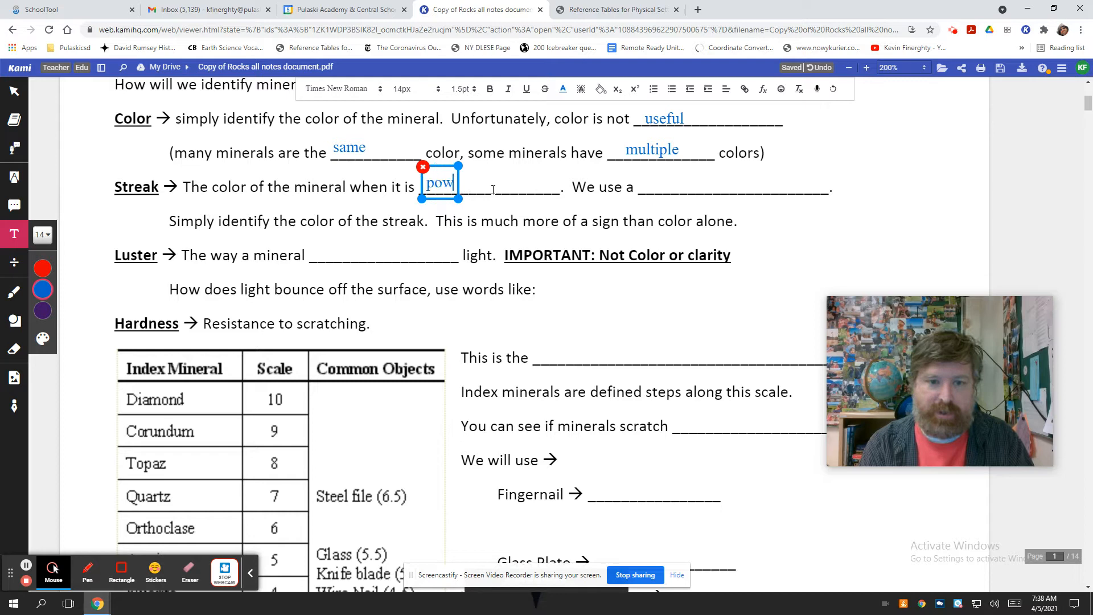
type("dered")
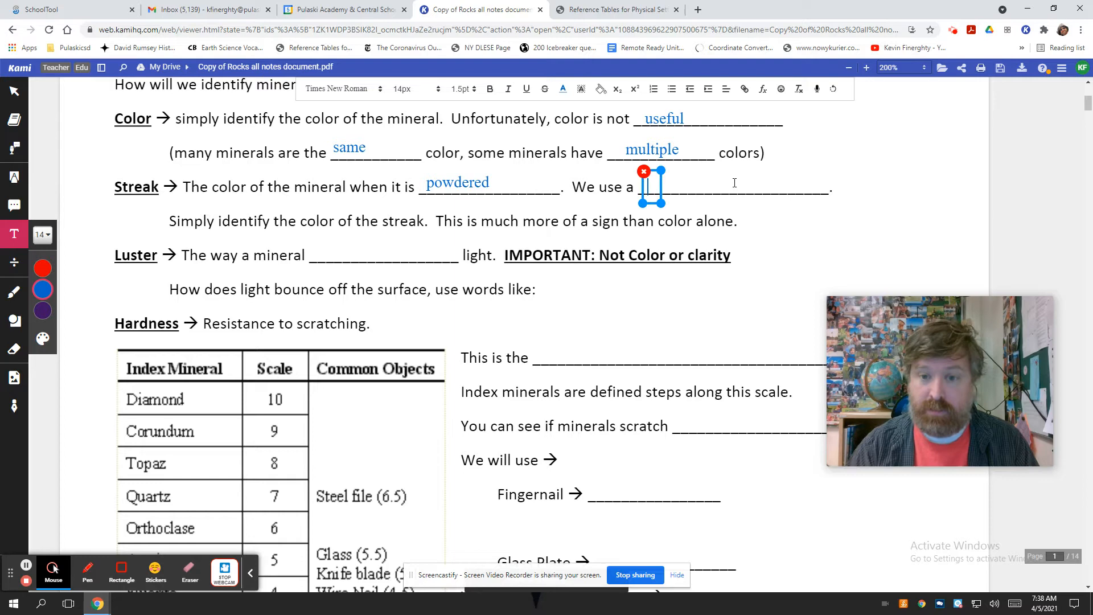
type("streak plate")
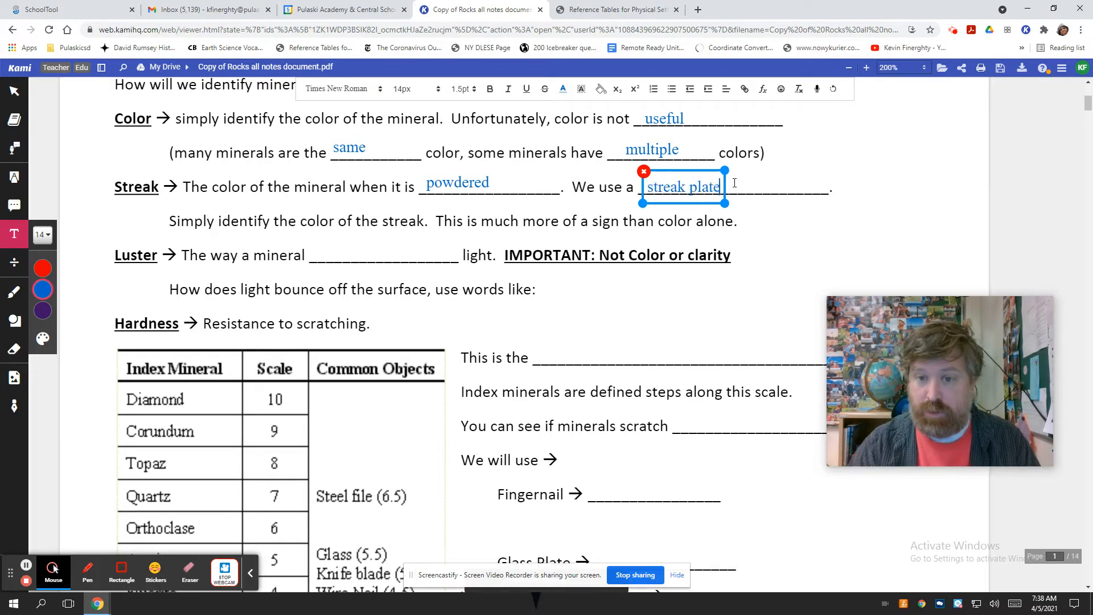
left_click(754, 233)
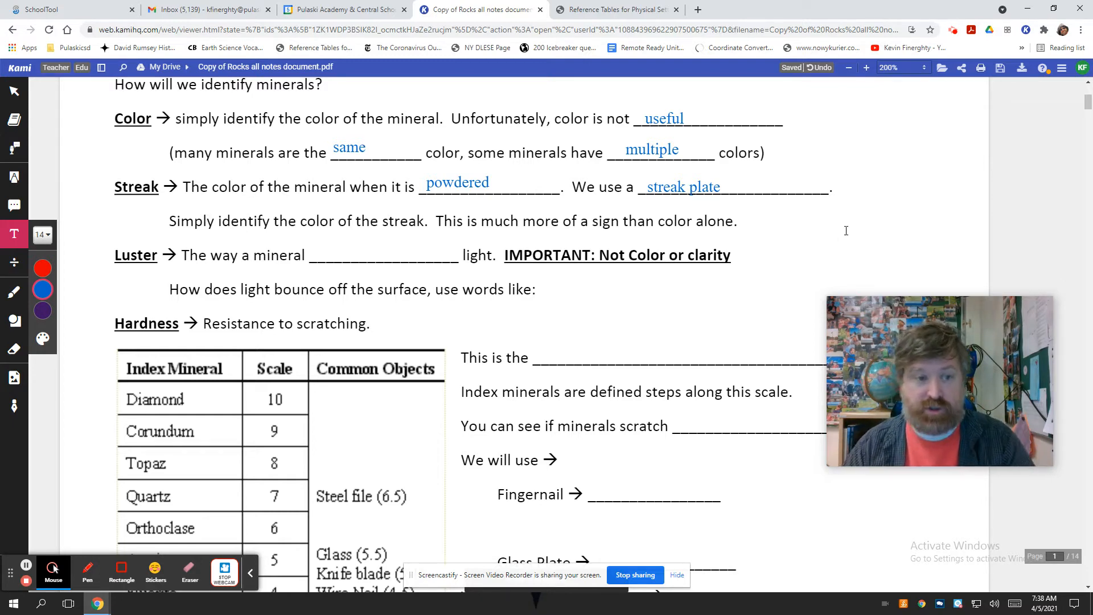
left_click(621, 9)
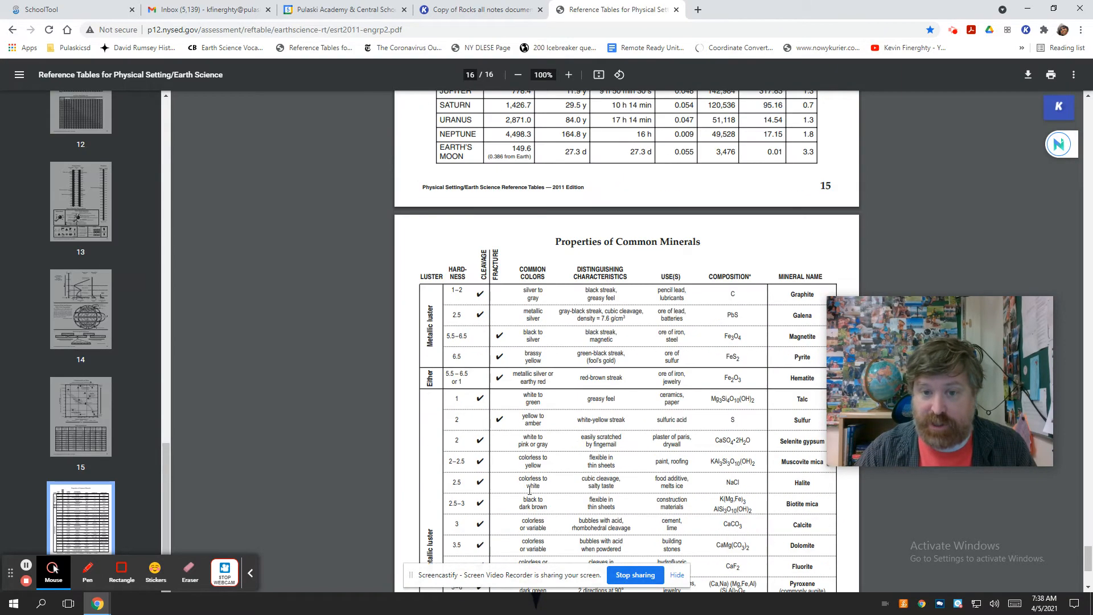
- Scroll the reference tables down to the Properties of Common Minerals chart, then return to the notes
scroll("down", 3)
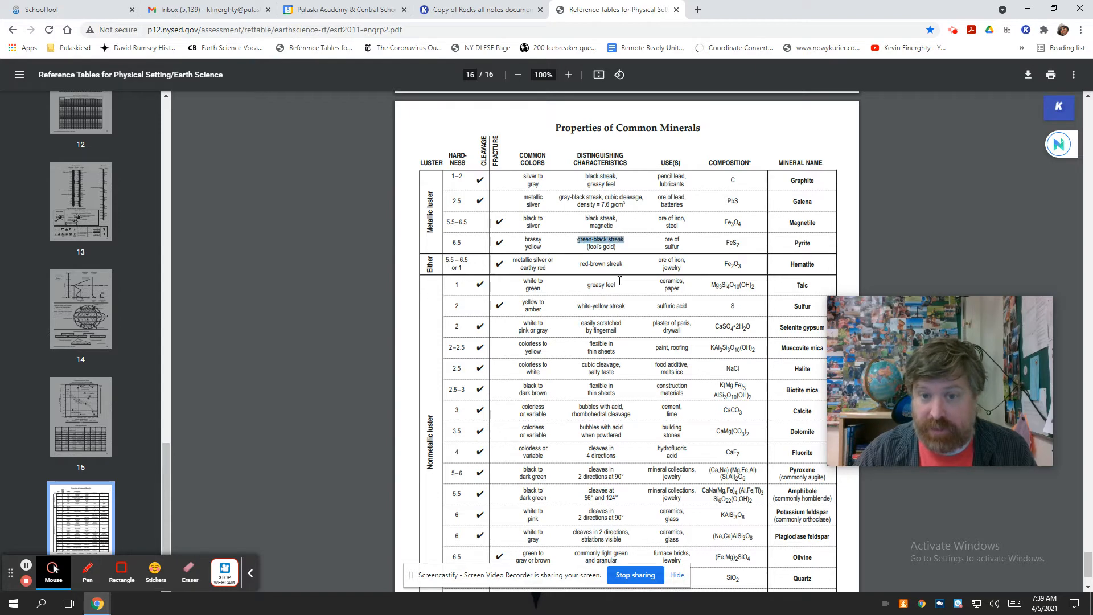
scroll("down", 3)
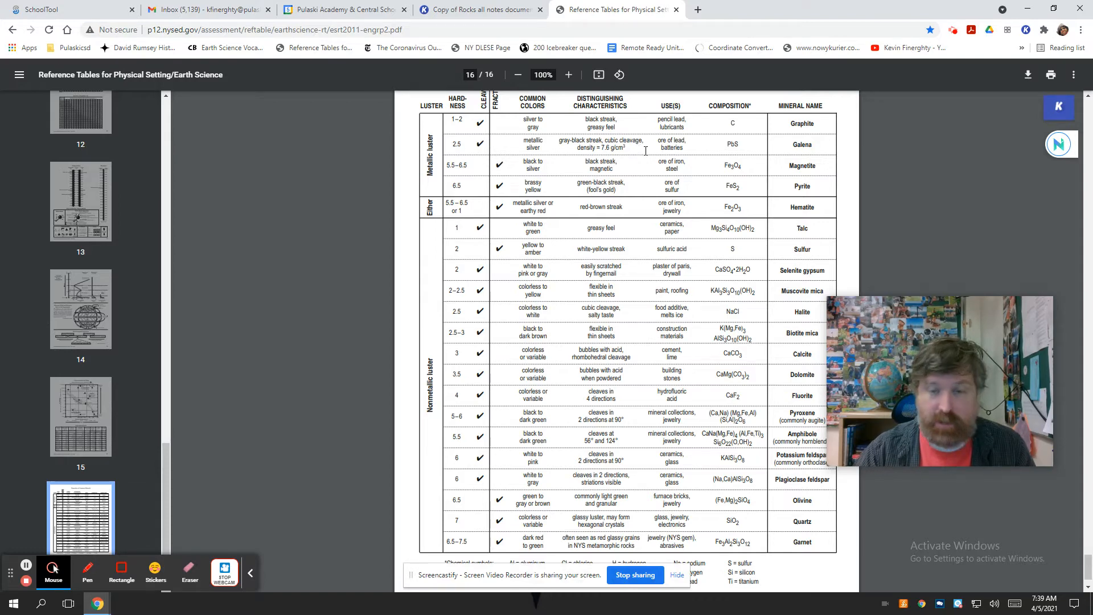
scroll("down", 3)
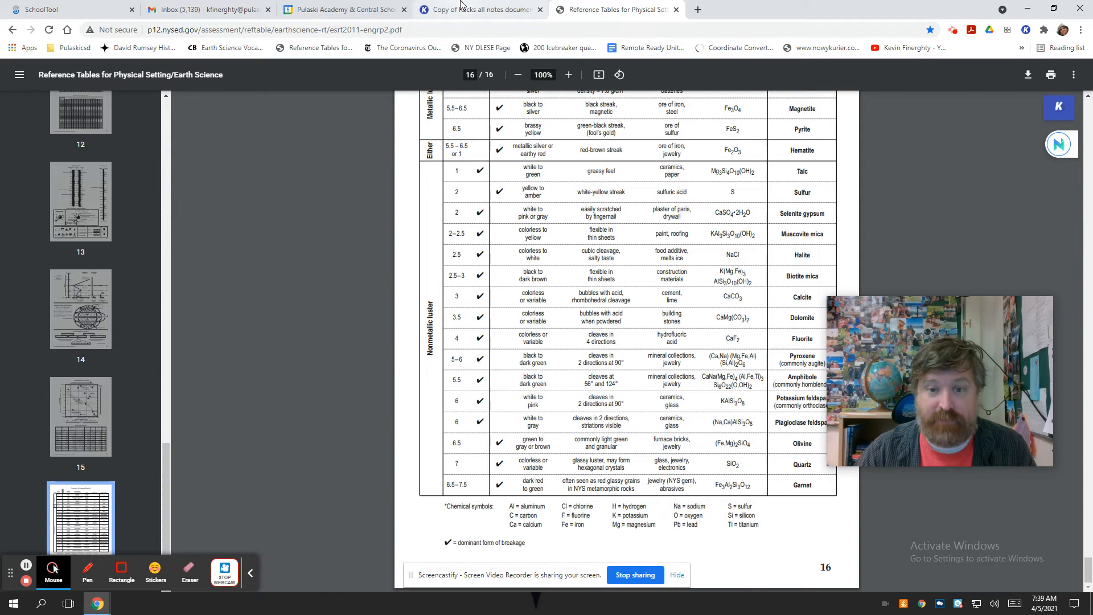
left_click(488, 9)
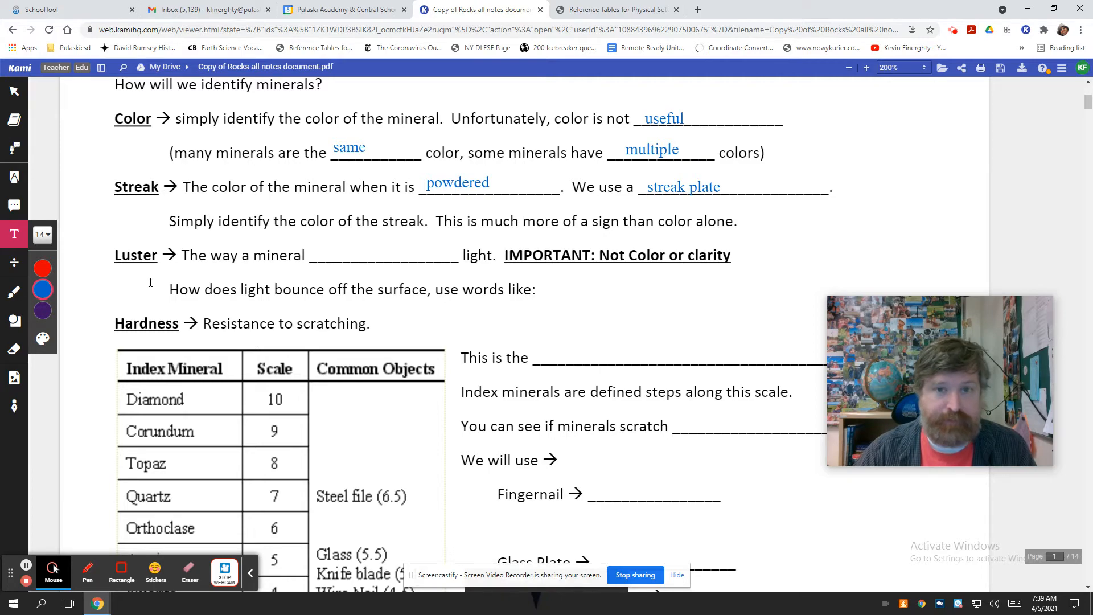
left_click(622, 9)
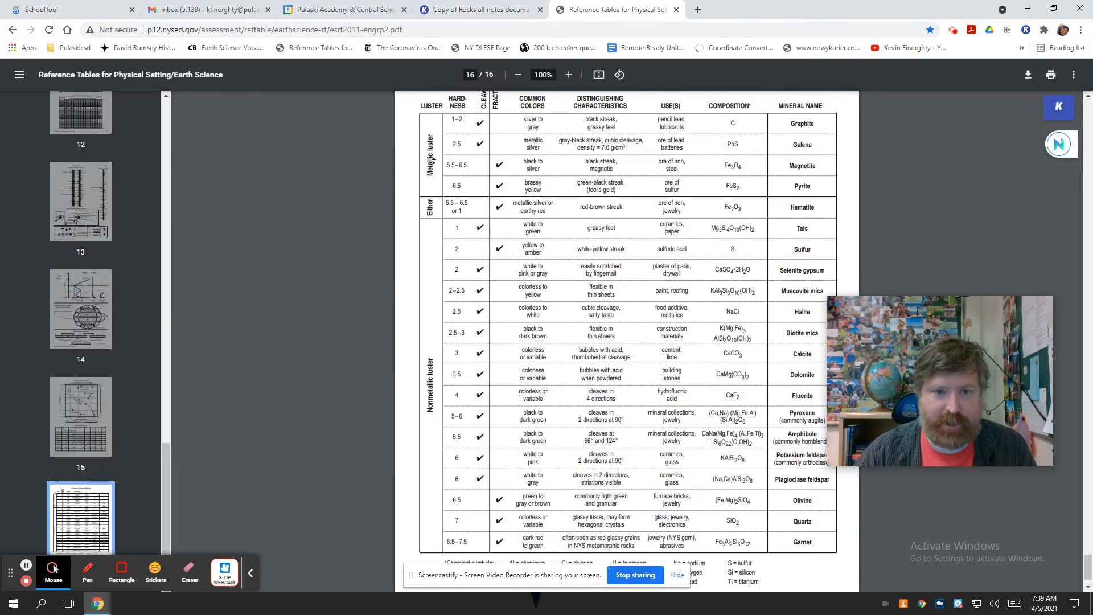
scroll("down", 3)
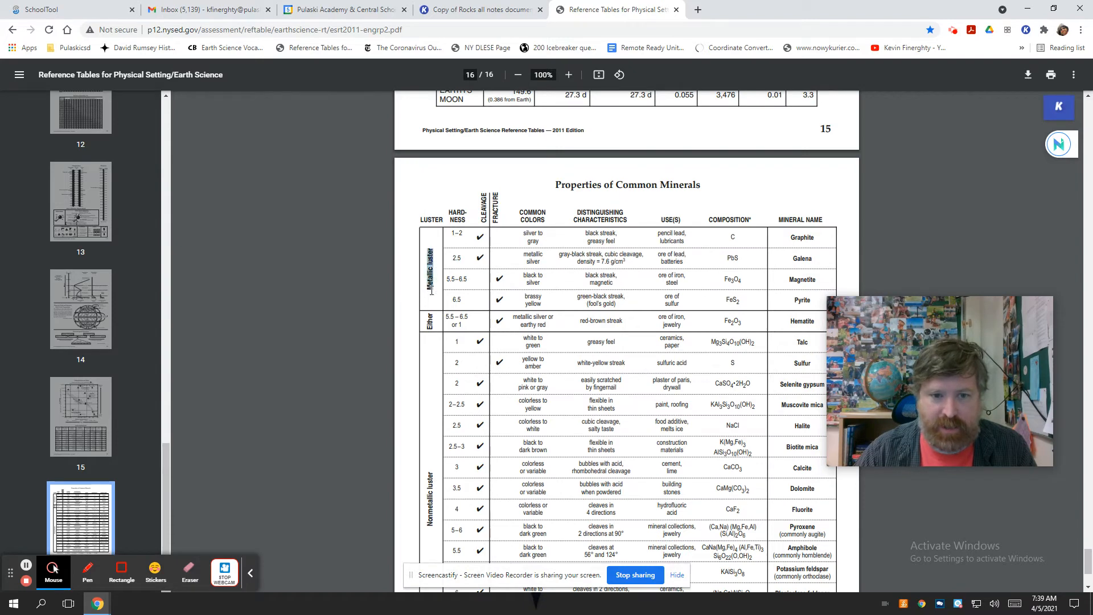
scroll("down", 3)
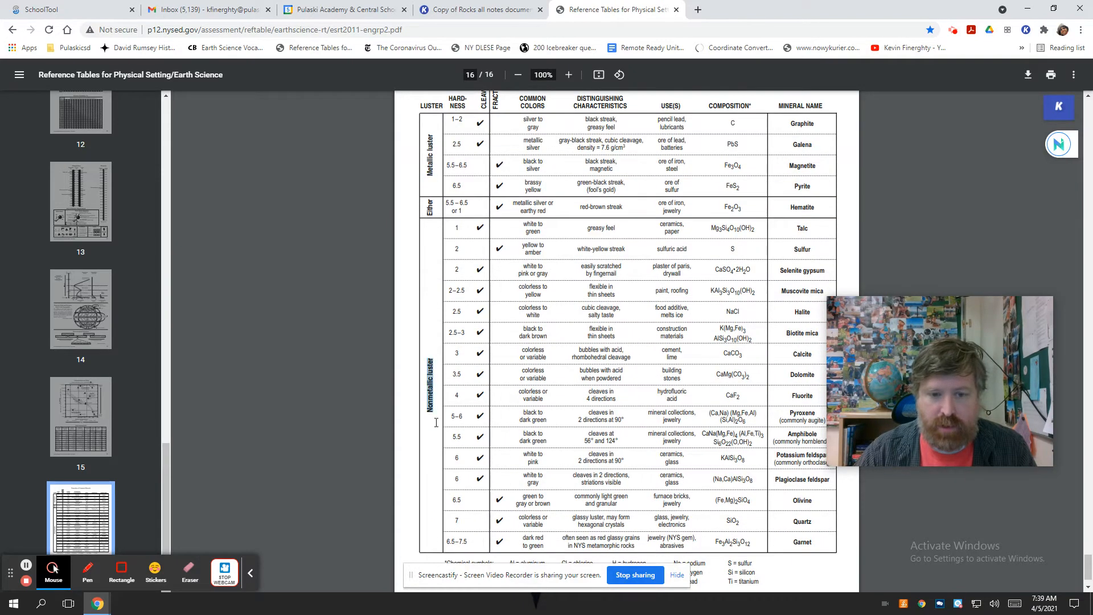
left_click(486, 10)
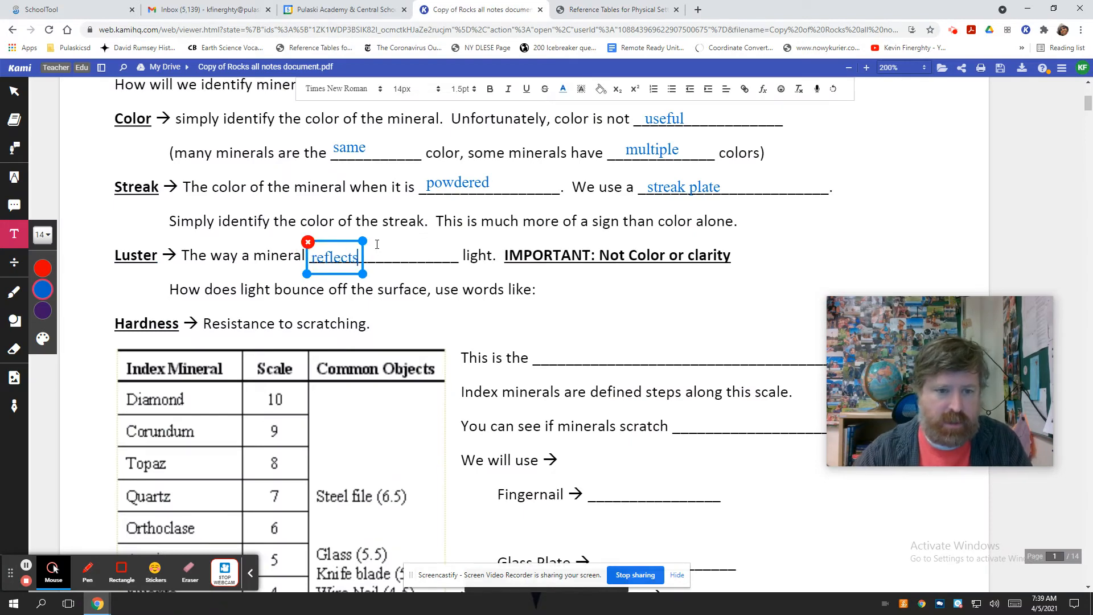
- Place the reflects answer on the Luster blank, then switch to the reference tables
left_click_drag(333, 256, 376, 248)
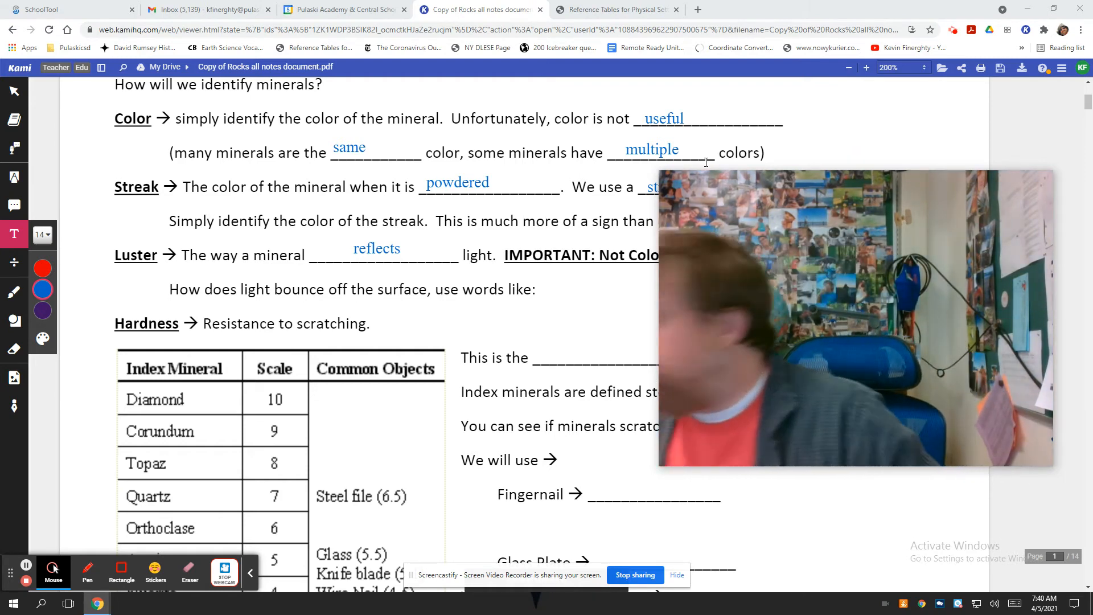
left_click(616, 10)
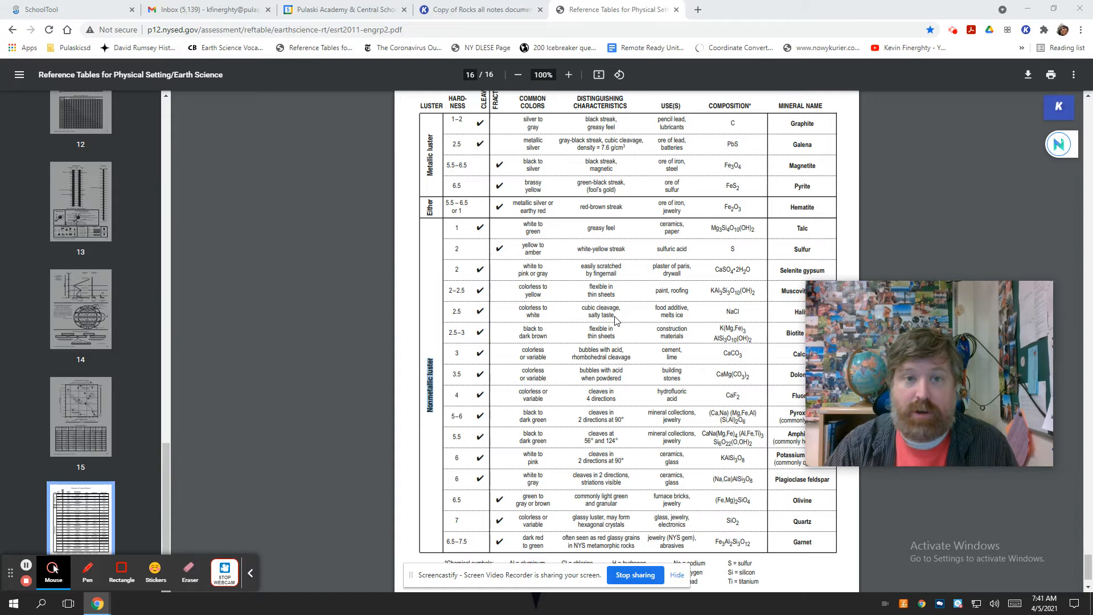
left_click(485, 9)
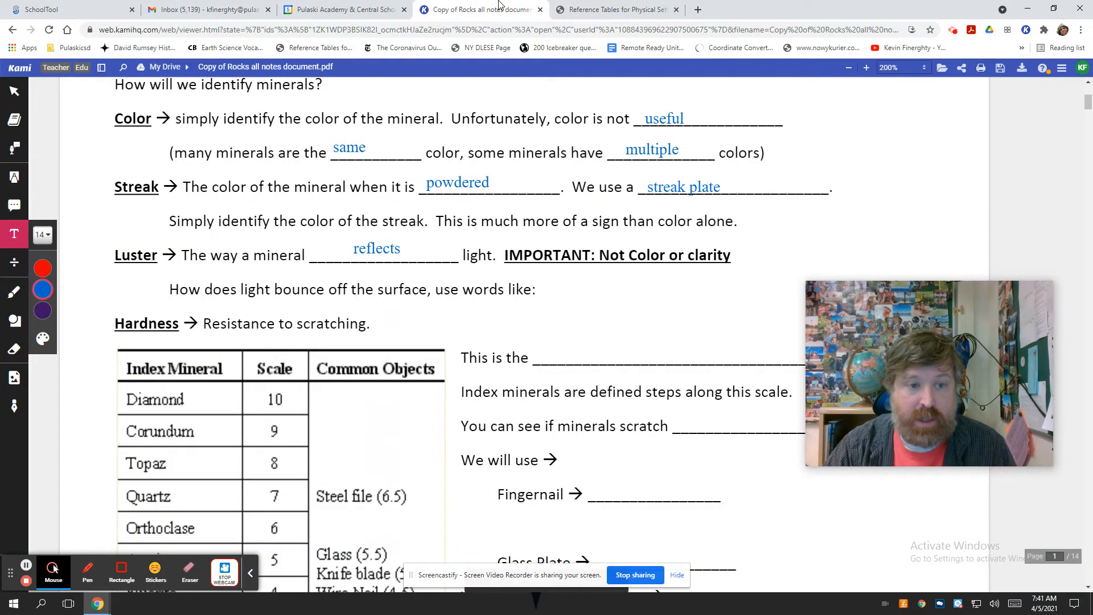
- Scroll the note sheet down to the Hardness section and its index mineral scale table
scroll("down", 3)
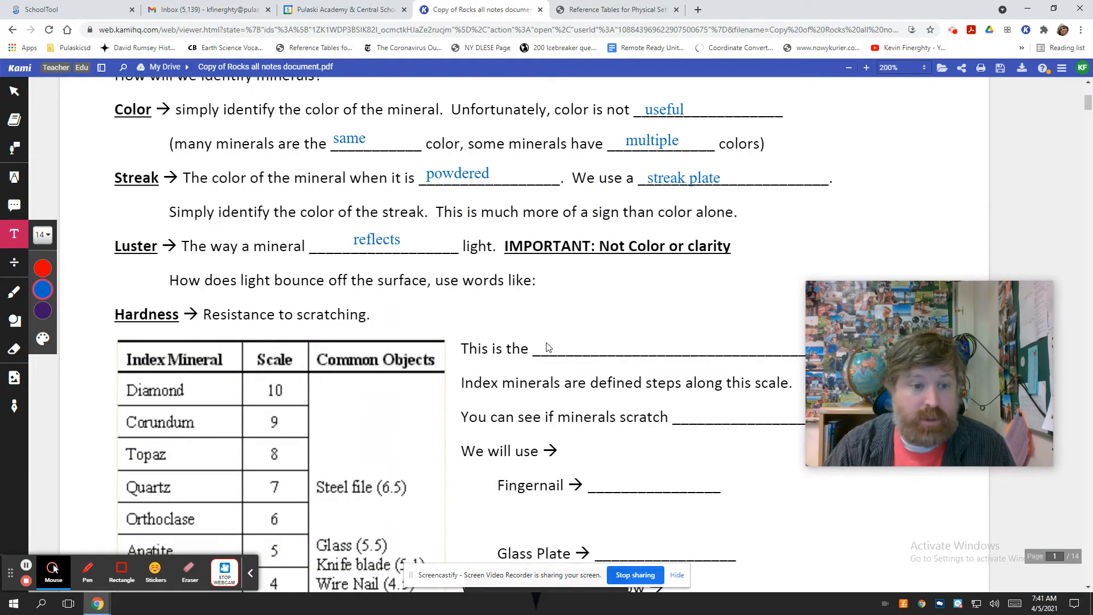
scroll("down", 3)
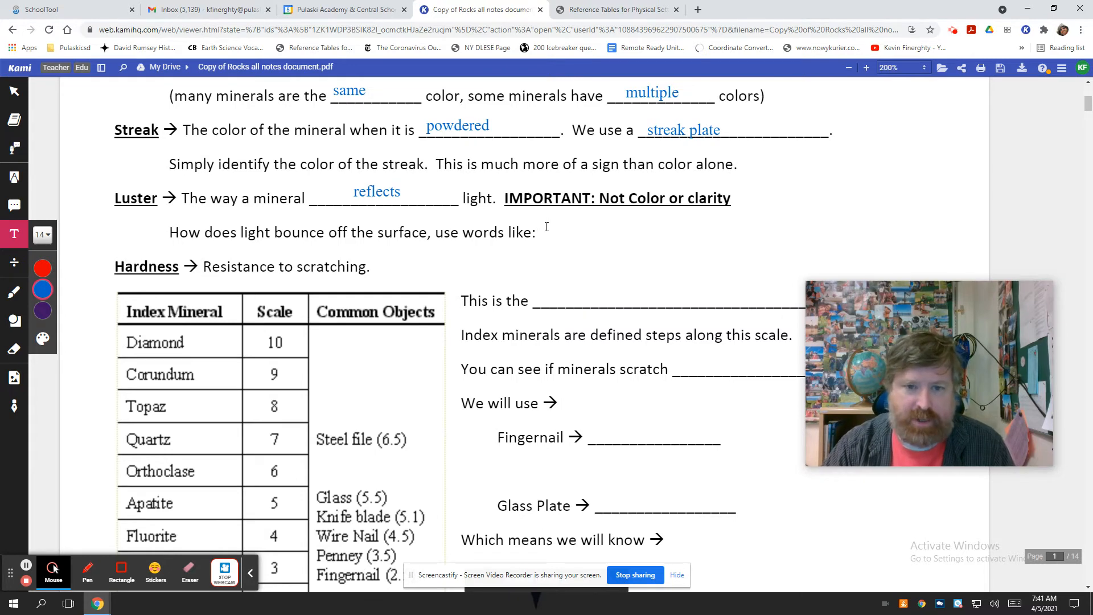
left_click(550, 228)
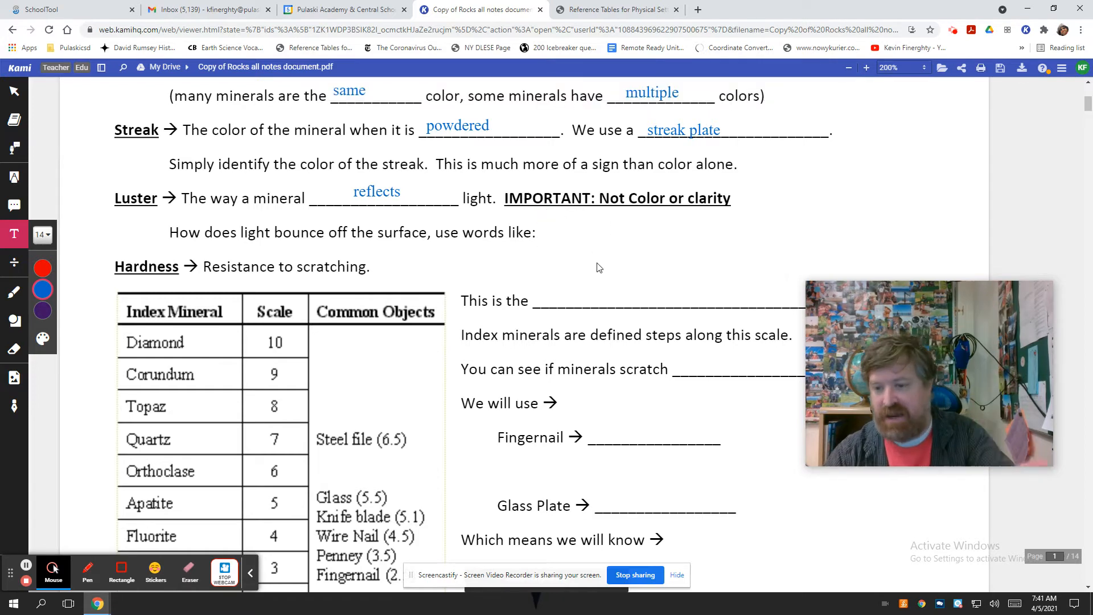
scroll("down", 3)
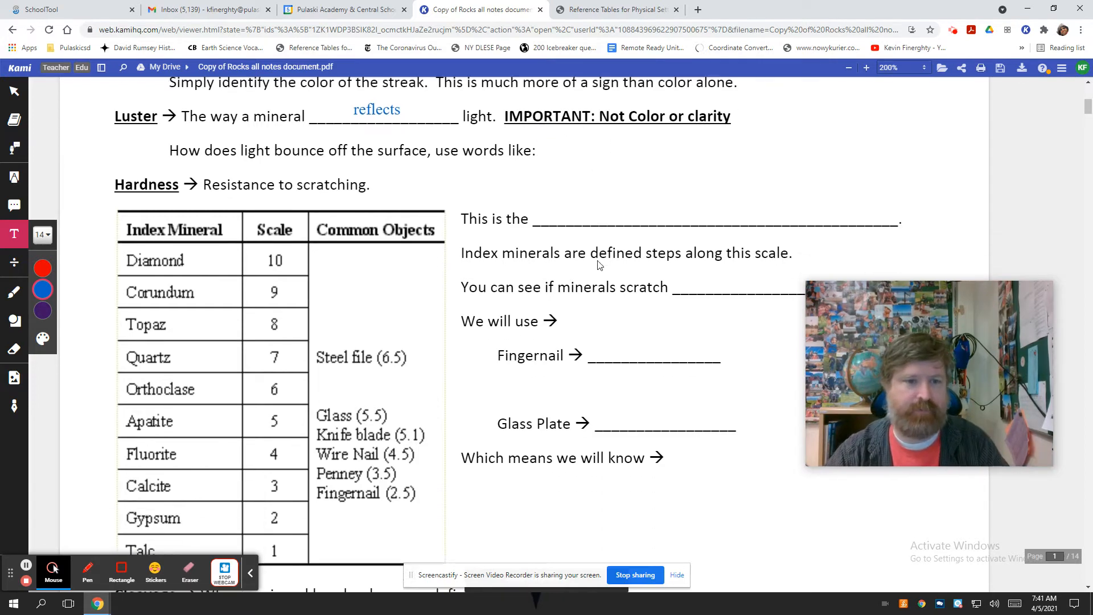
scroll("down", 3)
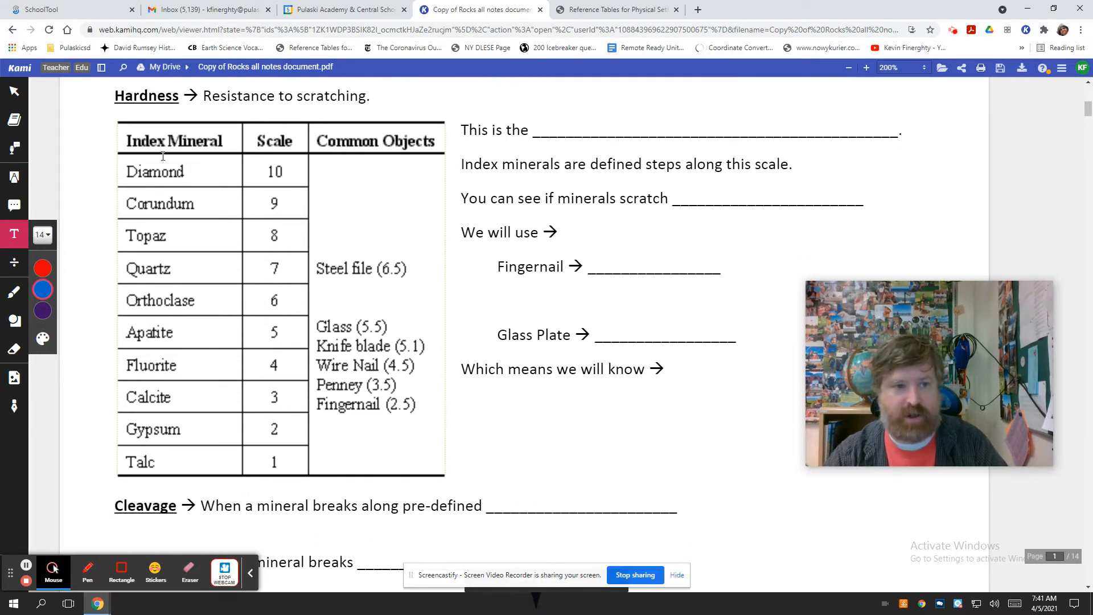
mouse_move(569, 120)
type("Mohs Hardness Scale")
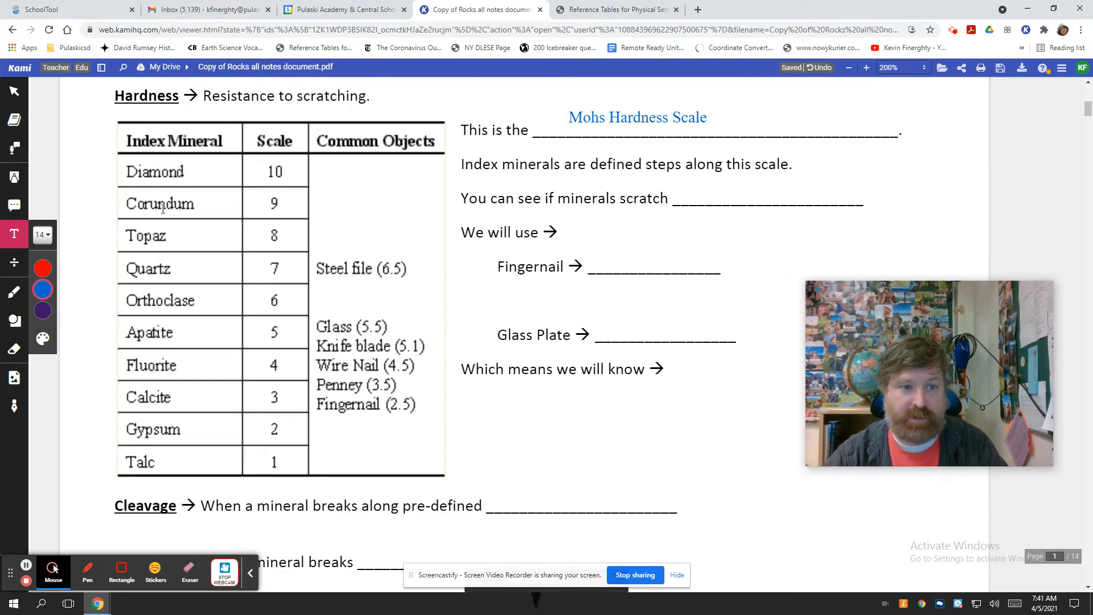
mouse_move(384, 200)
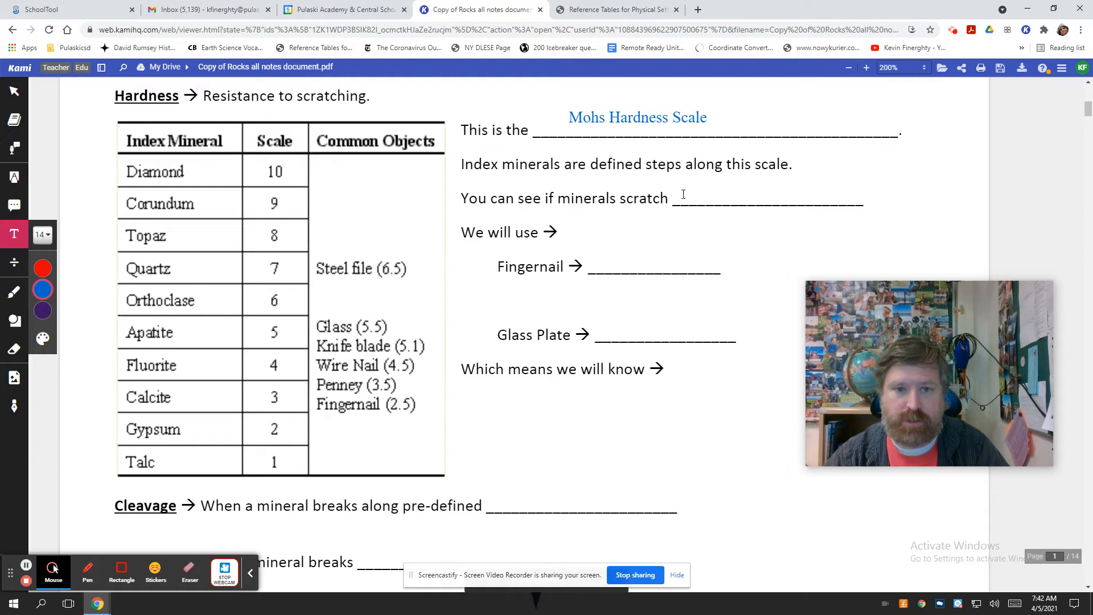
- Fill the hardness blank with Each other, then switch to the reference tables
type("Ea")
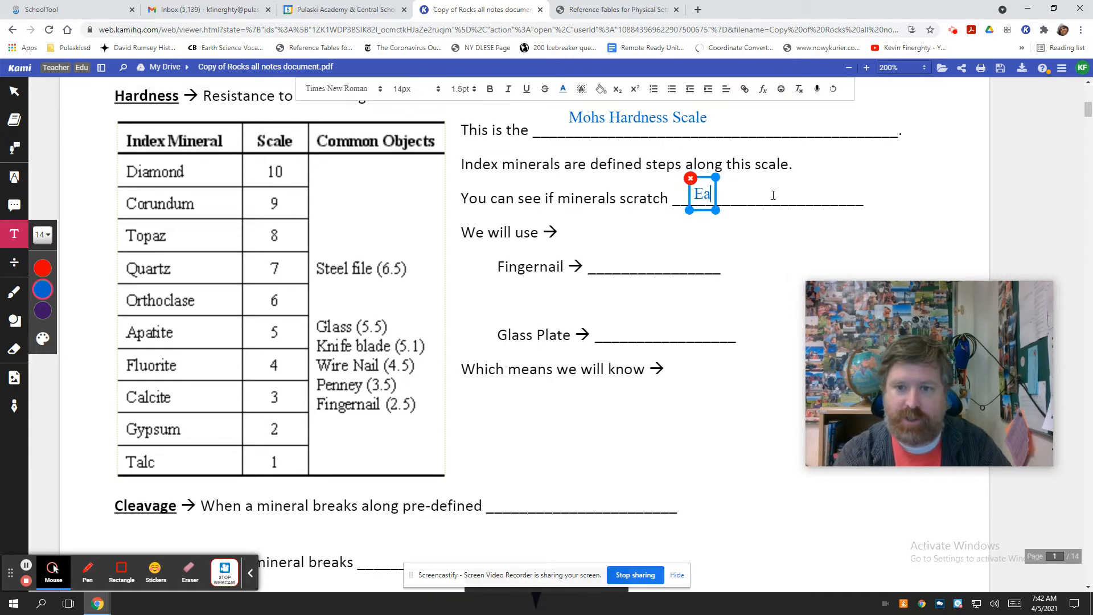
type("ch")
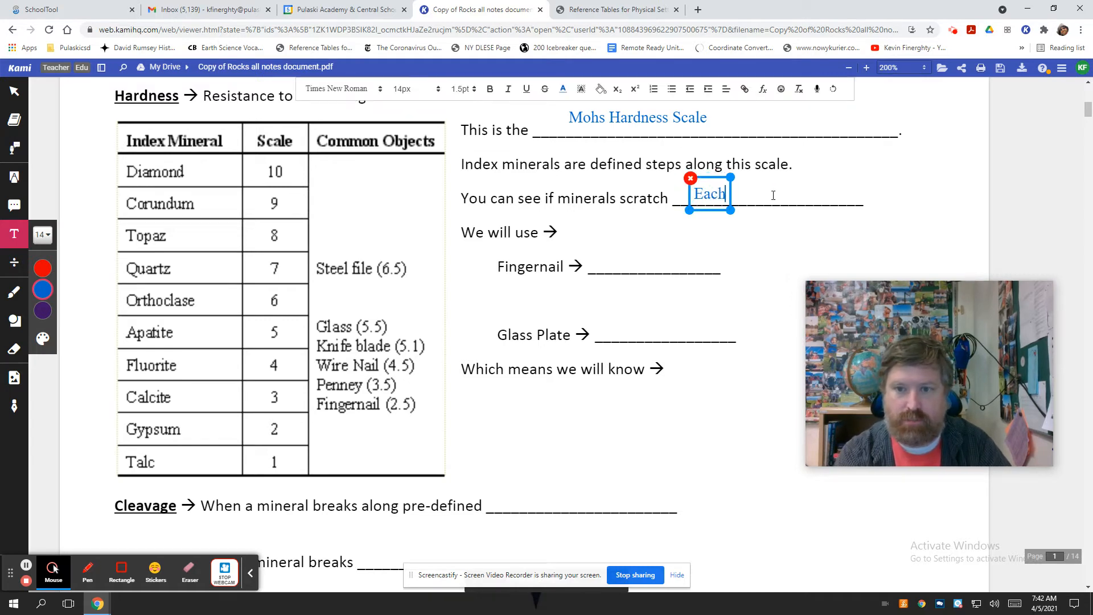
type("other")
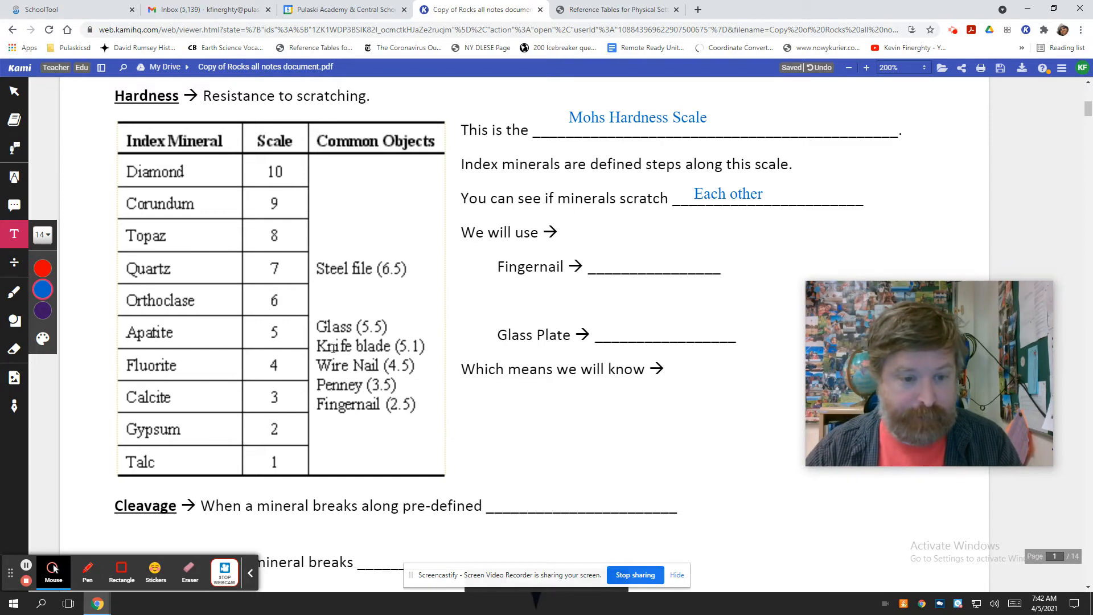
left_click(387, 407)
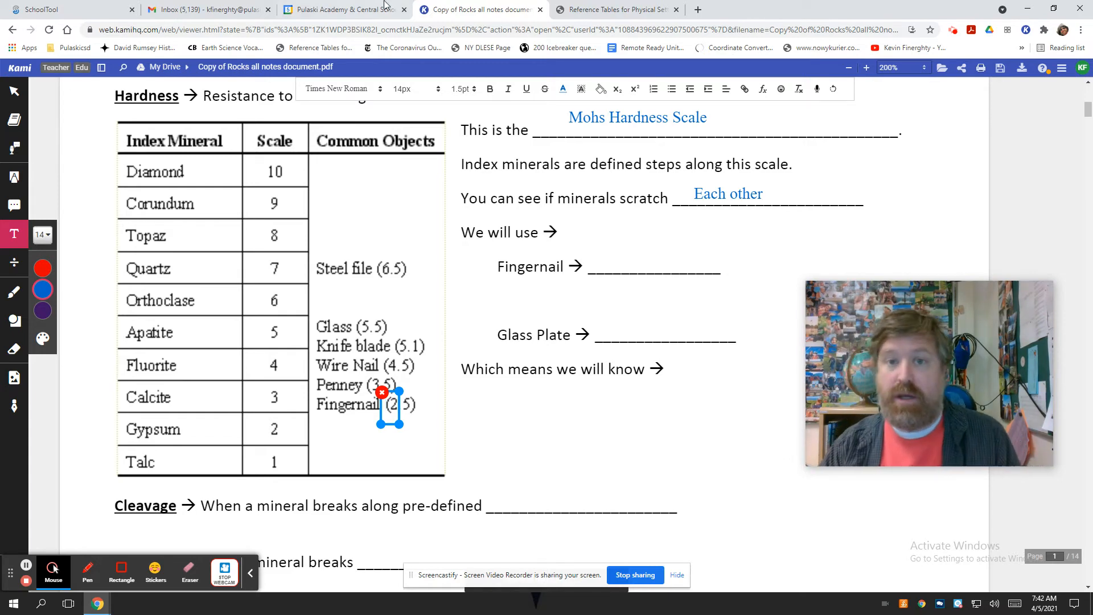
left_click(616, 10)
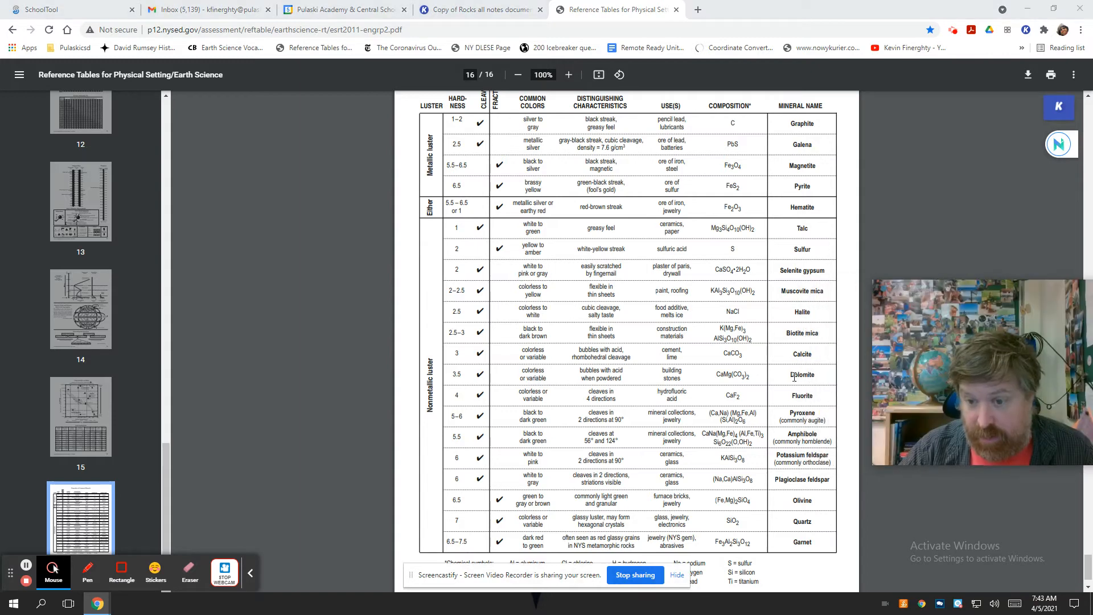
- Select Plagioclase feldspar in the mineral chart, then return to the notes sheet
double_click(790, 479)
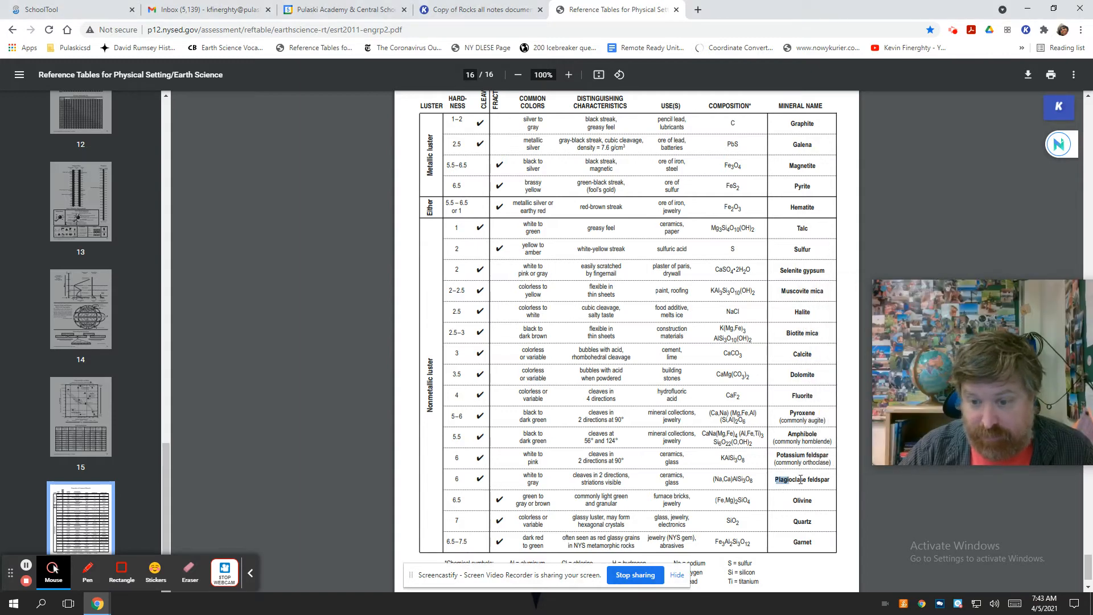
double_click(802, 480)
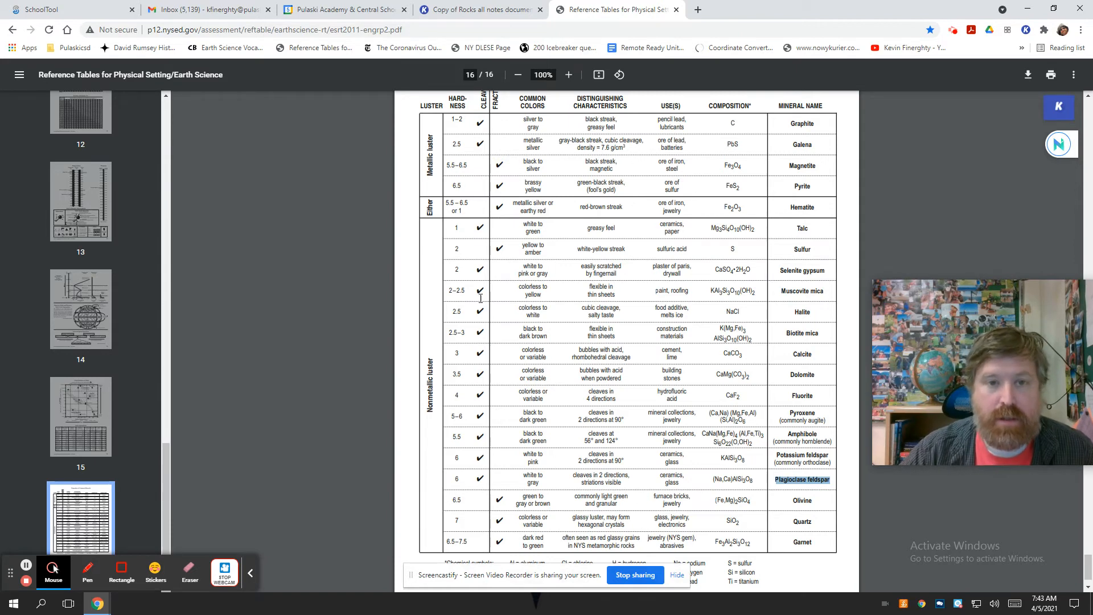
left_click(485, 10)
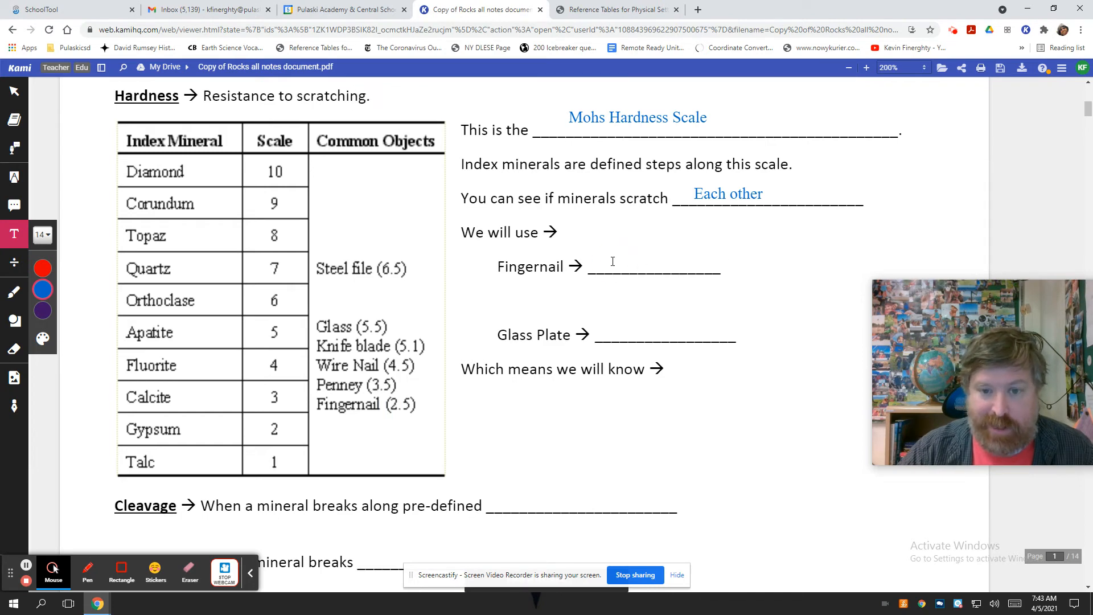
- Enter 2.5 for Fingernail, scroll down, then switch to the reference tables
type("2.5")
type("5.5")
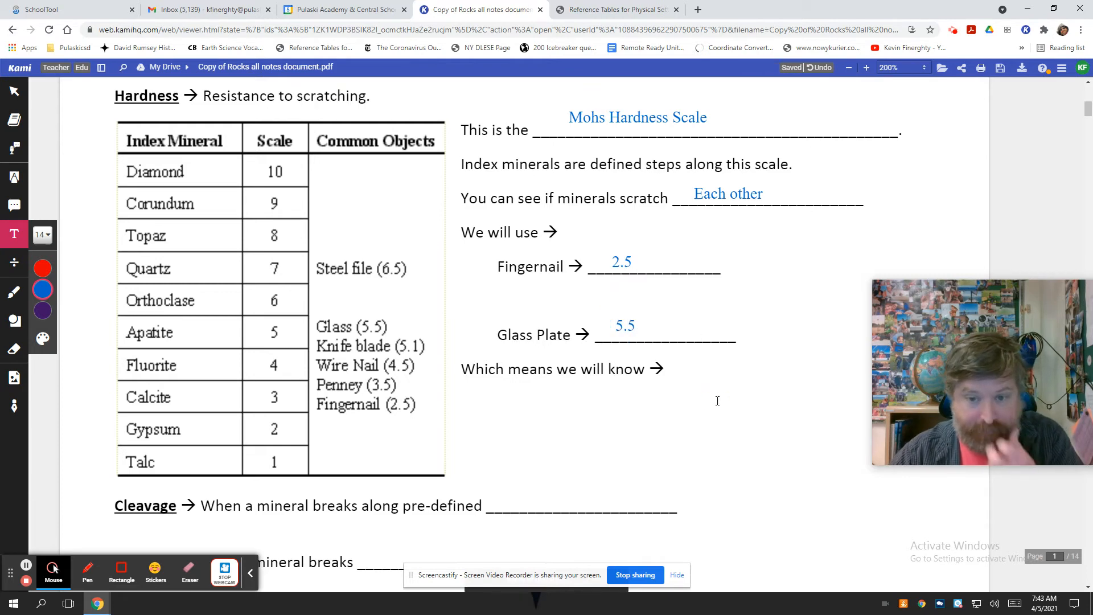
mouse_move(769, 346)
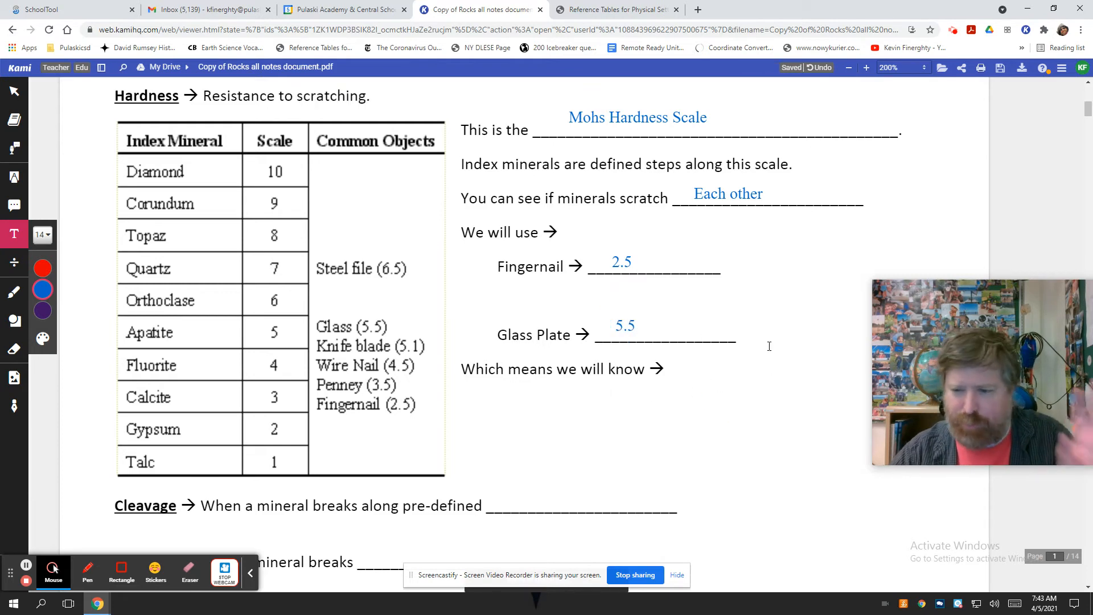
scroll("down", 3)
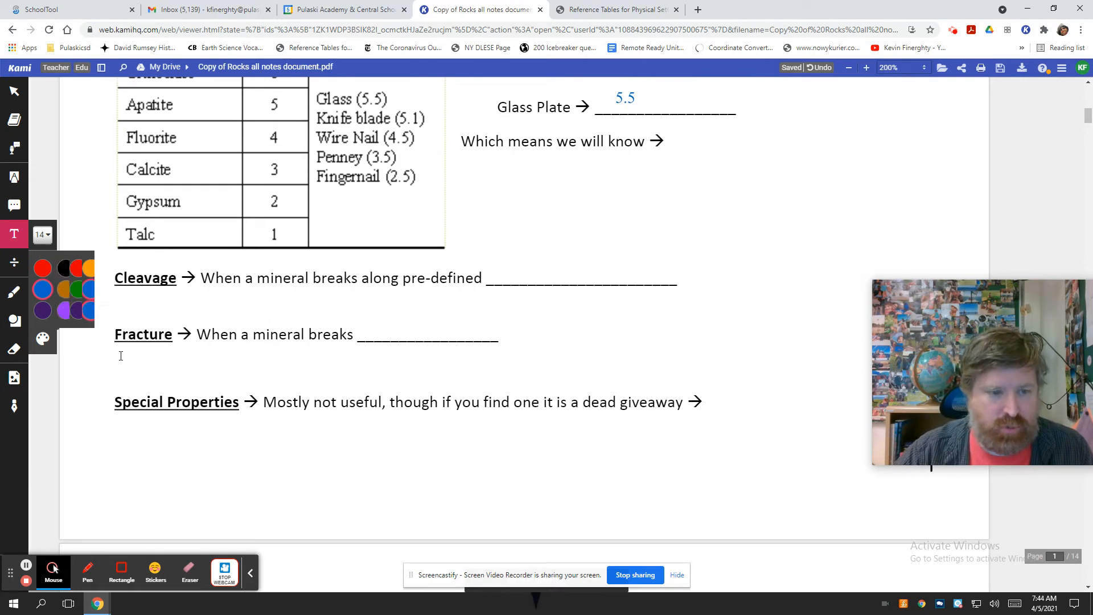
left_click(622, 10)
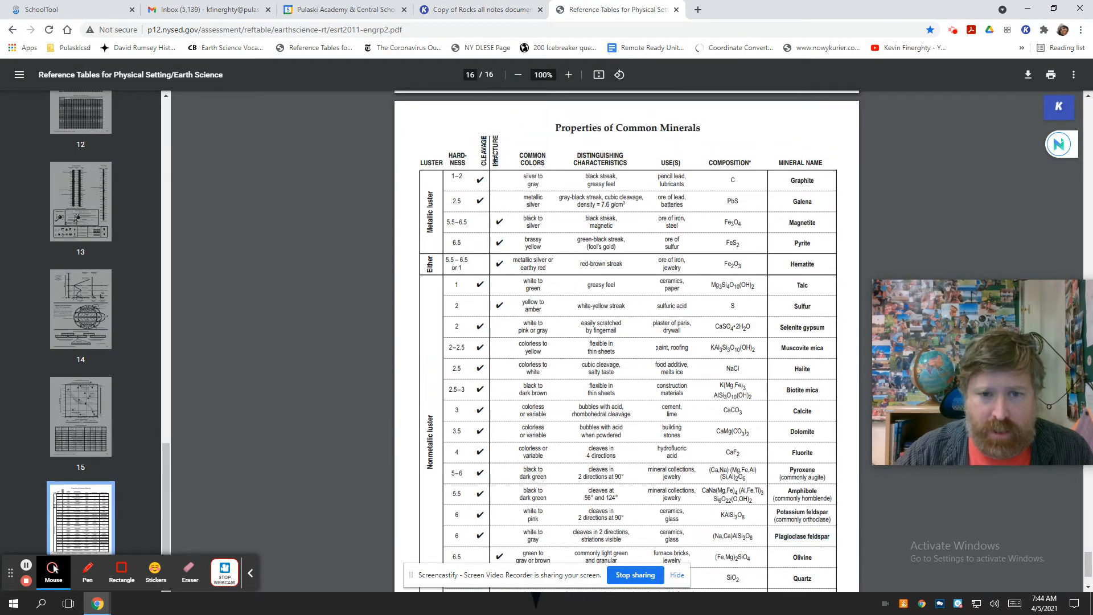
mouse_move(496, 182)
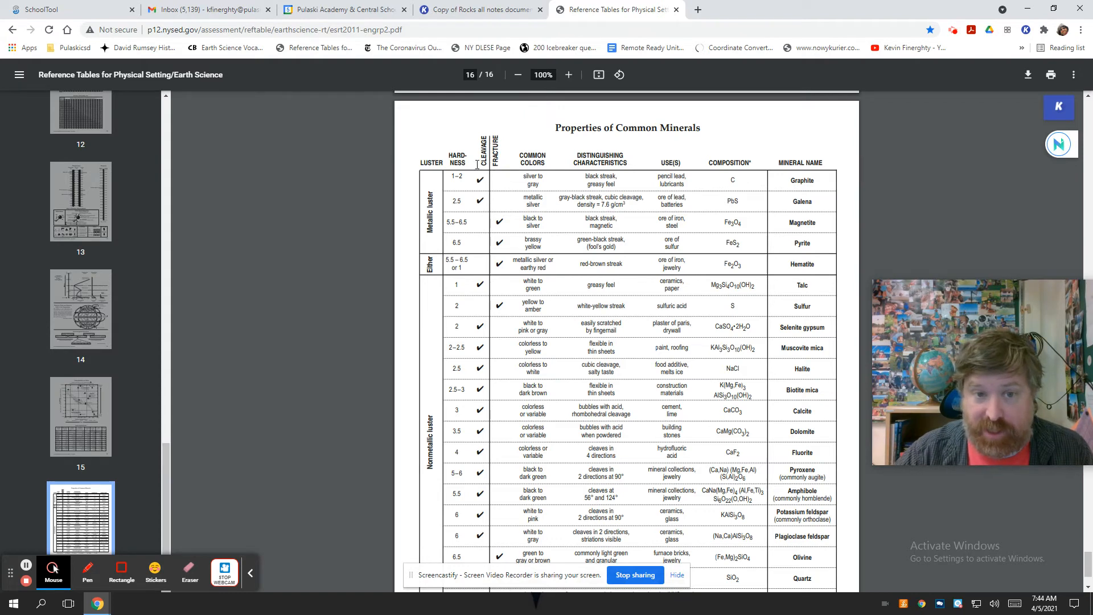
mouse_move(479, 284)
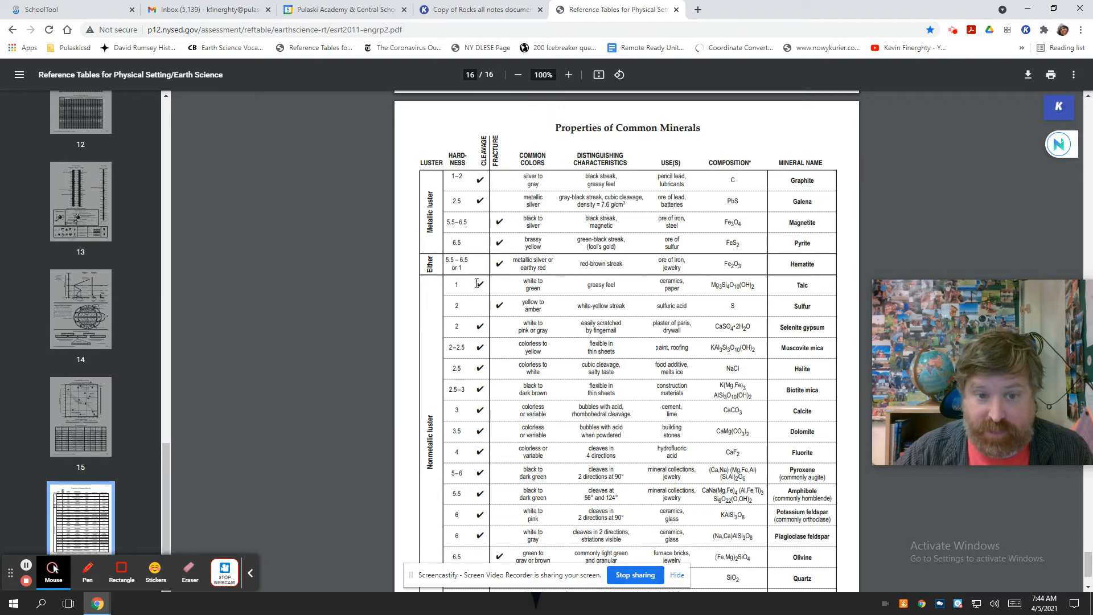
scroll("down", 3)
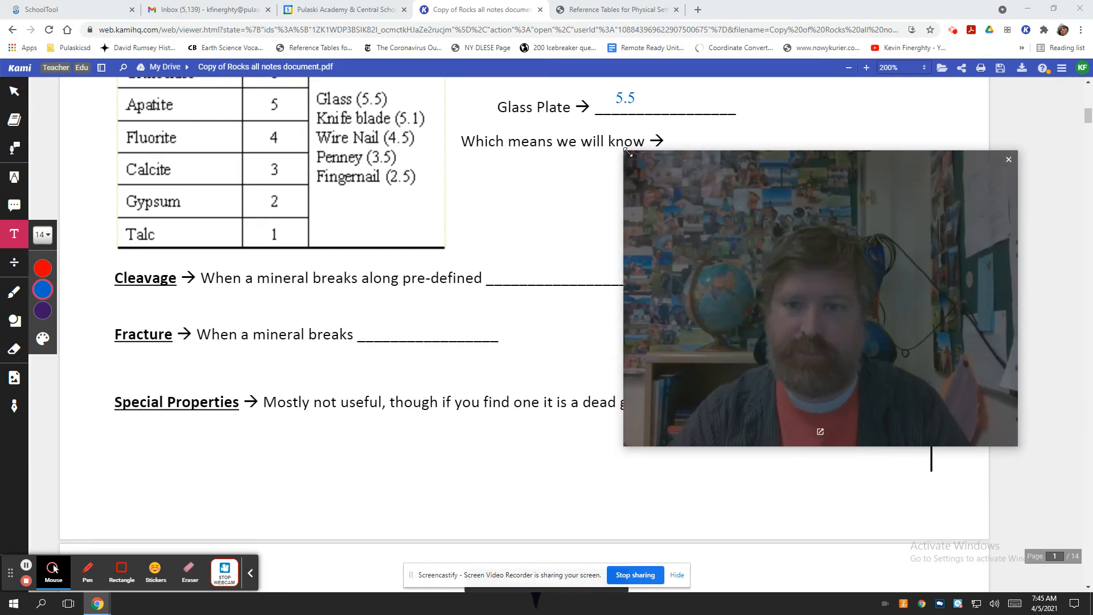
- Type planes in the Cleavage blank and start the Fracture answer, then switch to the reference tables
left_click_drag(821, 299, 903, 361)
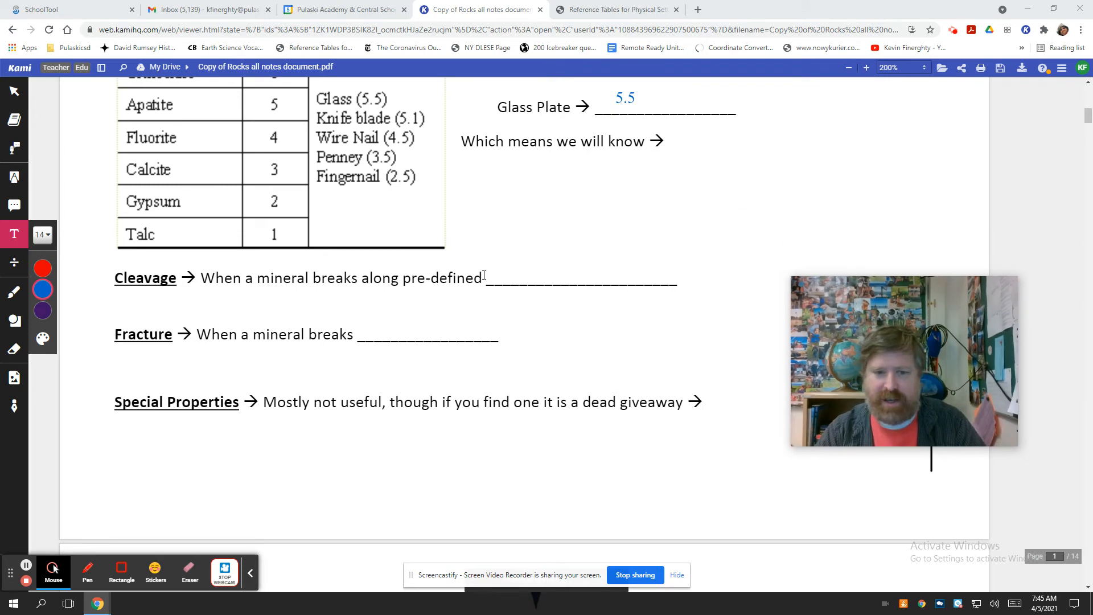
left_click(505, 277)
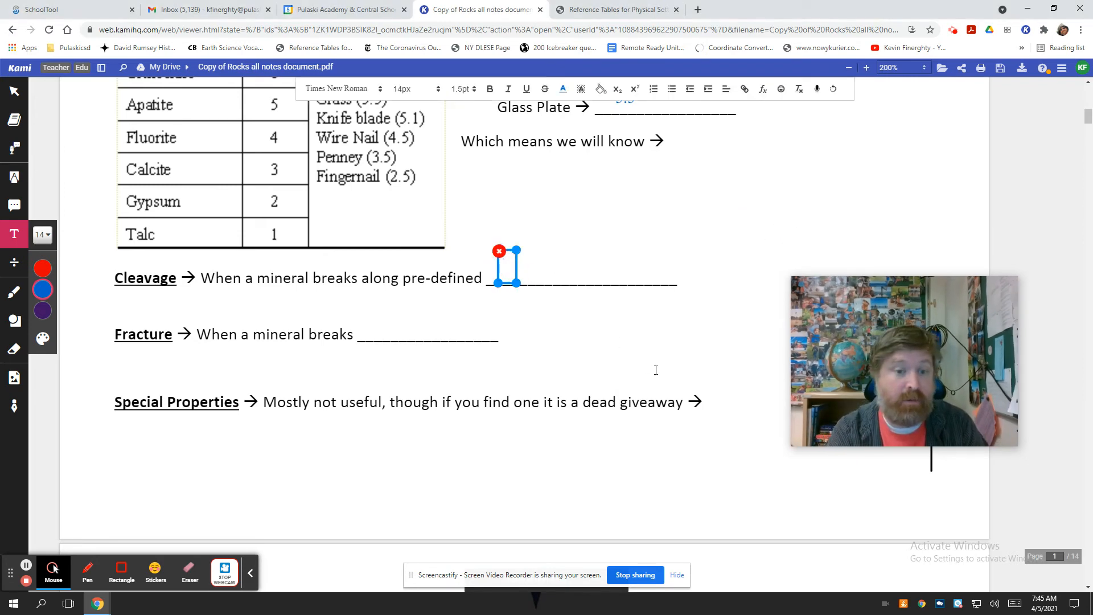
type("pl")
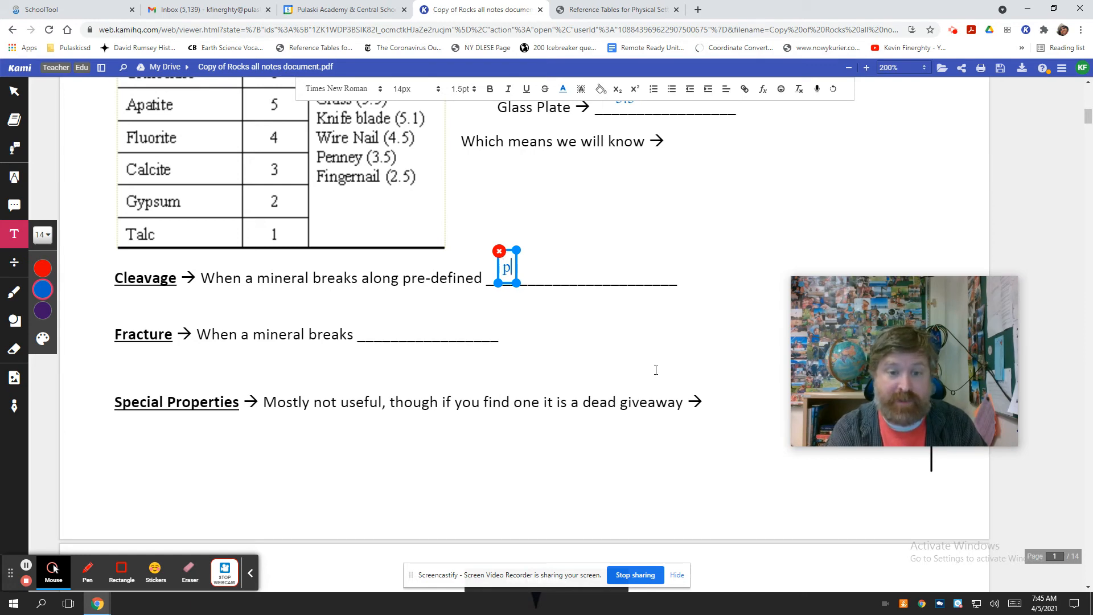
type("planes")
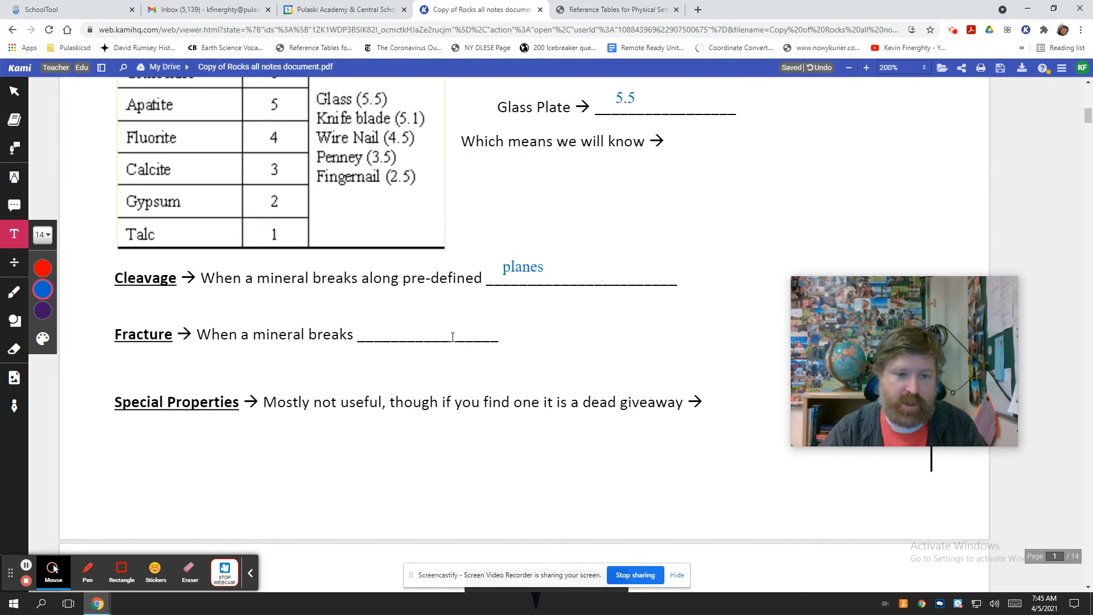
type("rea")
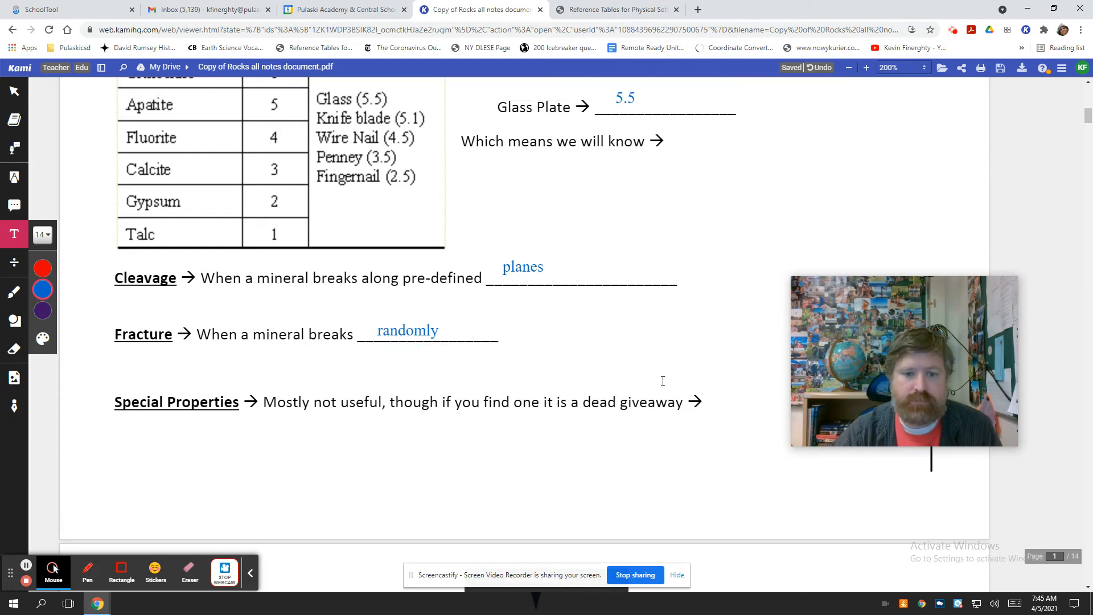
left_click(616, 9)
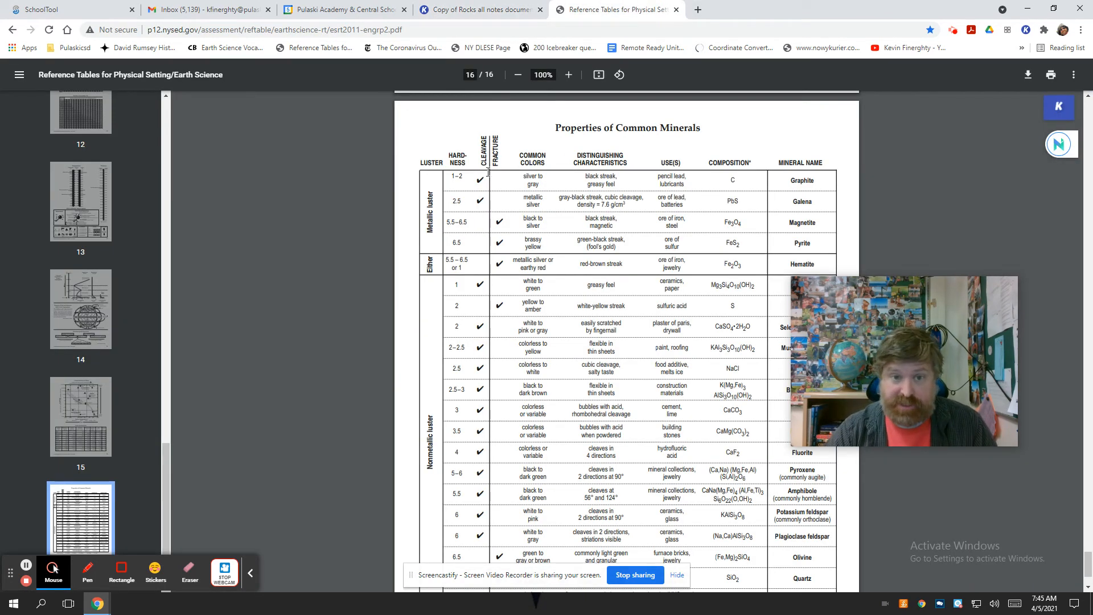
mouse_move(517, 299)
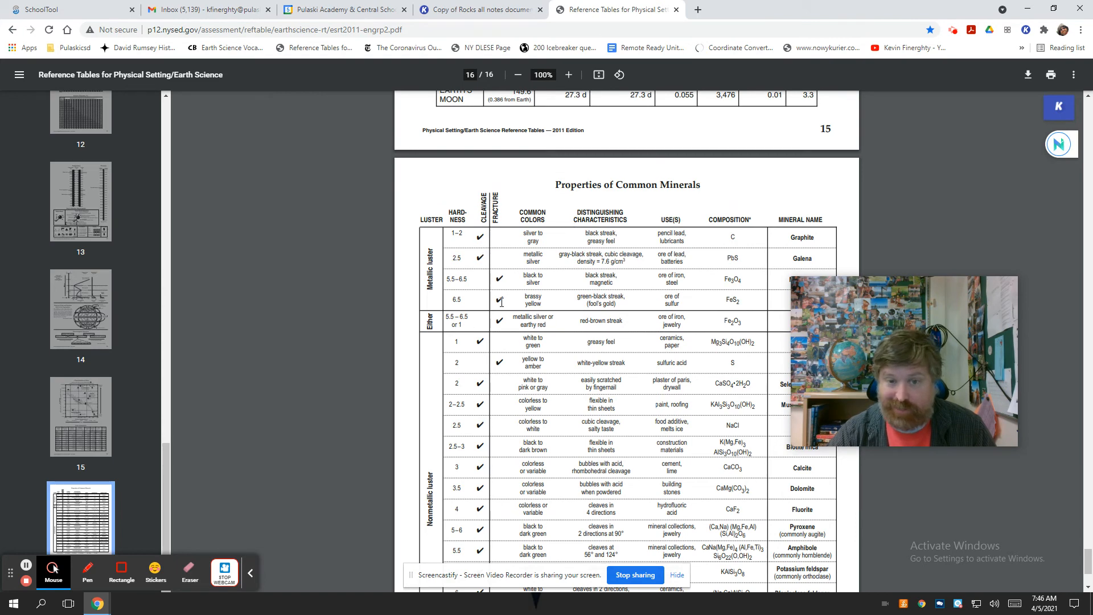
- Switch from the Earth Science Reference Tables back to the Kami notes sheet
left_click(490, 9)
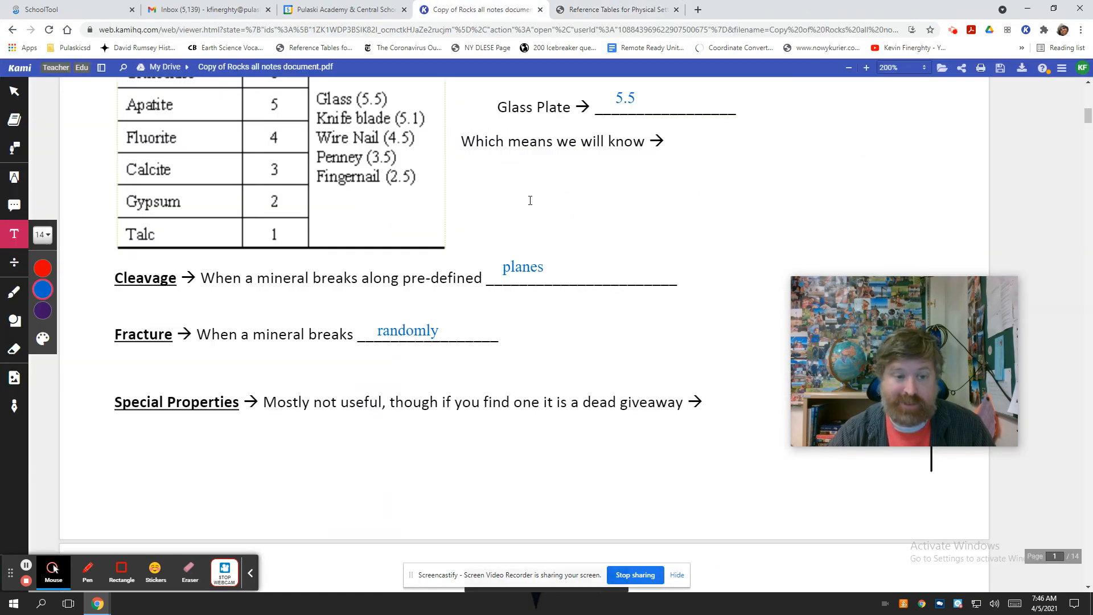
- Answer Special Properties in blue text: 'salty taste, smells like rotten eggs, magnetic'
scroll("down", 3)
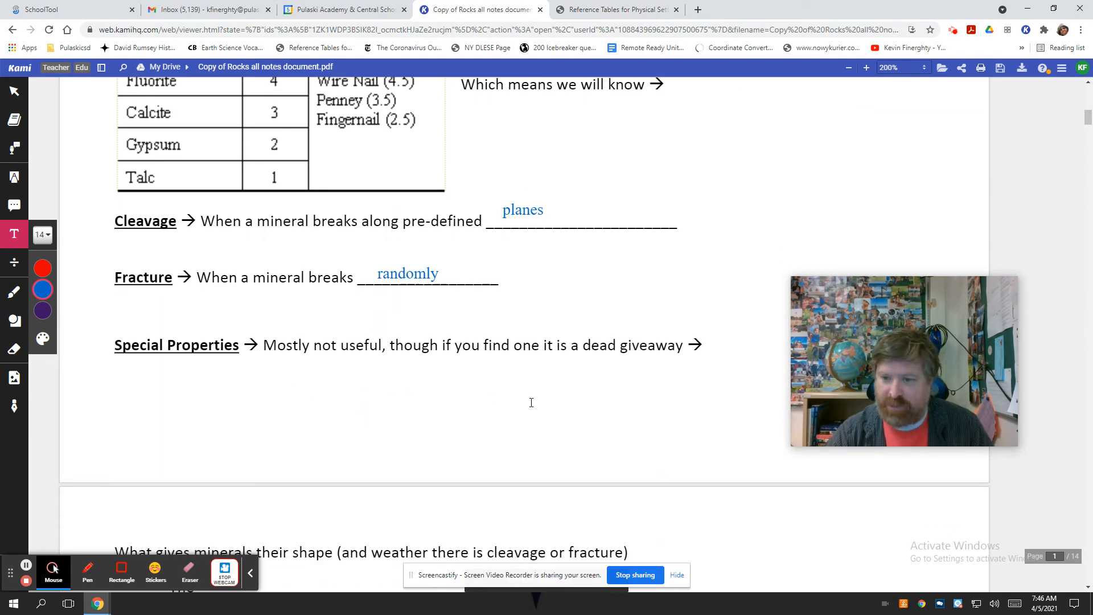
left_click(248, 373)
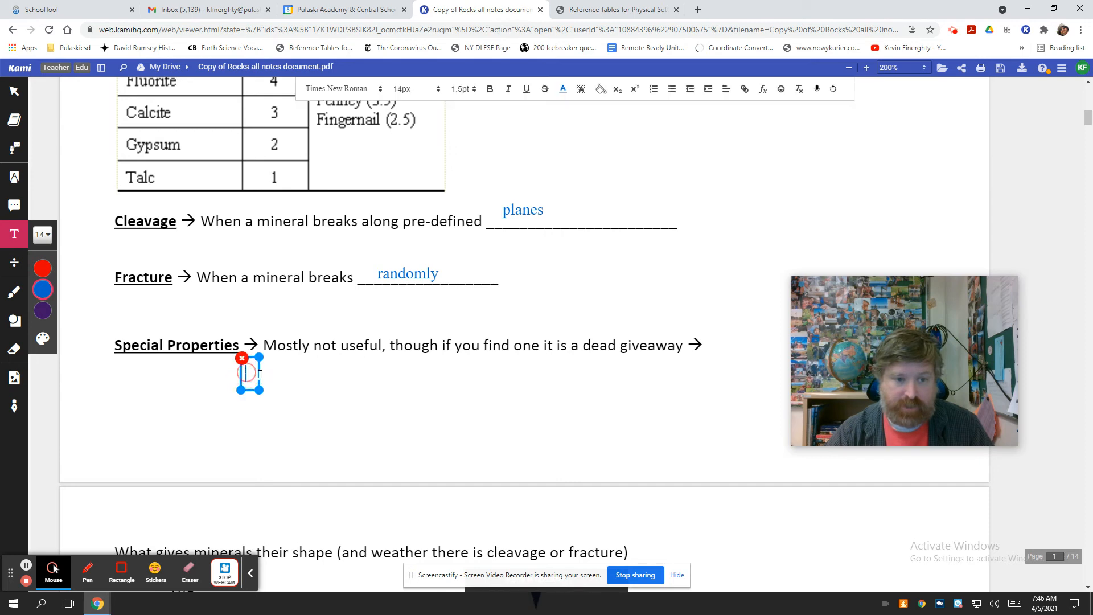
type("salty")
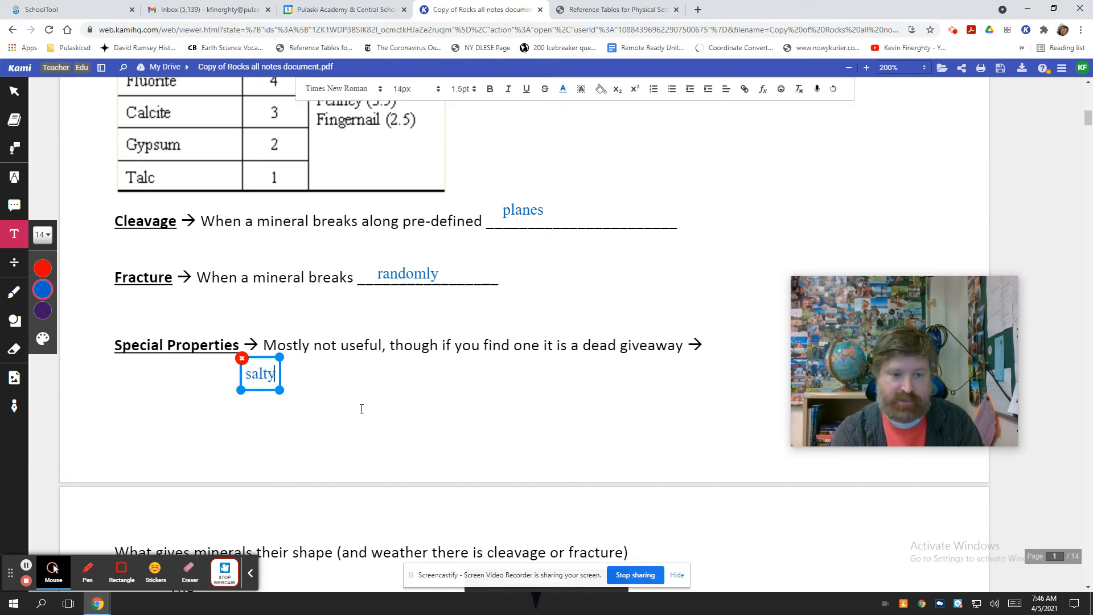
type("taste,")
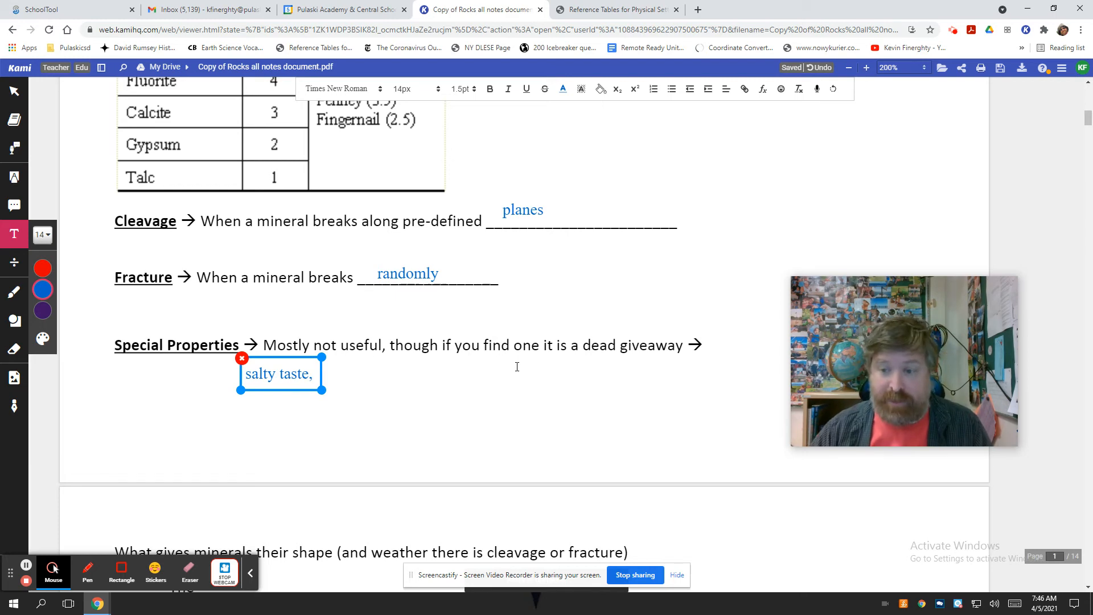
mouse_move(528, 385)
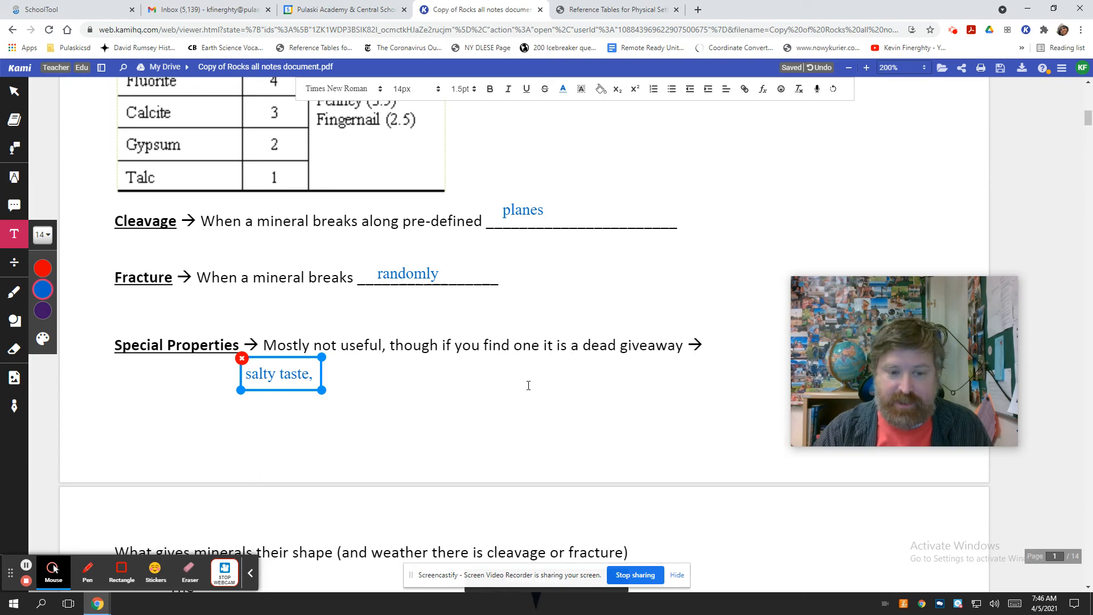
mouse_move(522, 432)
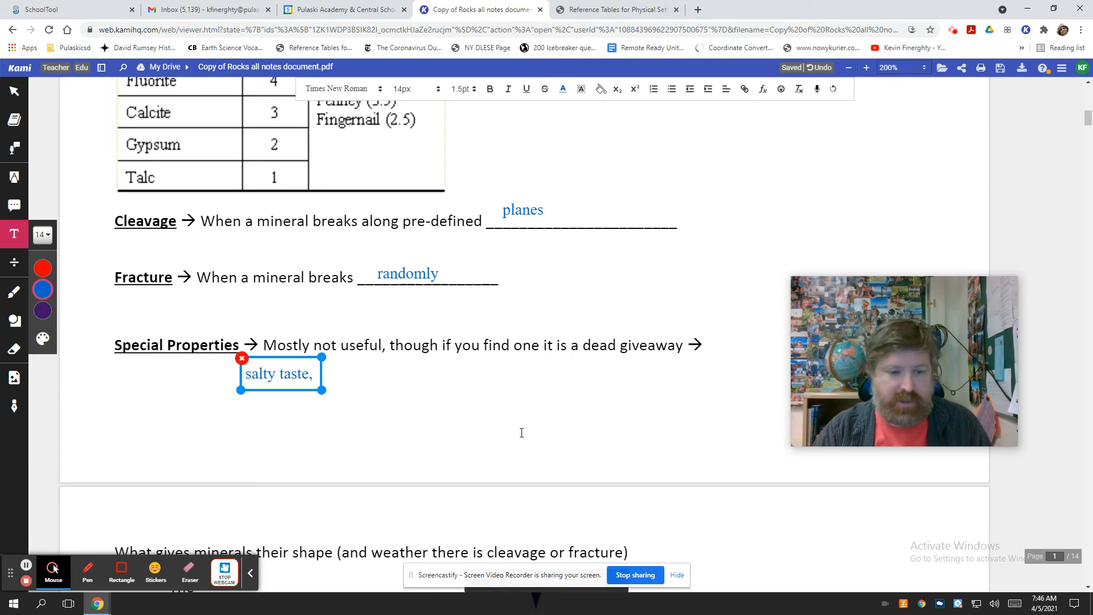
type("s")
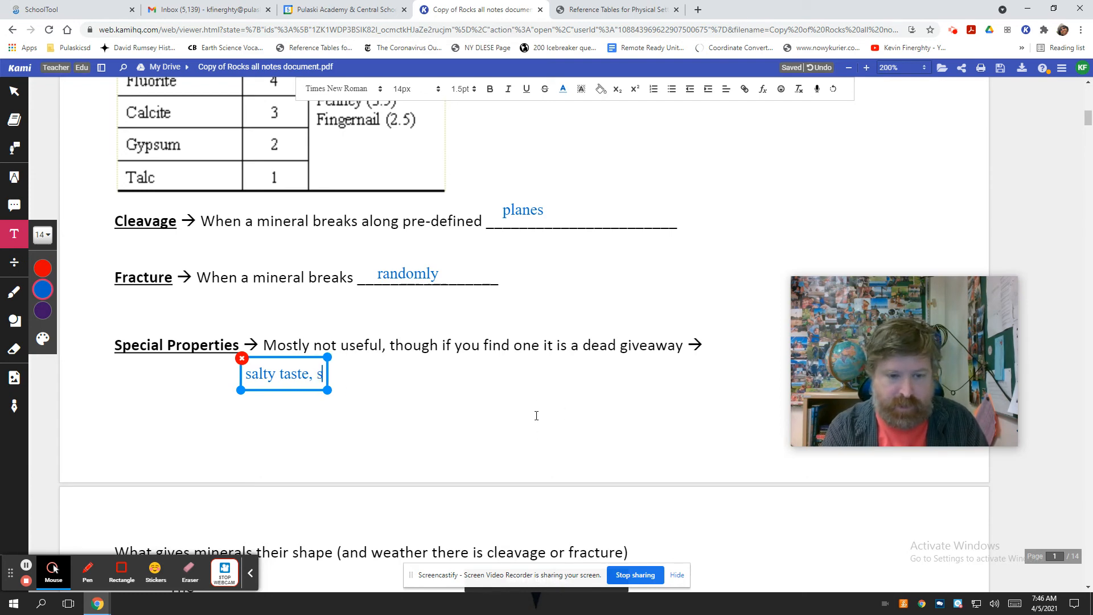
type("smells like rotten eggs")
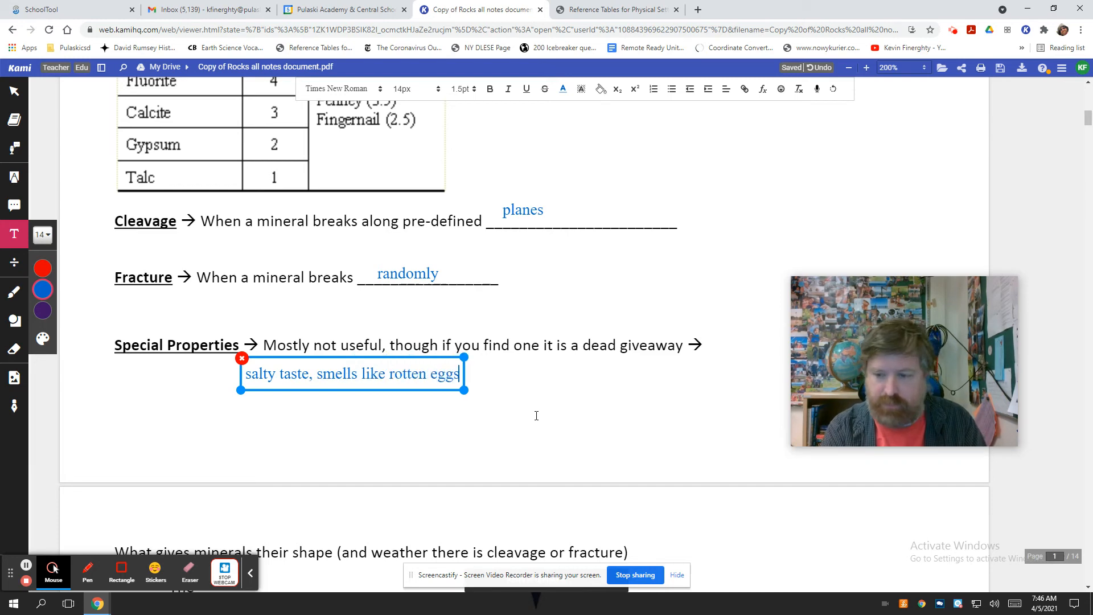
type(",")
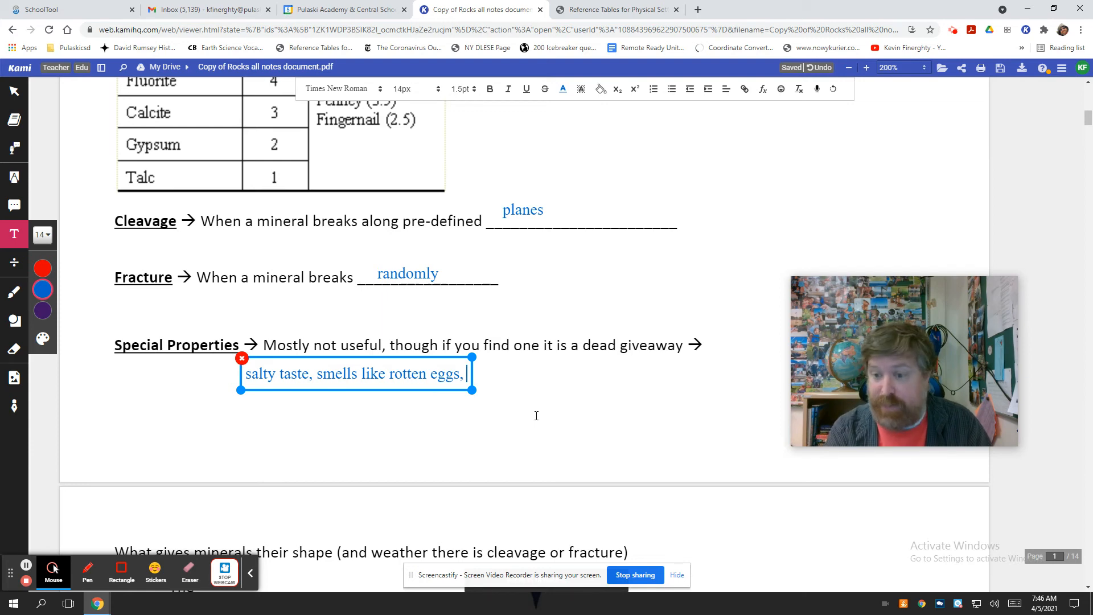
type("magnetic")
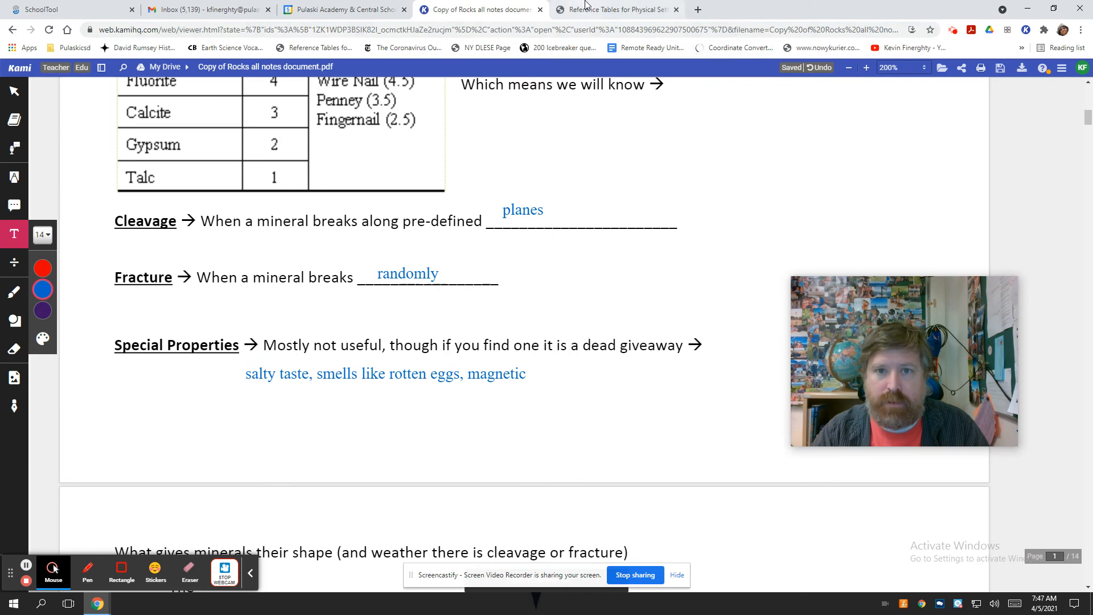
left_click(622, 9)
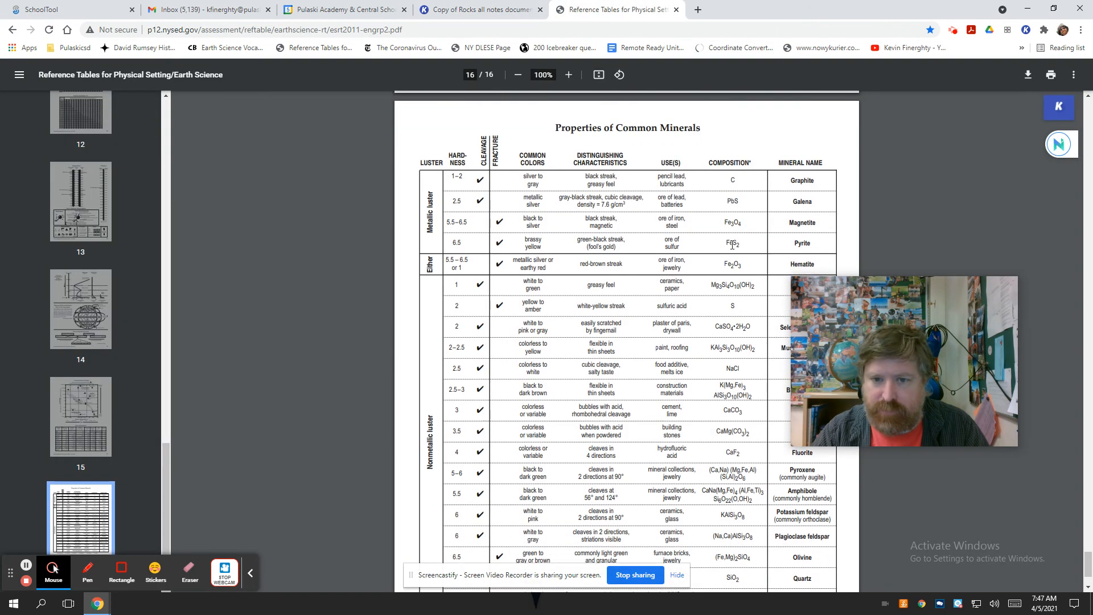
mouse_move(602, 186)
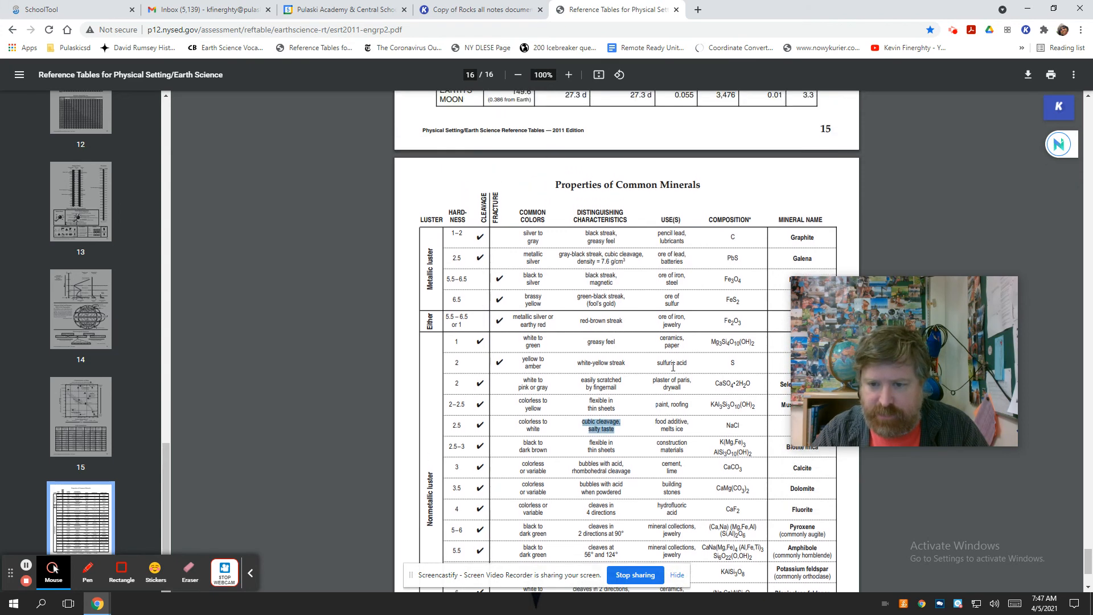
scroll("down", 3)
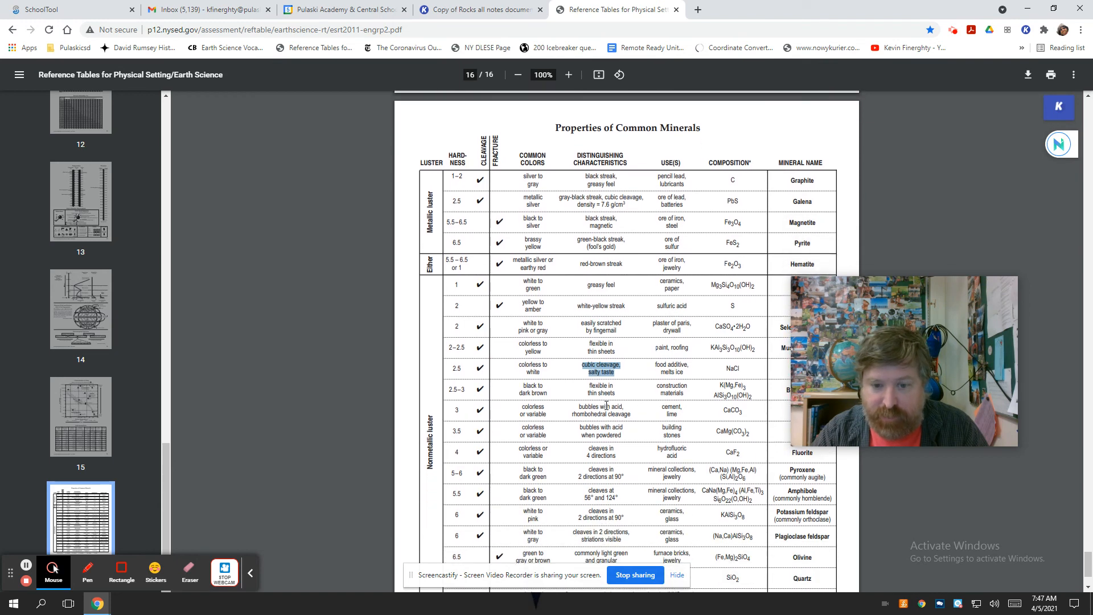
scroll("down", 3)
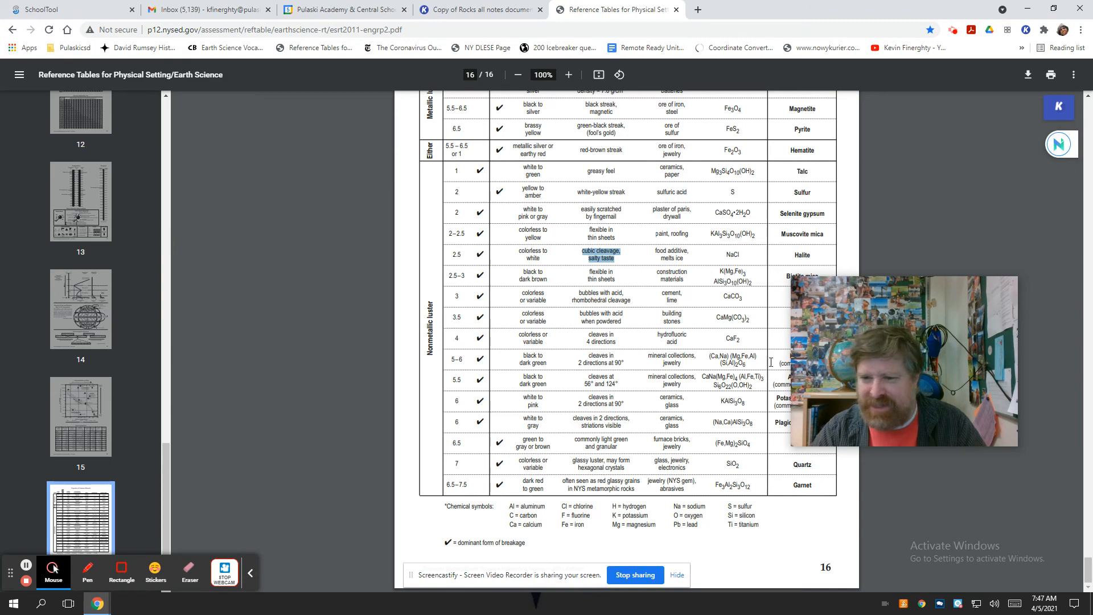
left_click(485, 9)
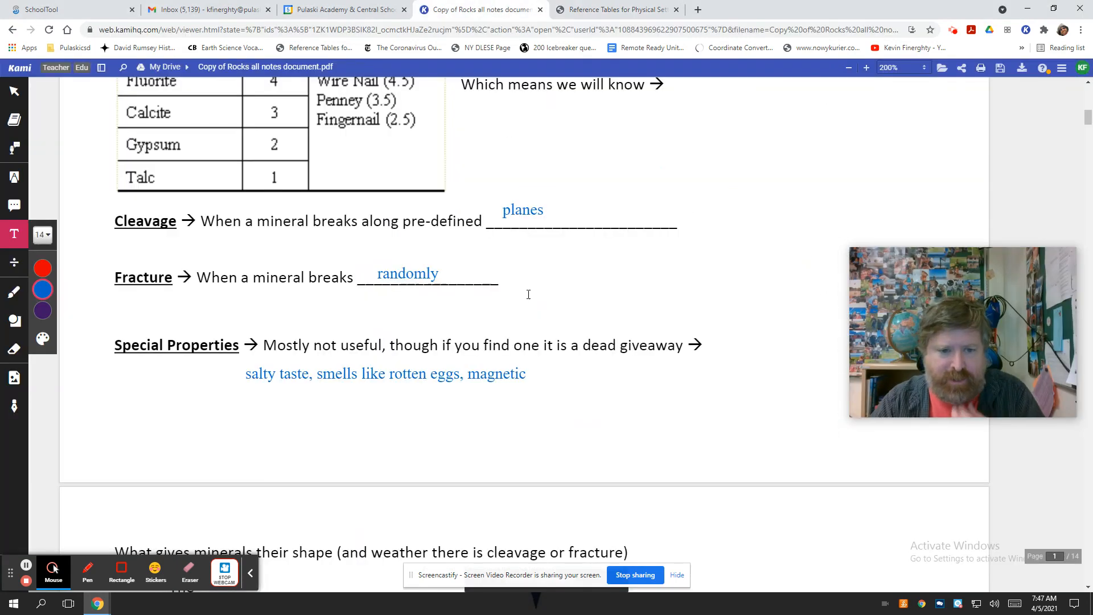
- Scroll through the Halite and silicate structures page, then back toward the filled definitions on page one
scroll("down", 3)
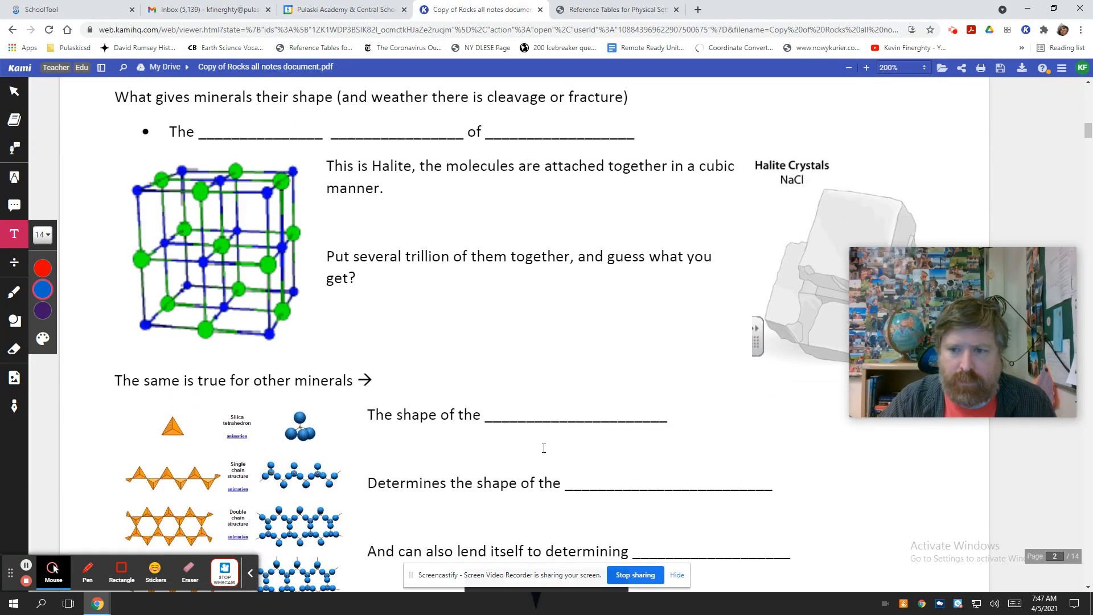
scroll("down", 3)
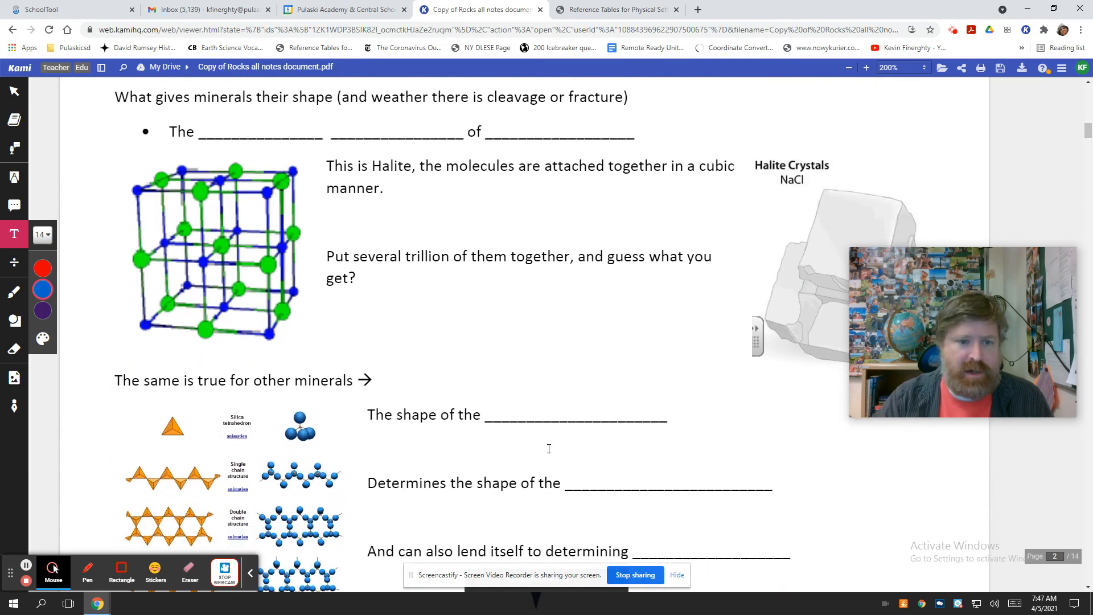
mouse_move(463, 367)
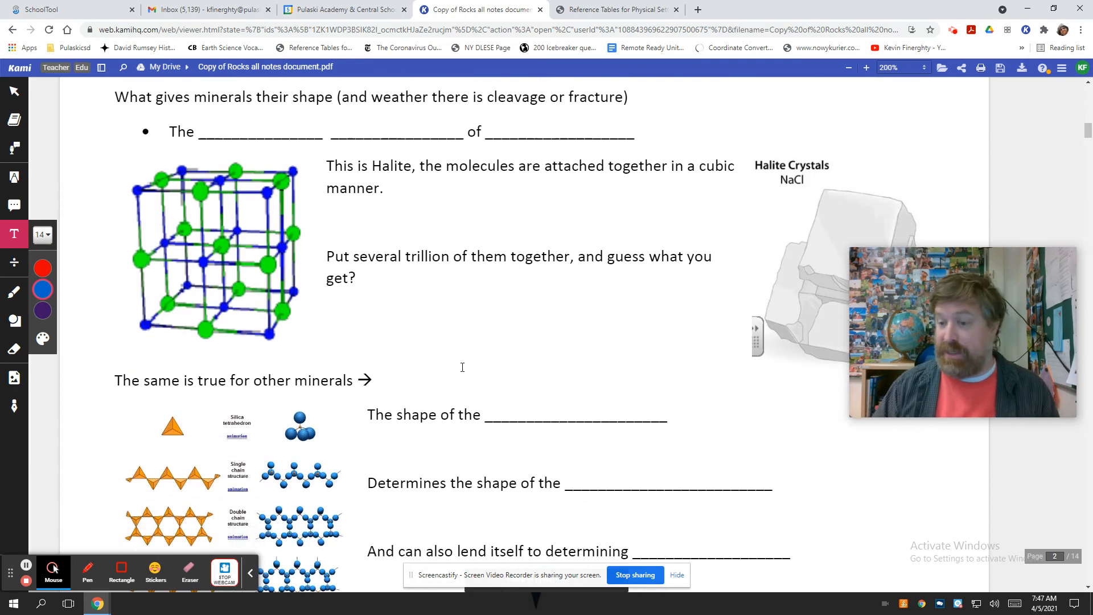
mouse_move(186, 309)
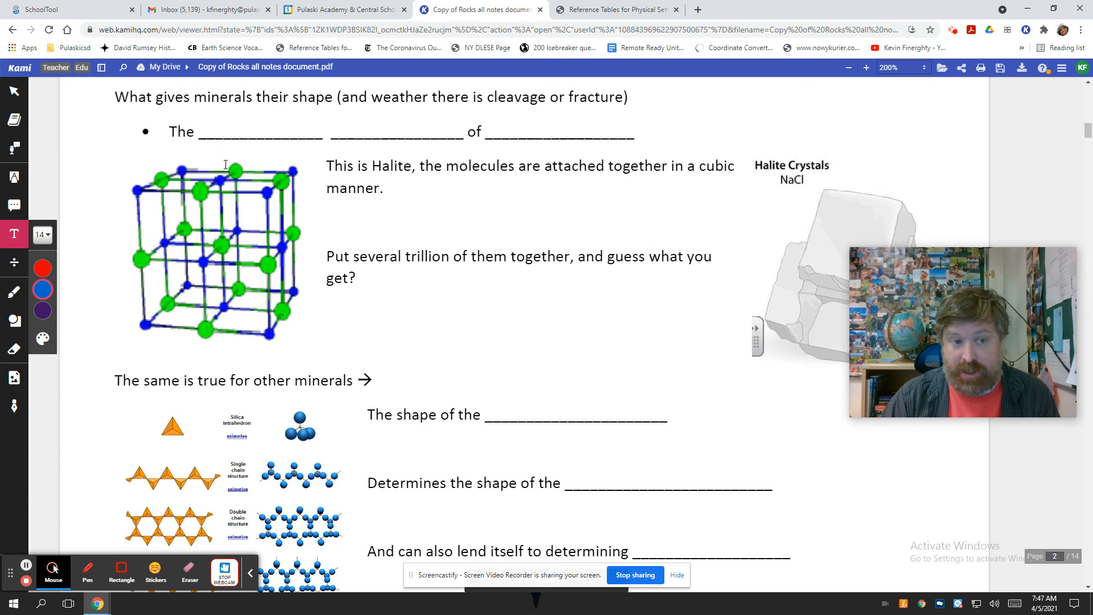
mouse_move(265, 275)
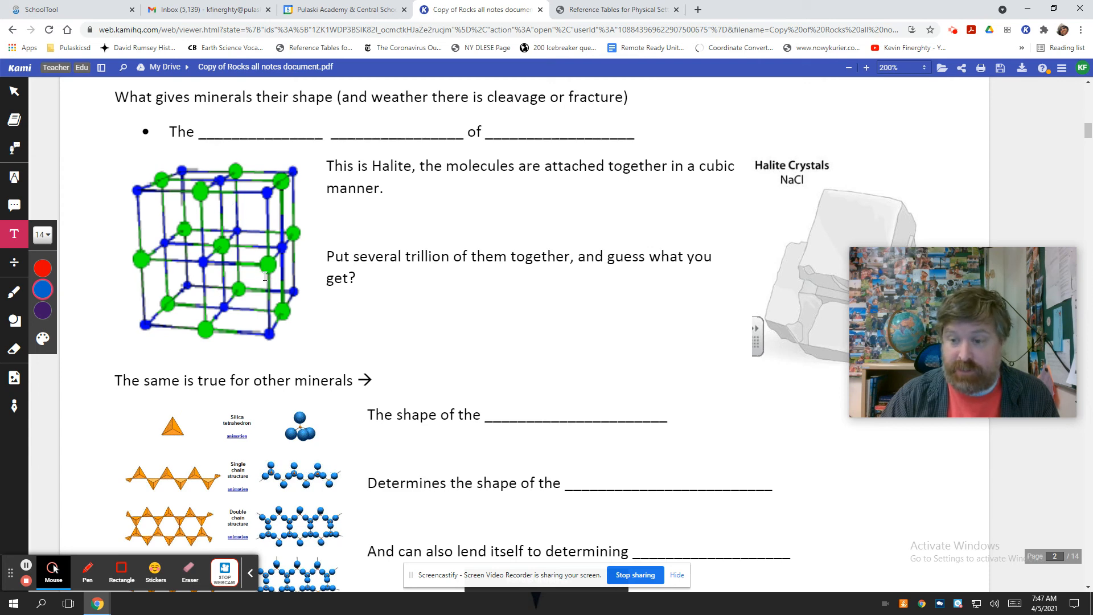
mouse_move(245, 275)
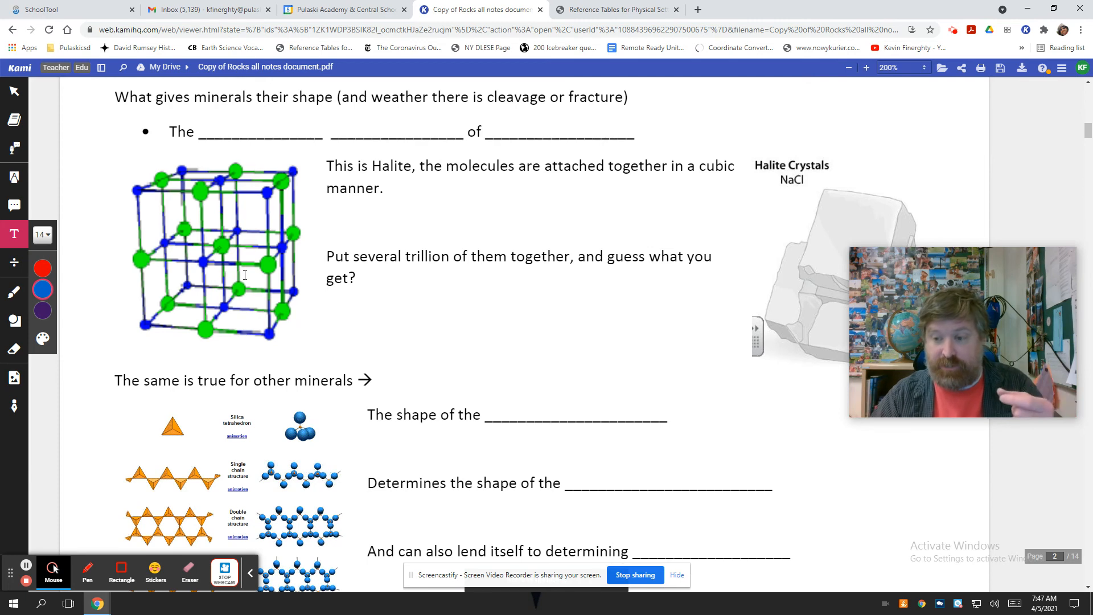
mouse_move(144, 258)
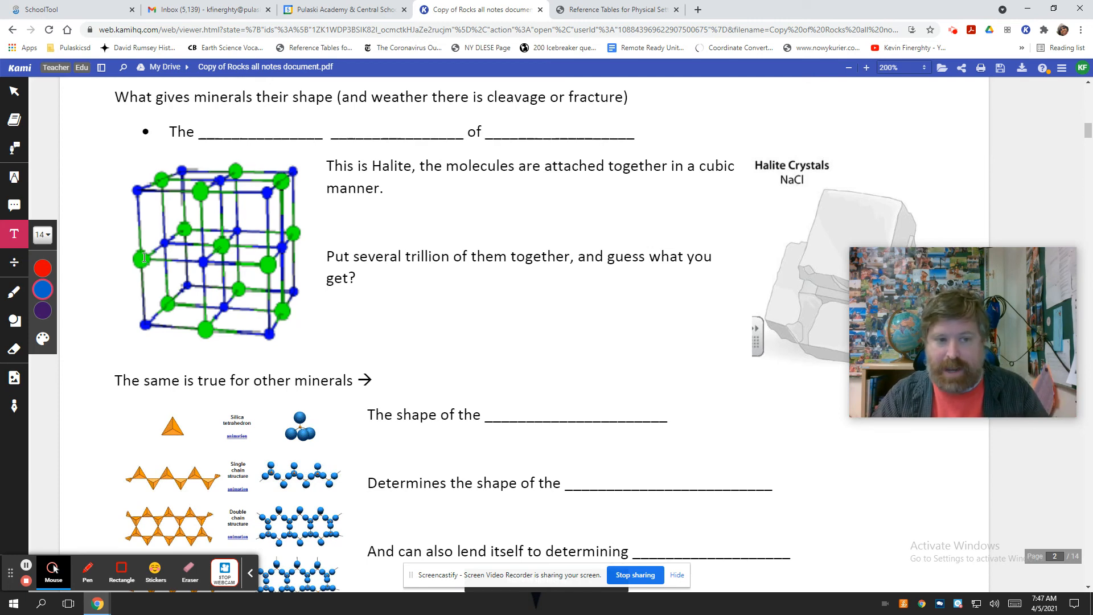
mouse_move(209, 257)
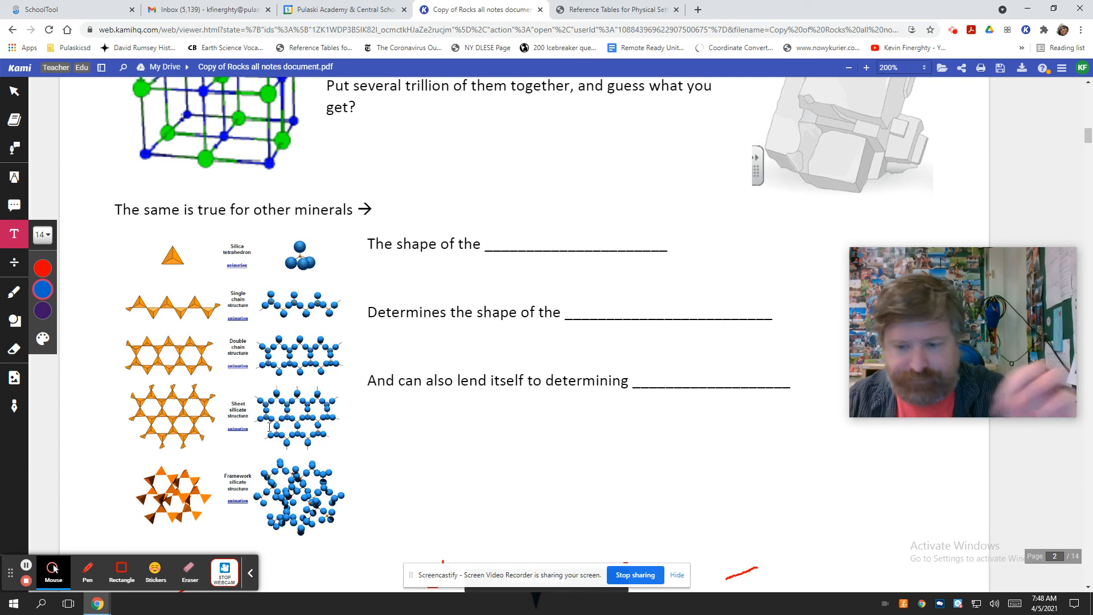
mouse_move(320, 435)
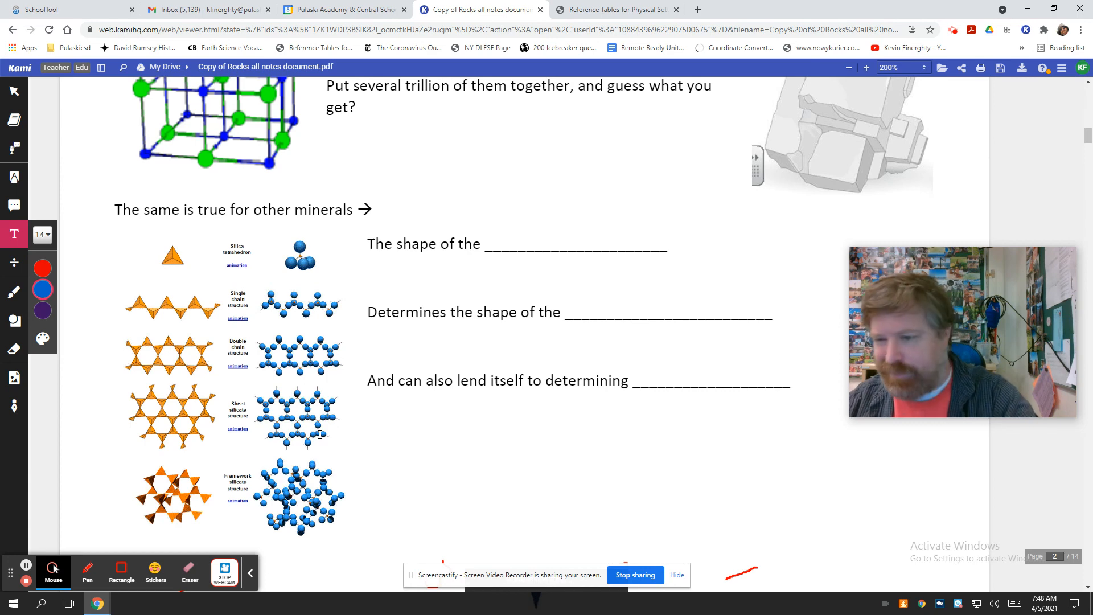
scroll("up", 3)
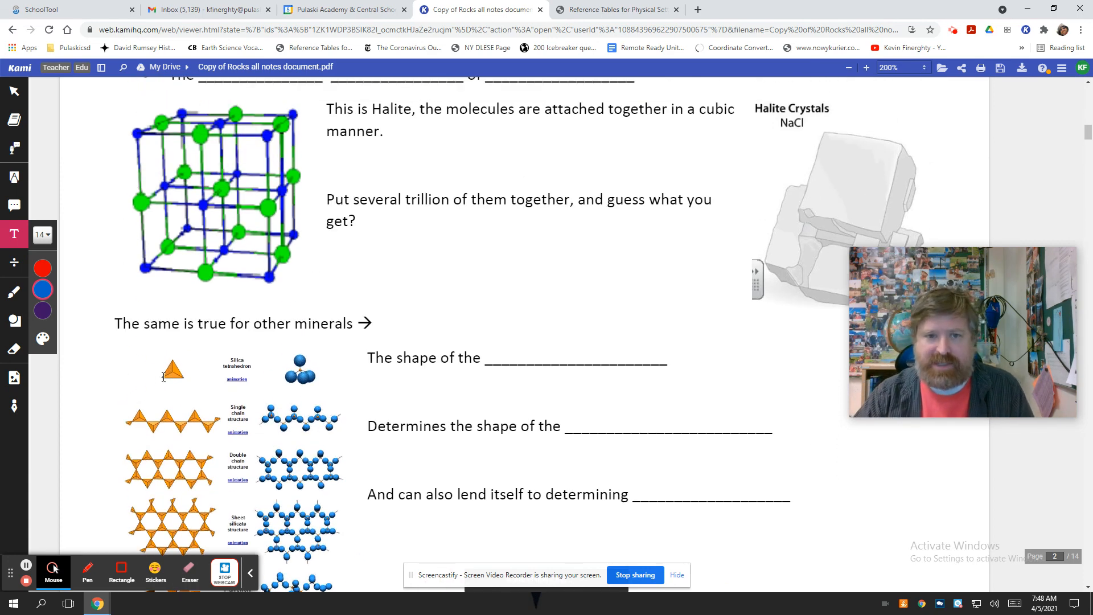
scroll("down", 3)
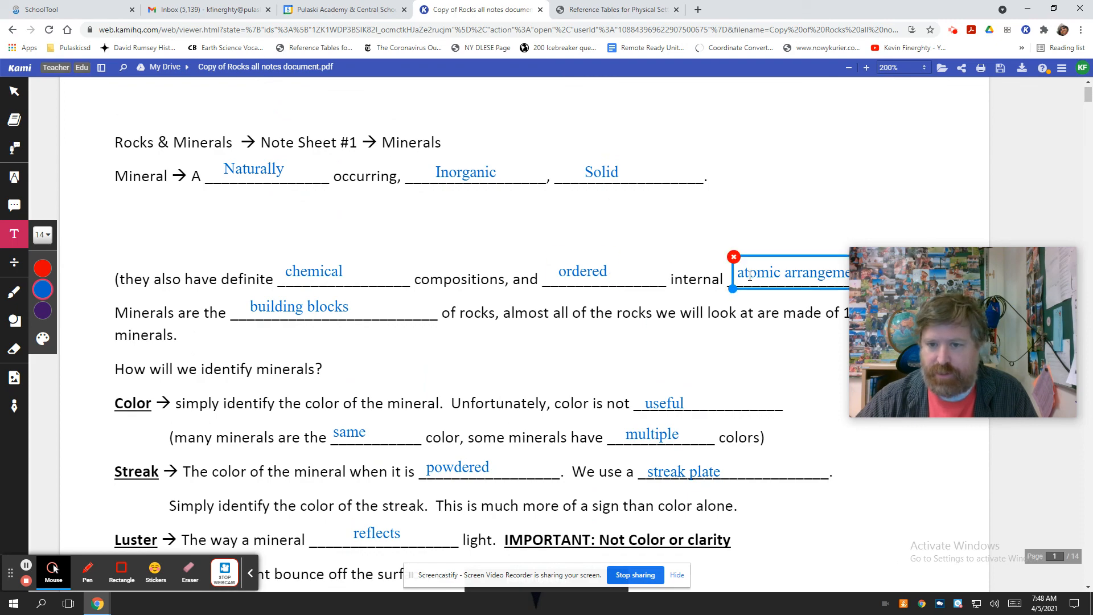
scroll("down", 3)
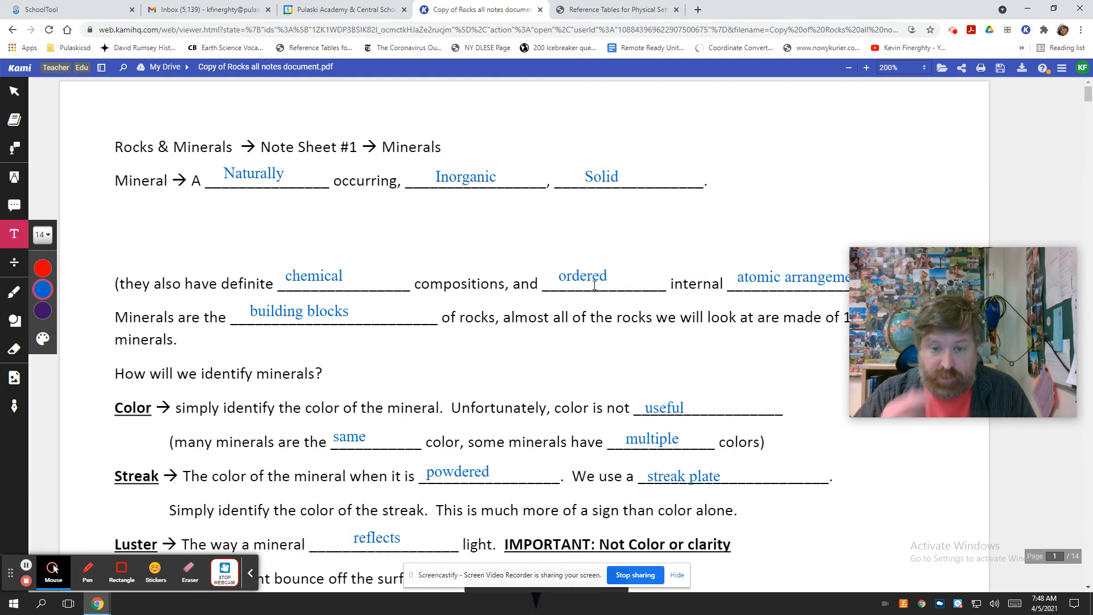
left_click(582, 275)
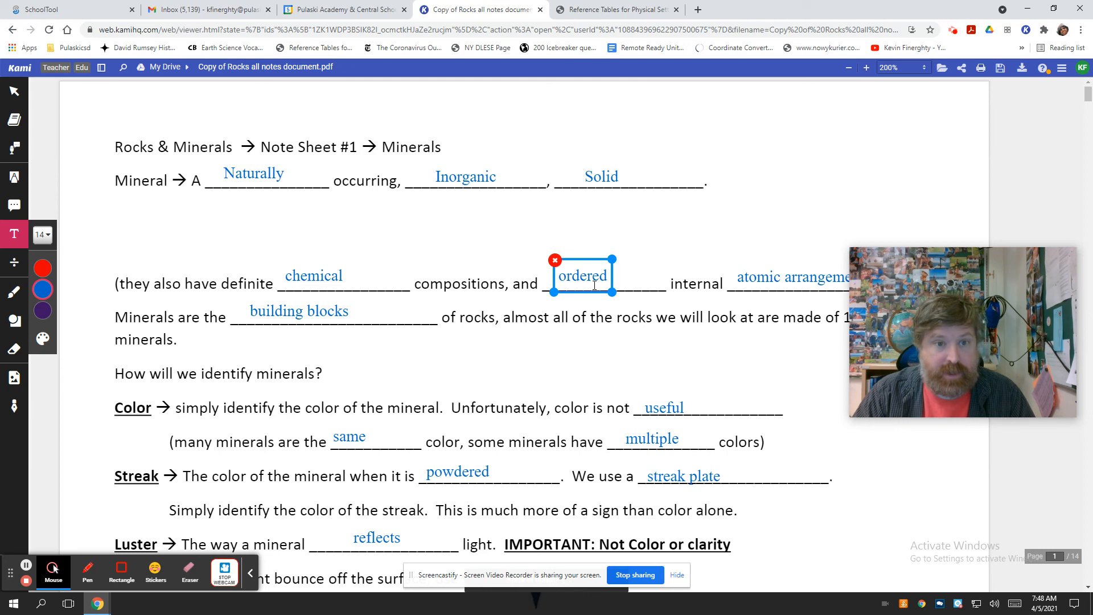